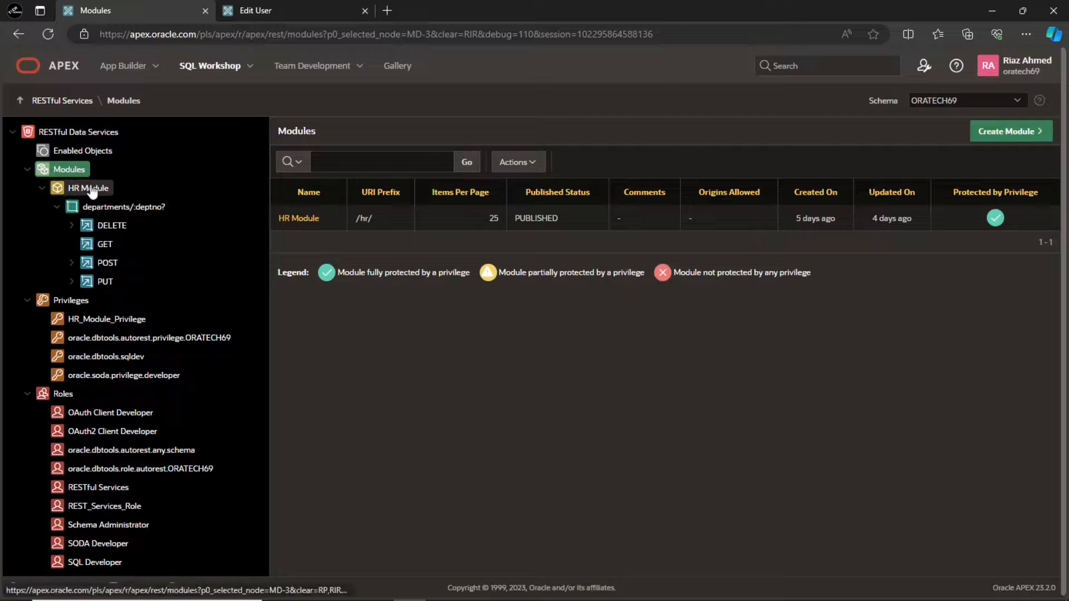
Expand the RESTful Services tree and show the REST_Services_Role role definition owned by ORATECH69.
{"action": "left_click", "coordinate": [123, 207]}
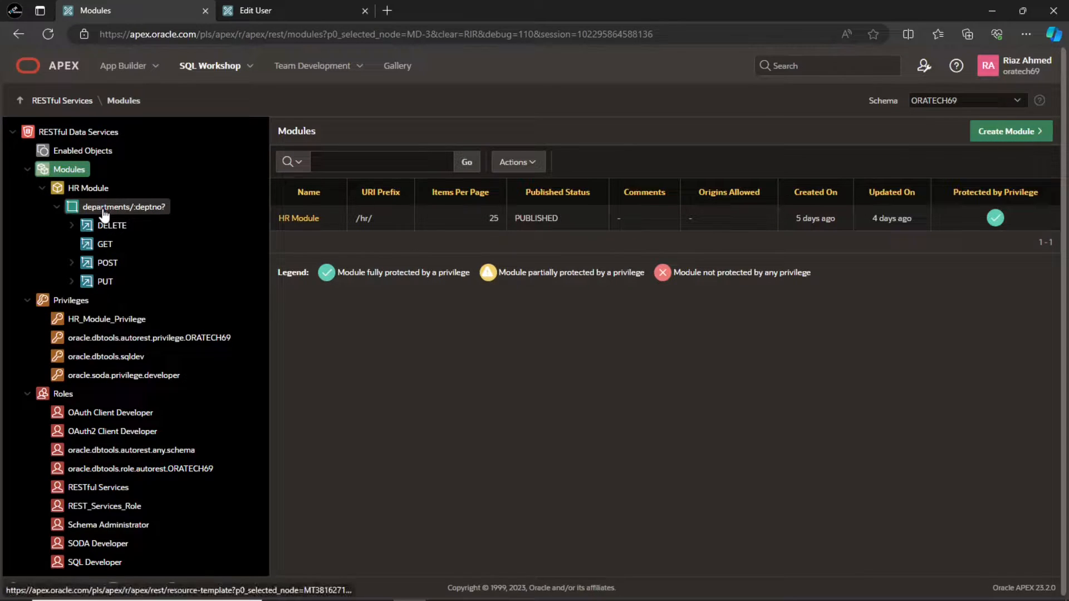
{"action": "left_click", "coordinate": [105, 282]}
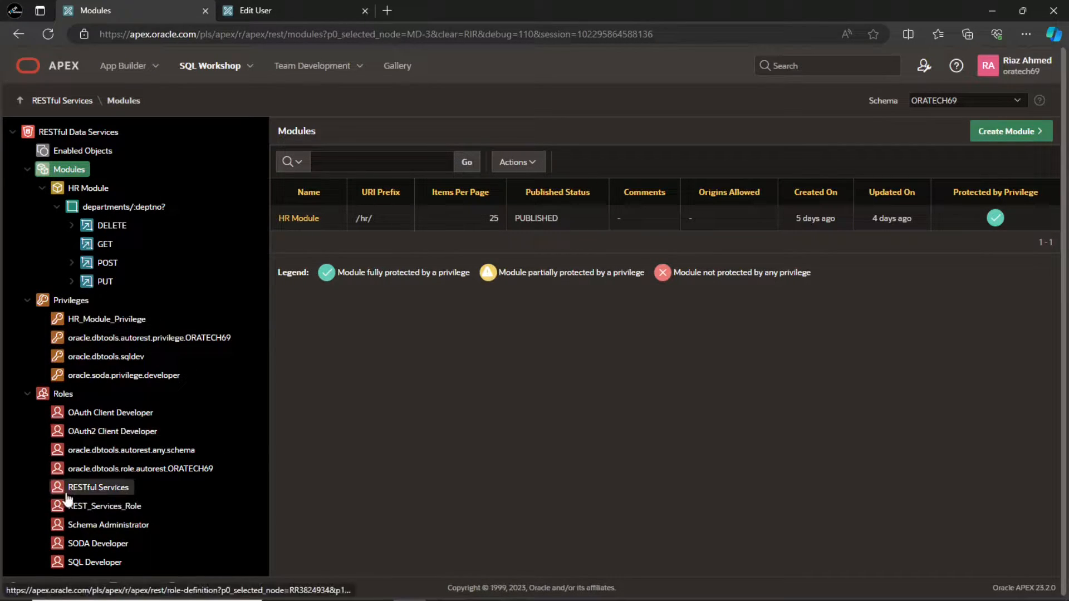
{"action": "left_click", "coordinate": [105, 505]}
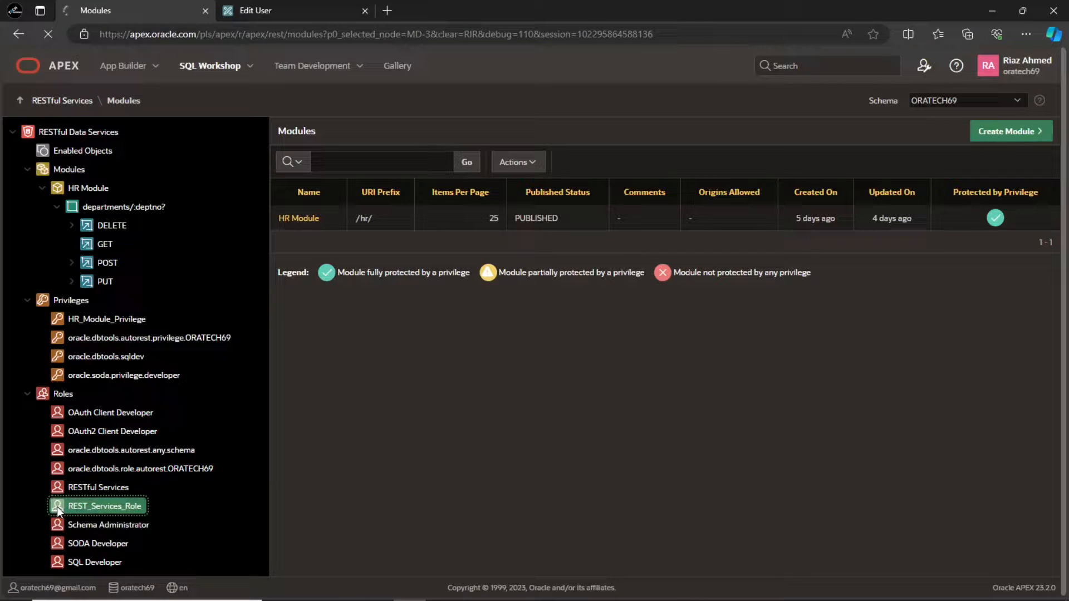
{"action": "left_click", "coordinate": [106, 506]}
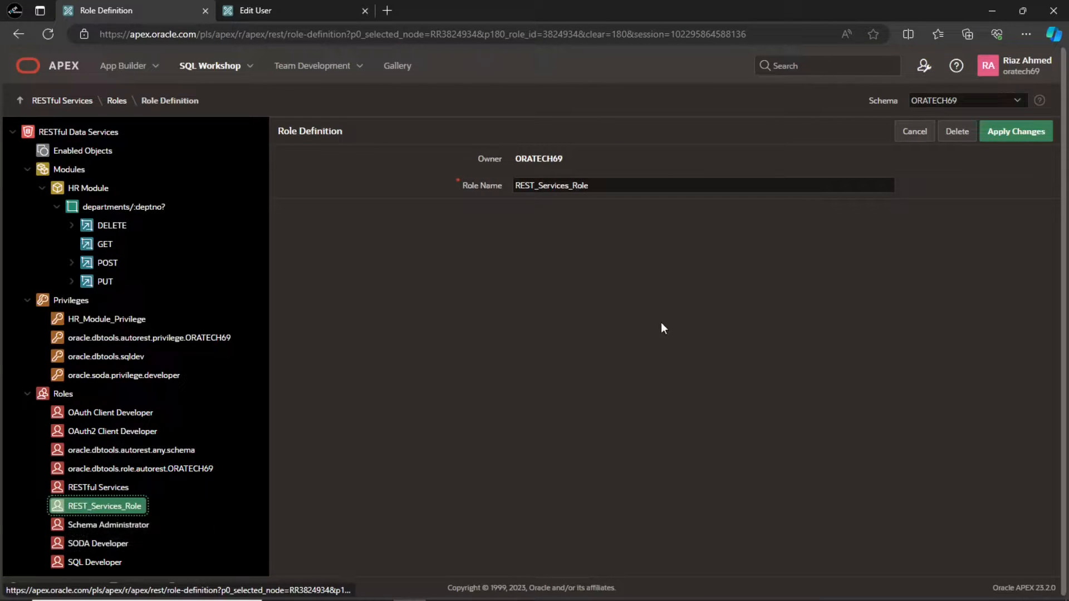
{"action": "mouse_move", "coordinate": [633, 276]}
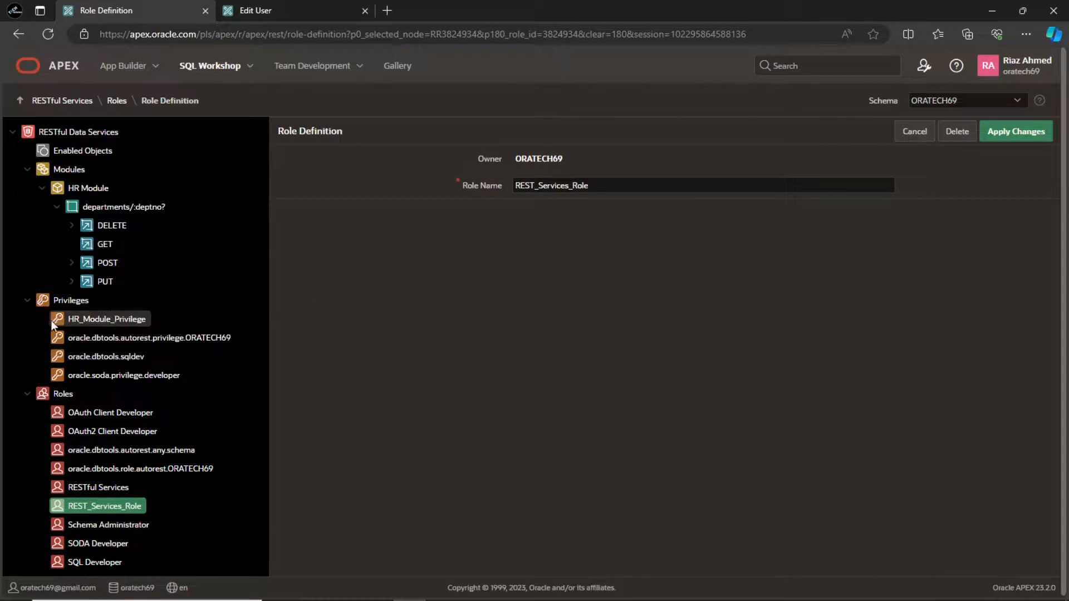
View HR_Module_Privilege and review its Roles and Protected Modules shuttles, then return to the top.
{"action": "left_click", "coordinate": [107, 320]}
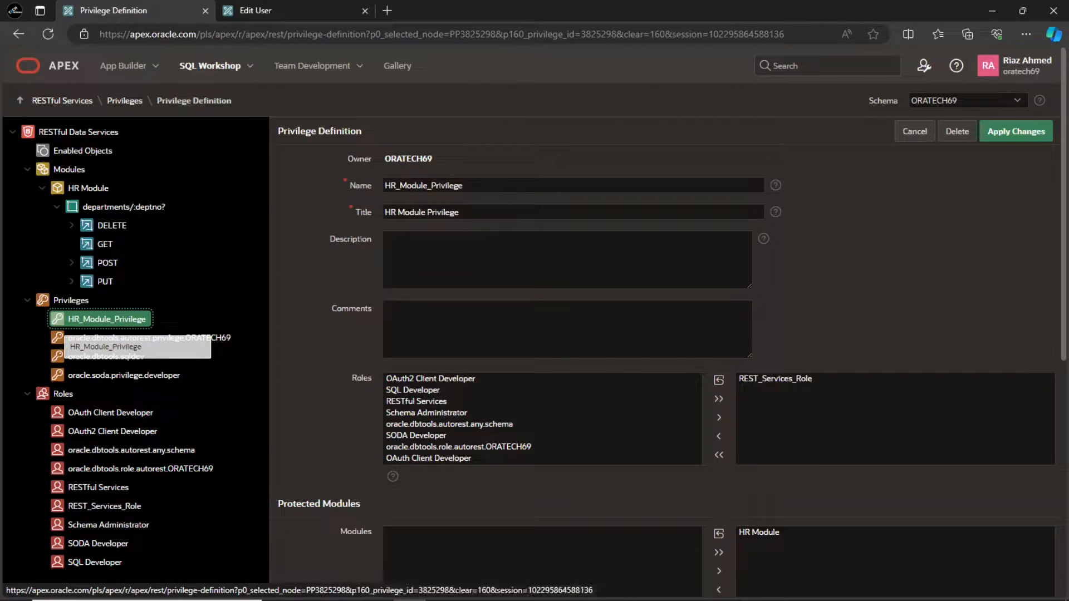
{"action": "mouse_move", "coordinate": [409, 232]}
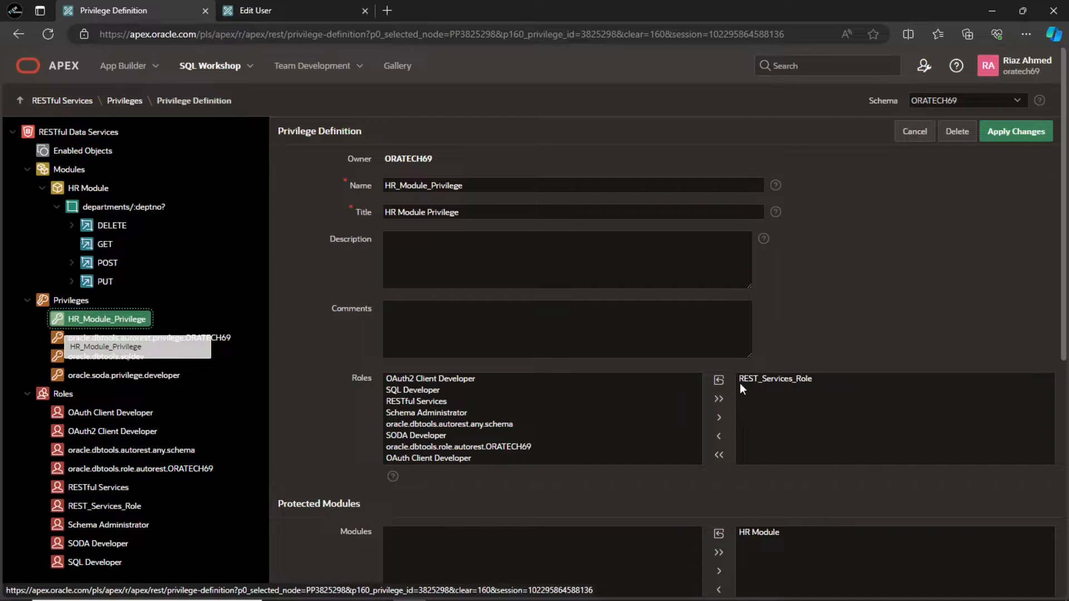
{"action": "mouse_move", "coordinate": [811, 392]}
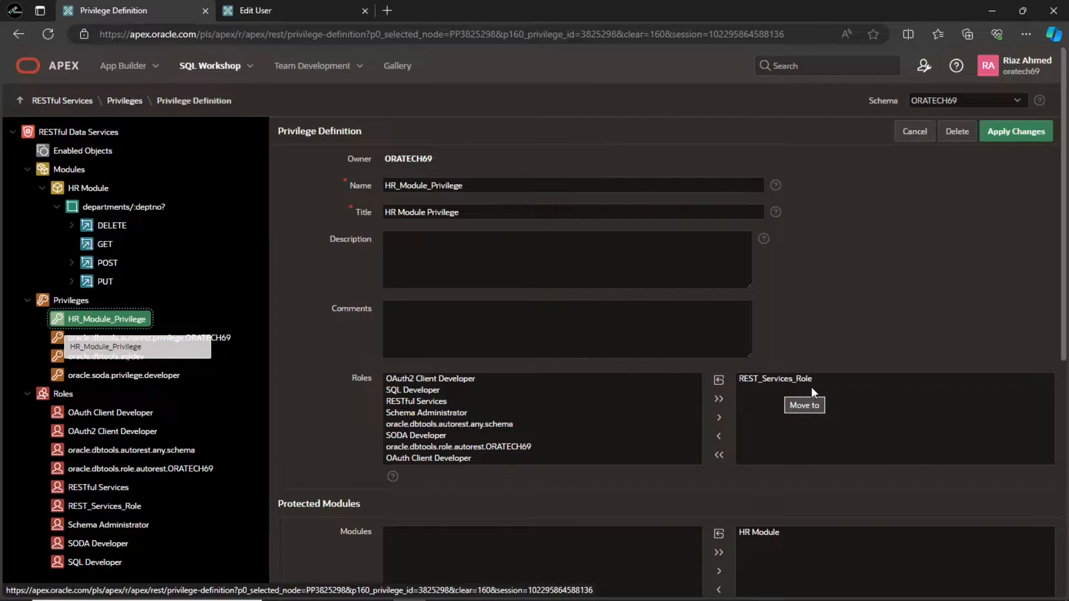
{"action": "scroll", "scroll_direction": "down", "scroll_amount": 3}
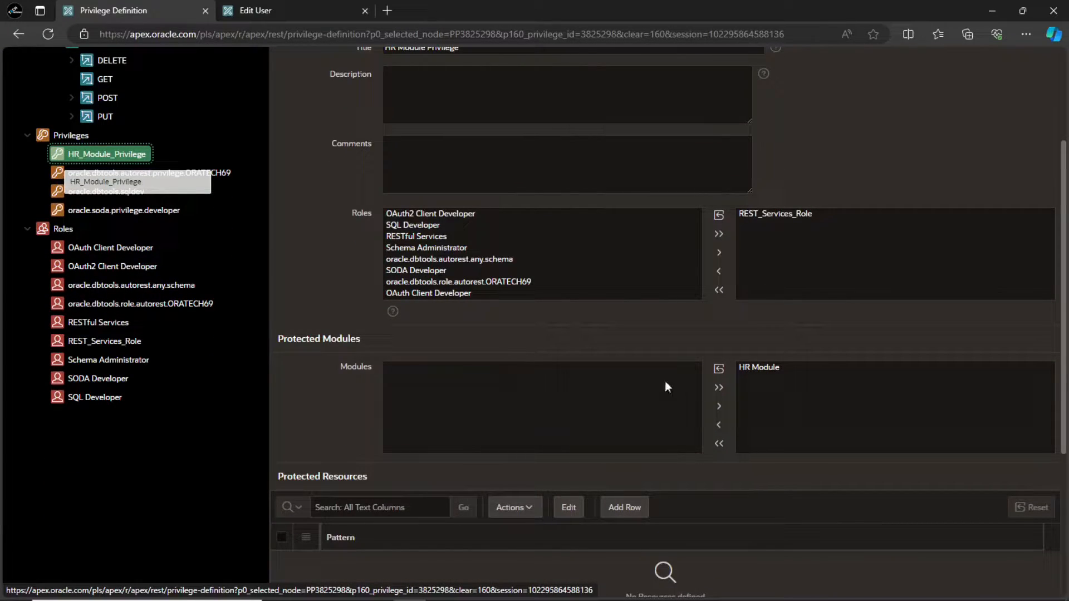
{"action": "mouse_move", "coordinate": [778, 374]}
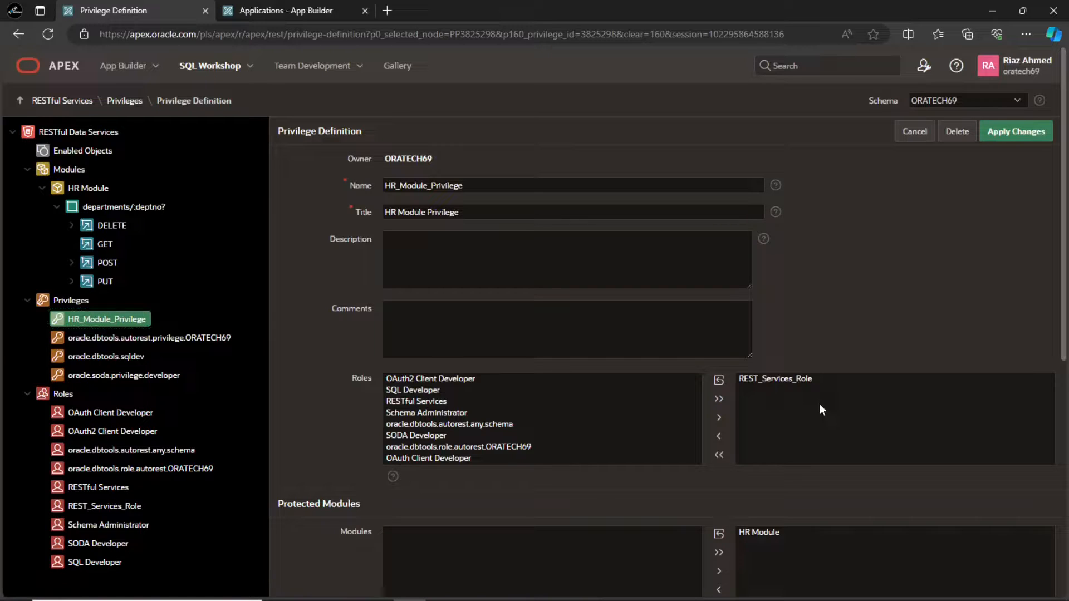
{"action": "left_click", "coordinate": [293, 10]}
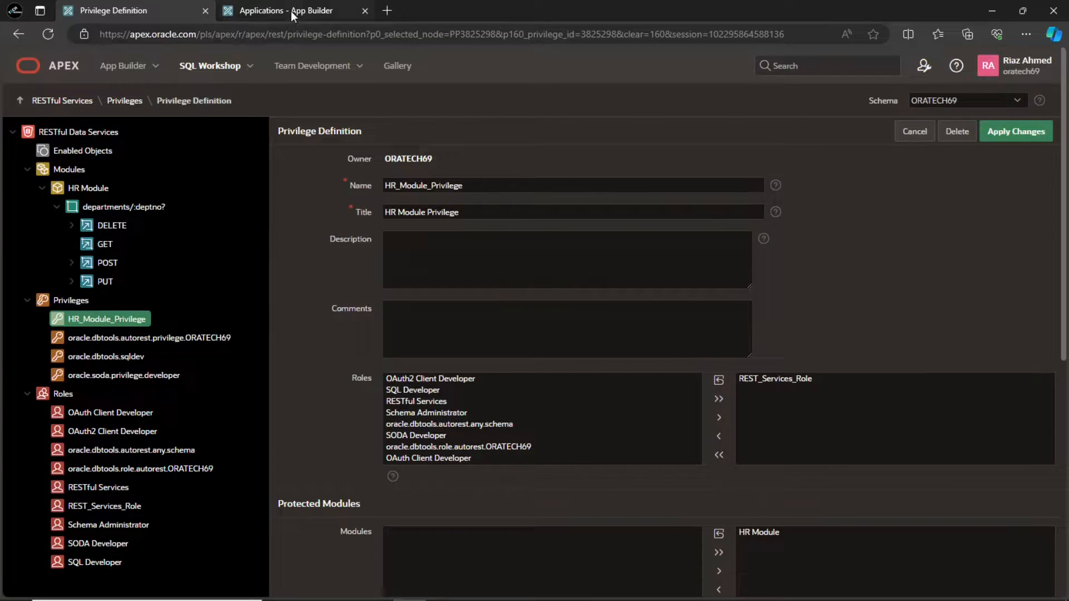
From App Builder, go to Administration > Manage Users and Groups and list the Groups.
{"action": "left_click", "coordinate": [925, 66]}
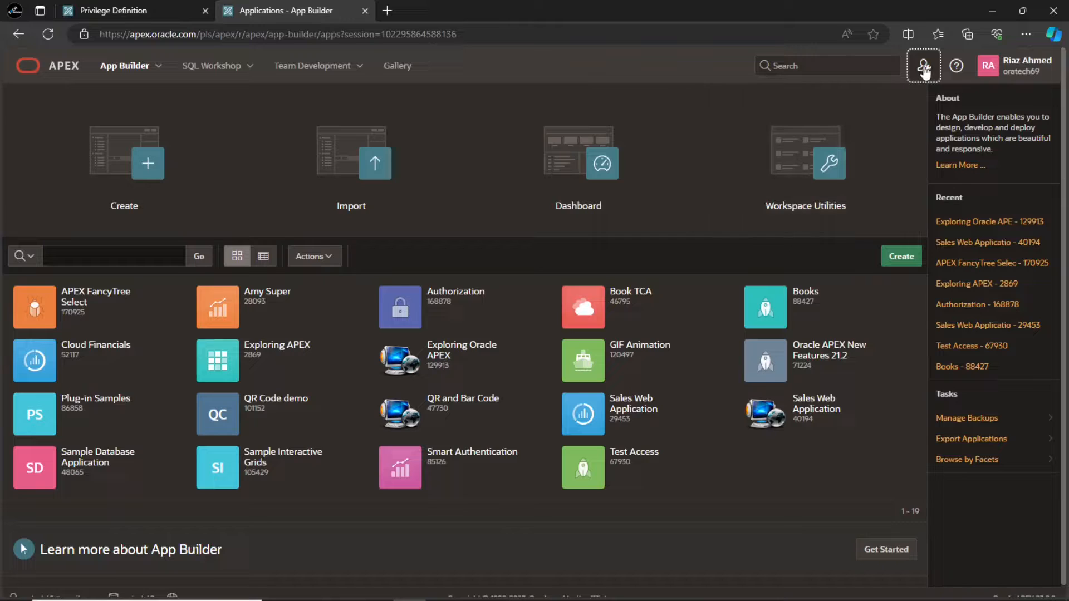
{"action": "left_click", "coordinate": [805, 157]}
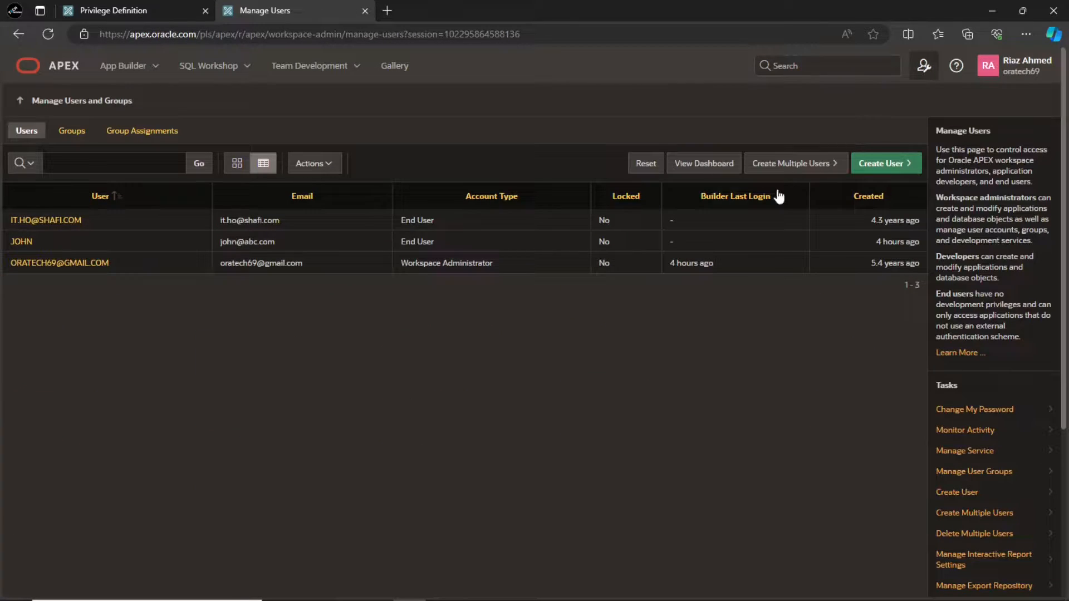
{"action": "left_click", "coordinate": [71, 130]}
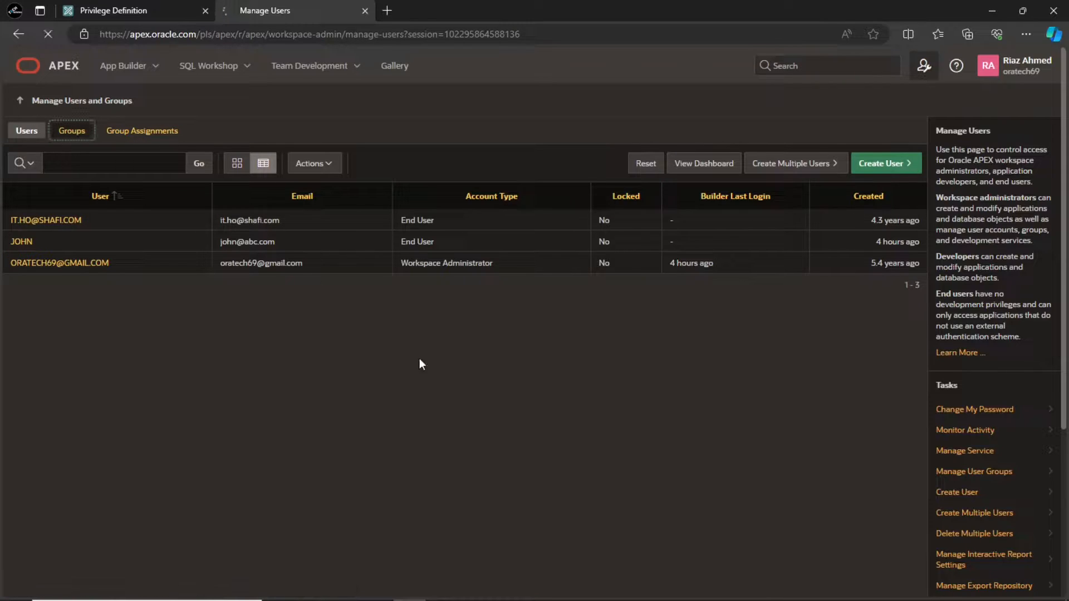
{"action": "left_click", "coordinate": [71, 130]}
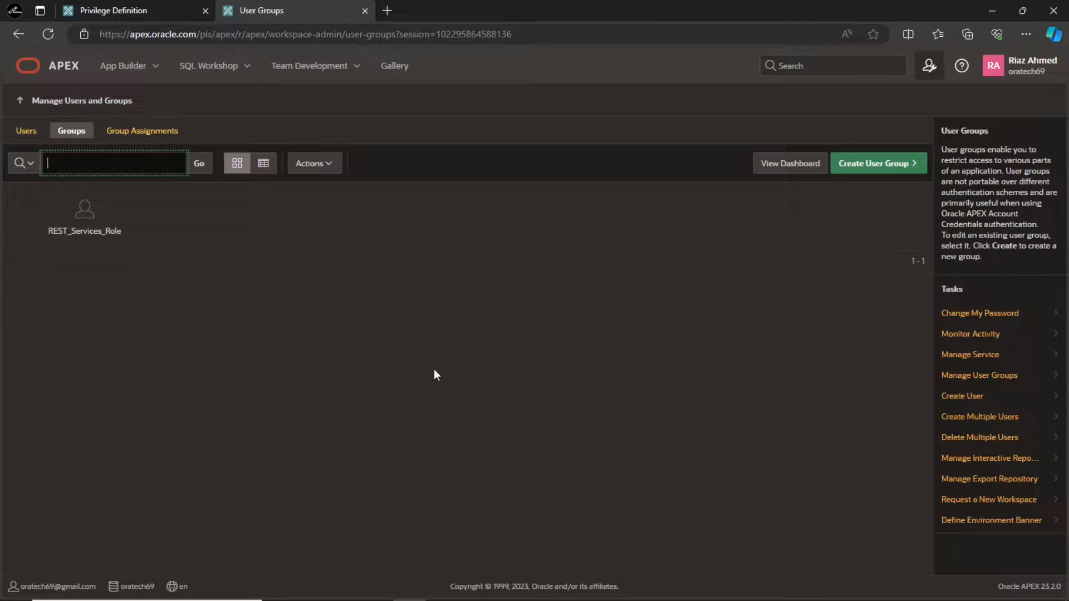
Inspect the REST_Services_Role group details, then return to the users and groups overview.
{"action": "left_click", "coordinate": [85, 208]}
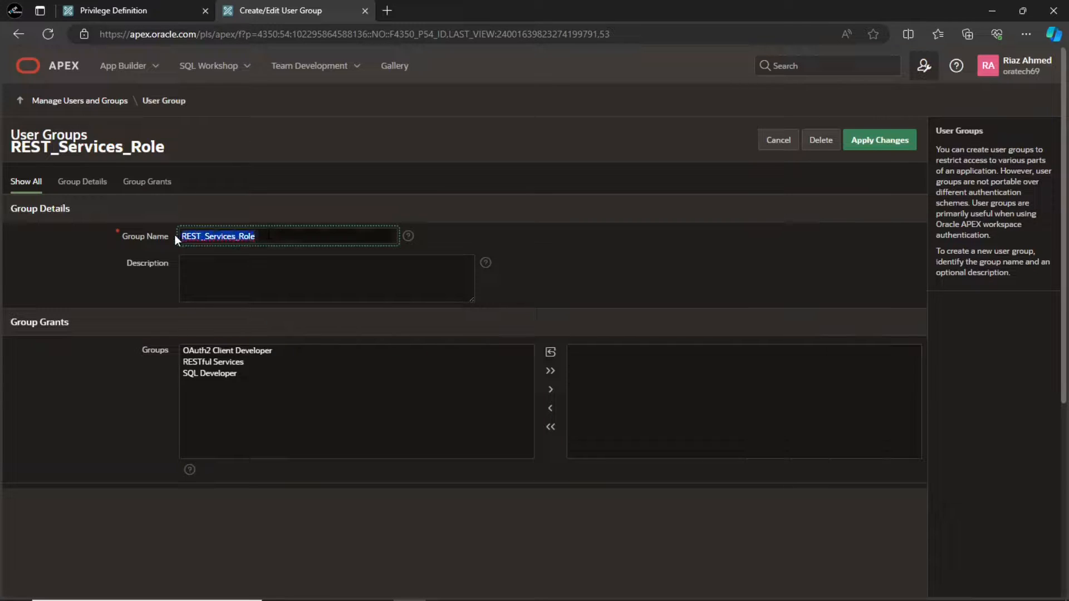
{"action": "left_click", "coordinate": [326, 278]}
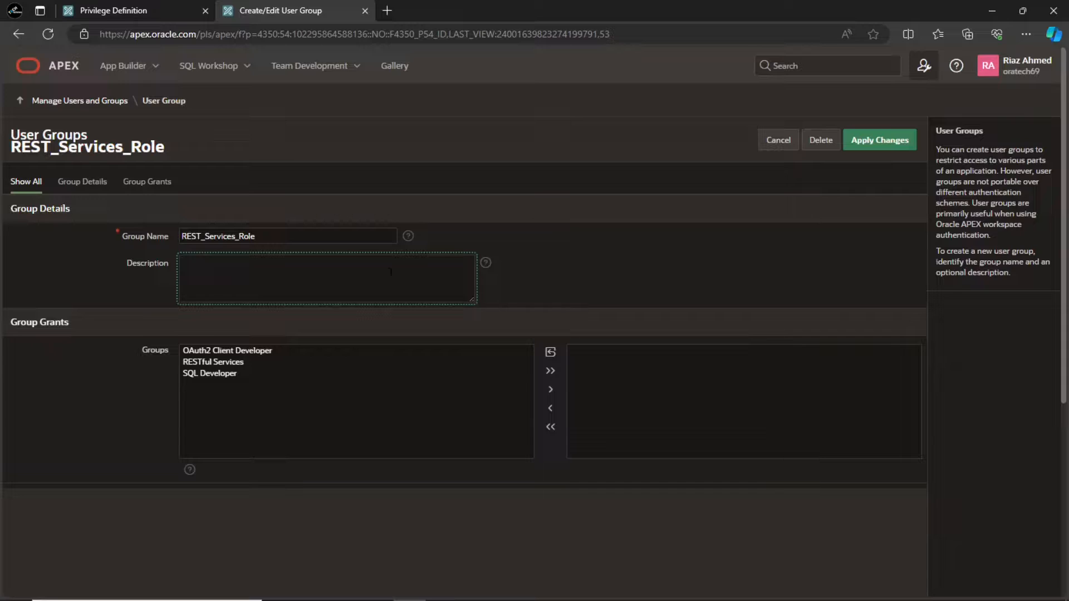
{"action": "left_click", "coordinate": [79, 101]}
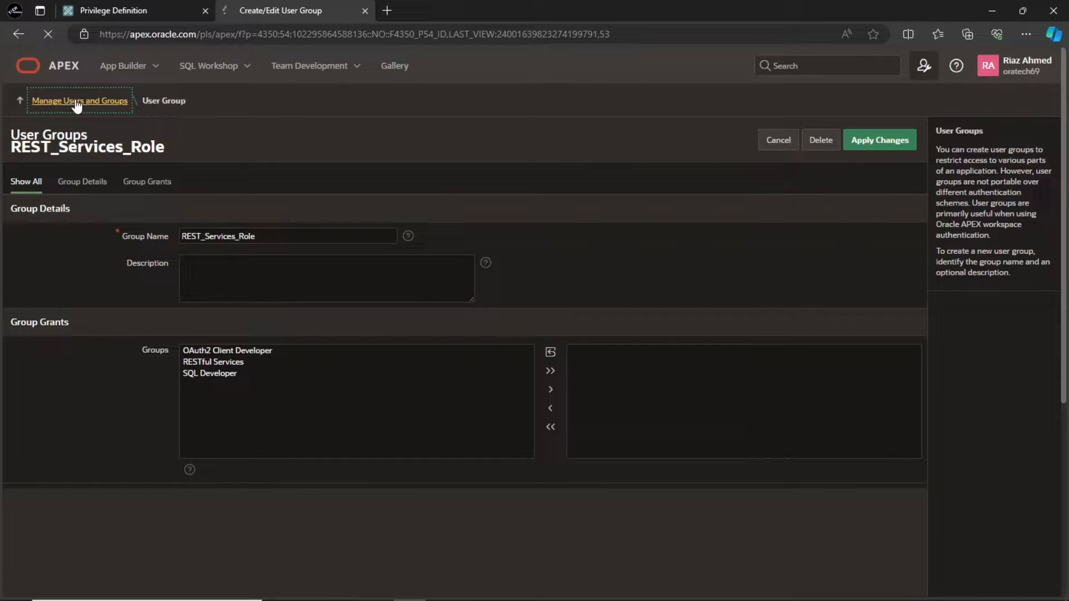
{"action": "left_click", "coordinate": [80, 100]}
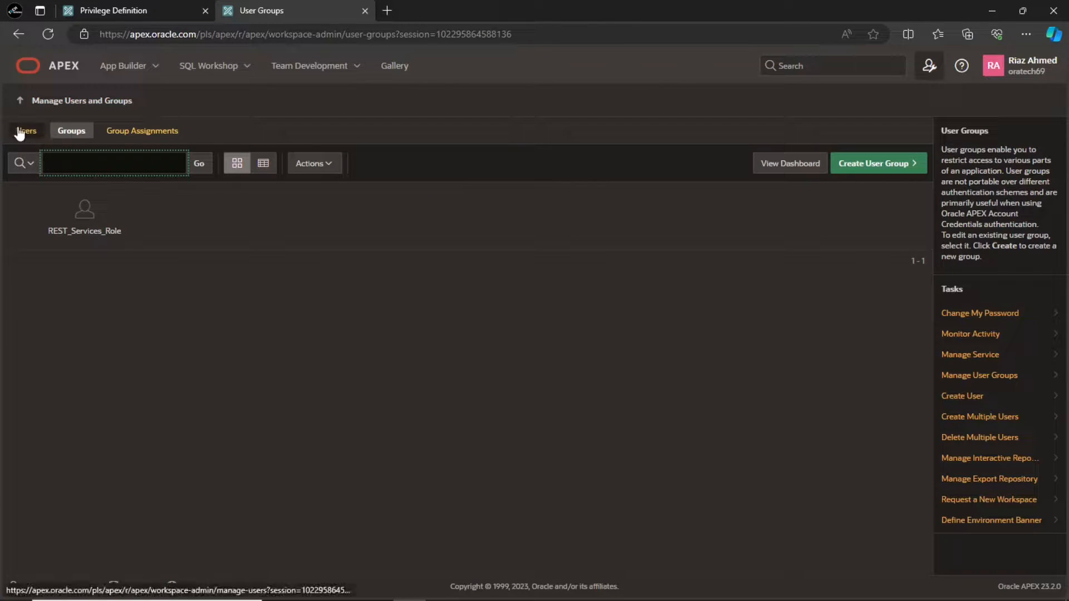
List the workspace users and view JOHN's Group Assignments showing REST_Services_Role.
{"action": "left_click", "coordinate": [26, 130]}
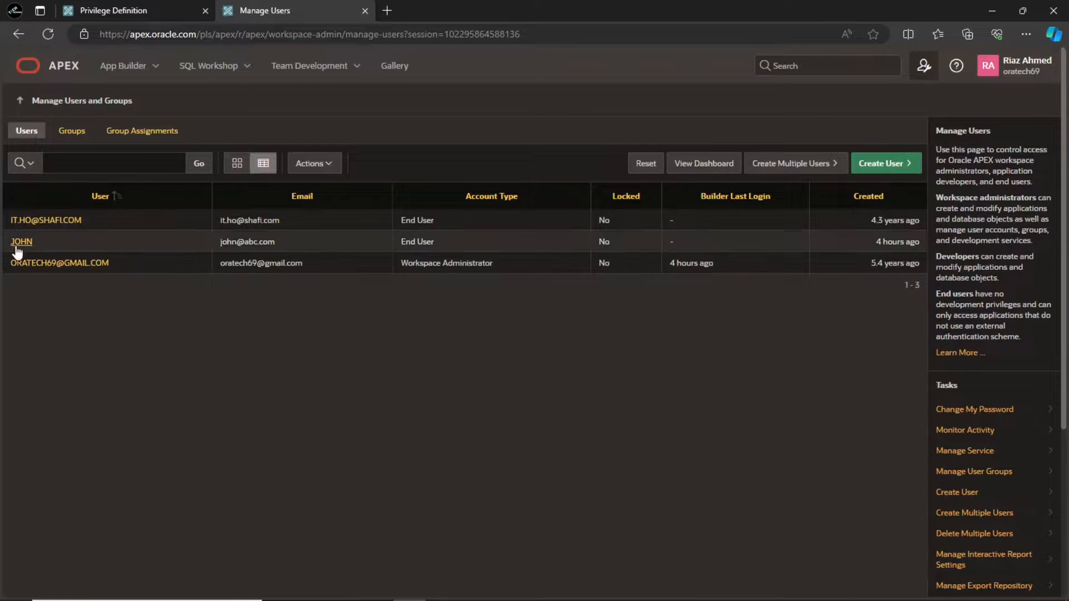
{"action": "left_click", "coordinate": [21, 242]}
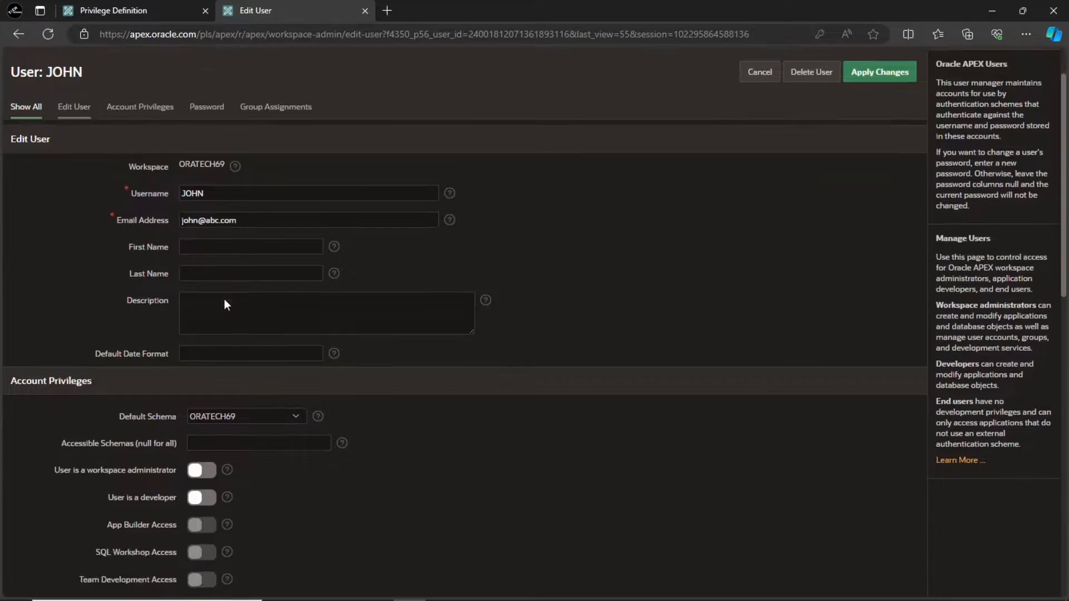
{"action": "scroll", "scroll_direction": "down", "scroll_amount": 3}
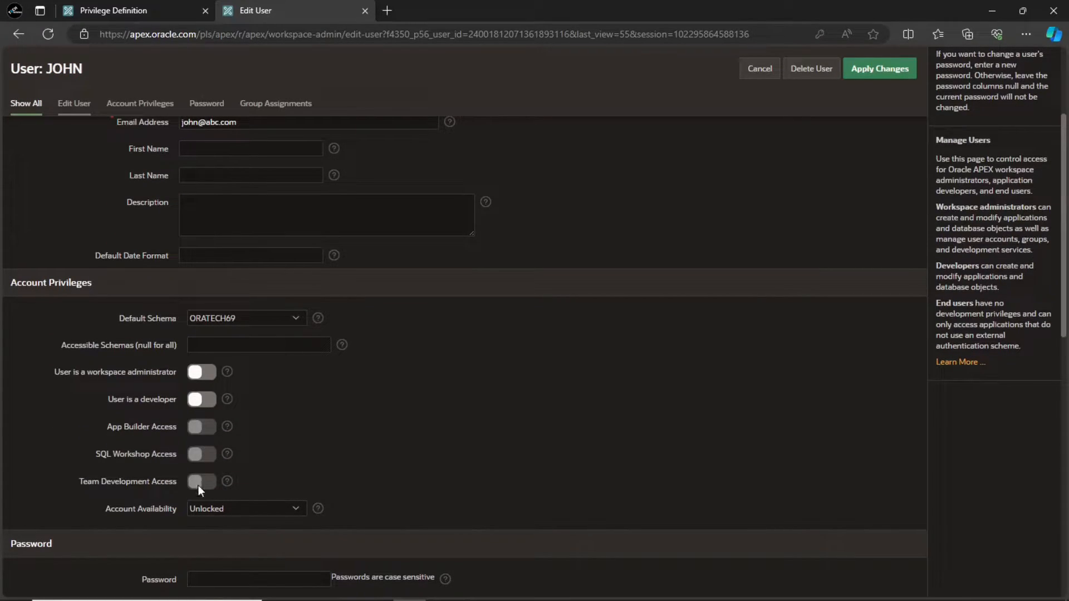
{"action": "scroll", "scroll_direction": "down", "scroll_amount": 3}
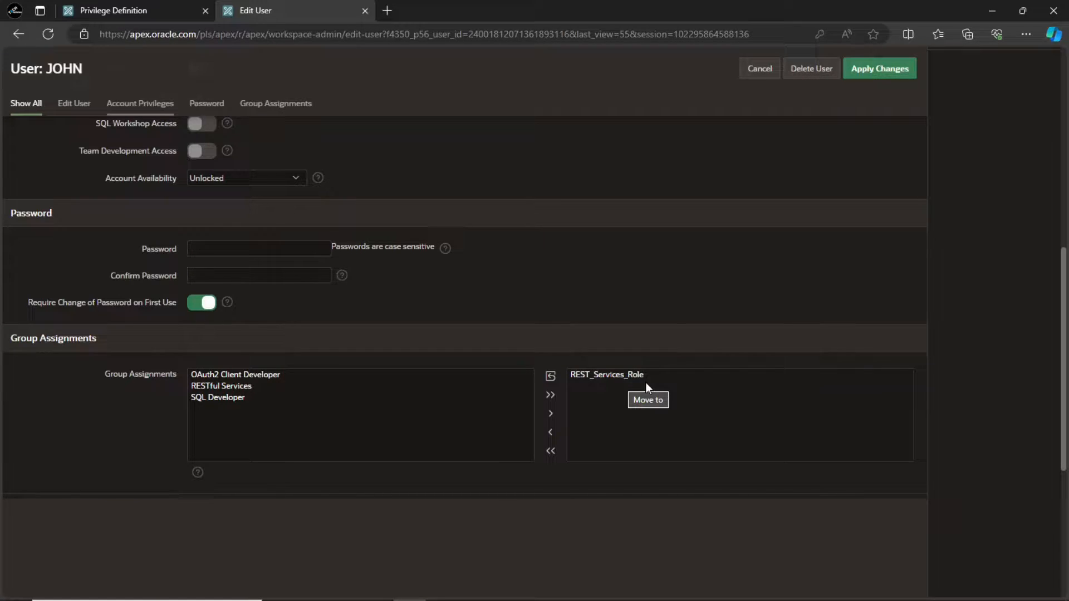
Return to Manage Users and Groups and reopen JOHN's Edit User page, scrolling through its settings.
{"action": "left_click", "coordinate": [82, 11]}
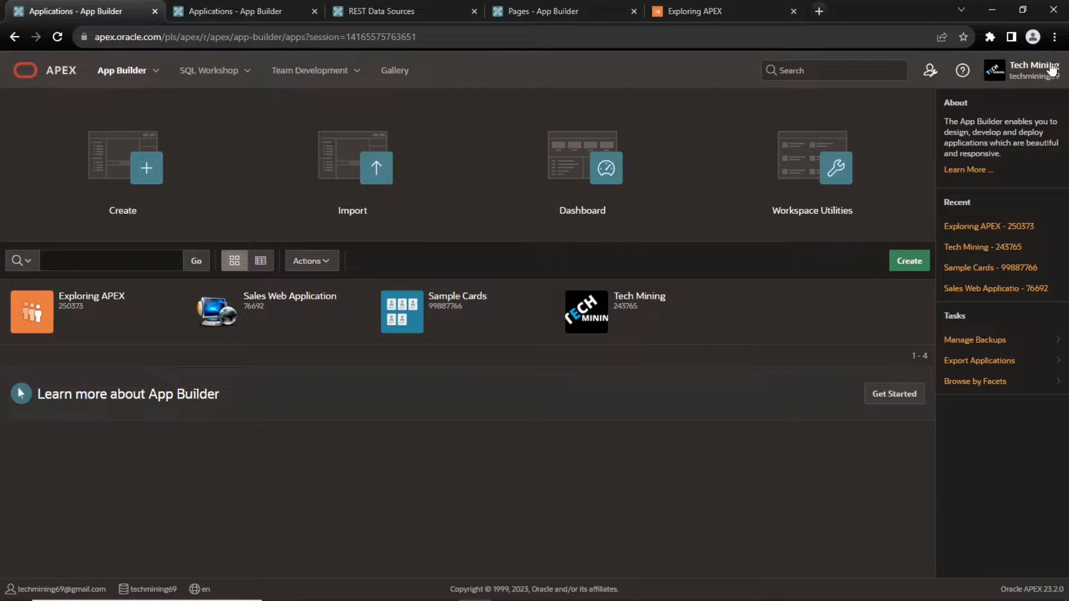
{"action": "mouse_move", "coordinate": [1029, 89]}
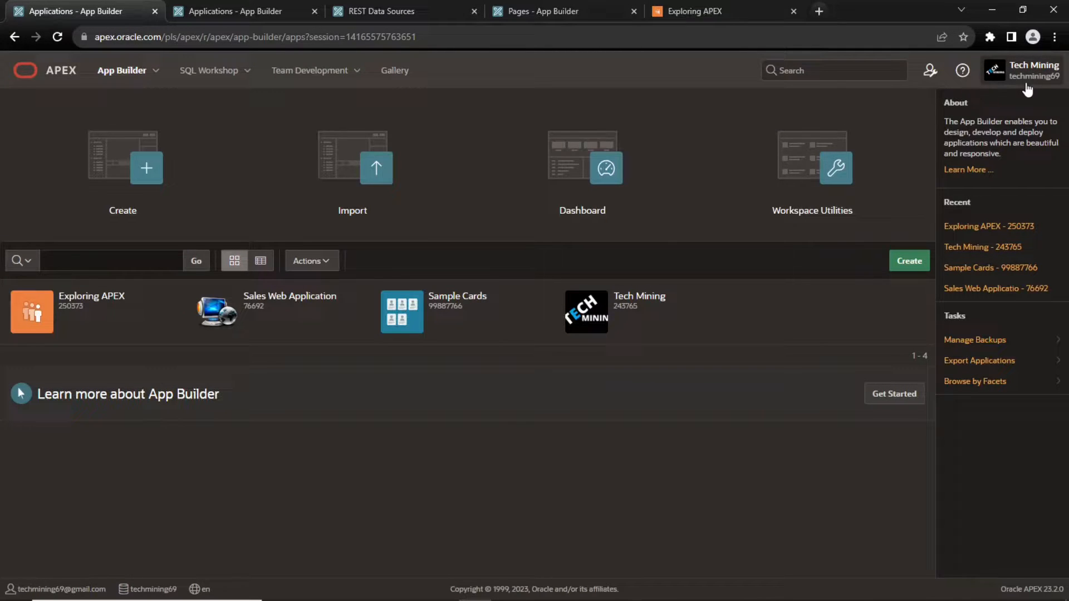
{"action": "mouse_move", "coordinate": [1028, 78]}
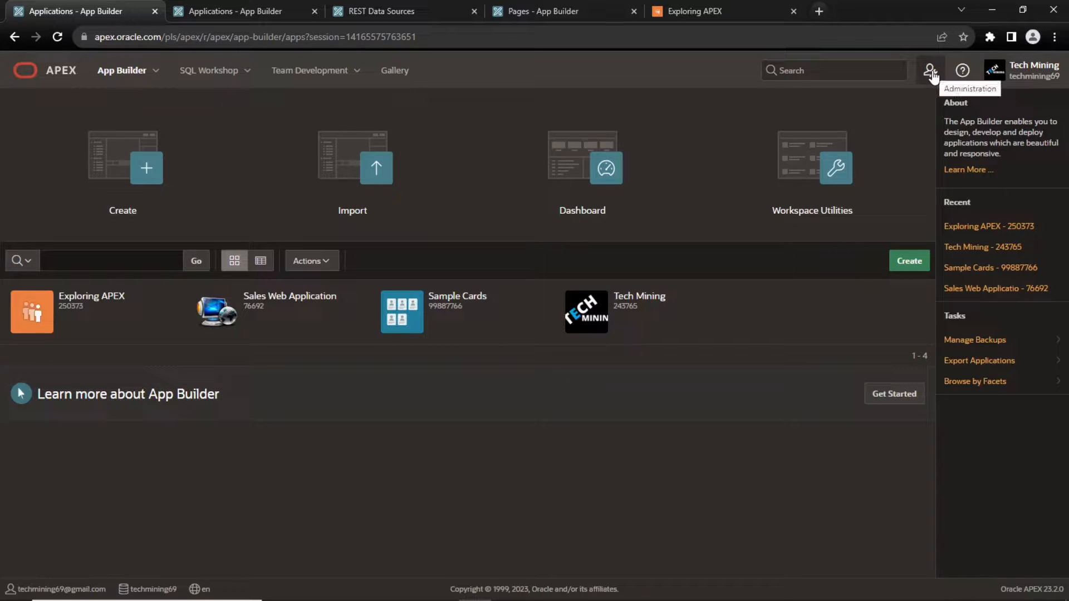
{"action": "left_click", "coordinate": [930, 70]}
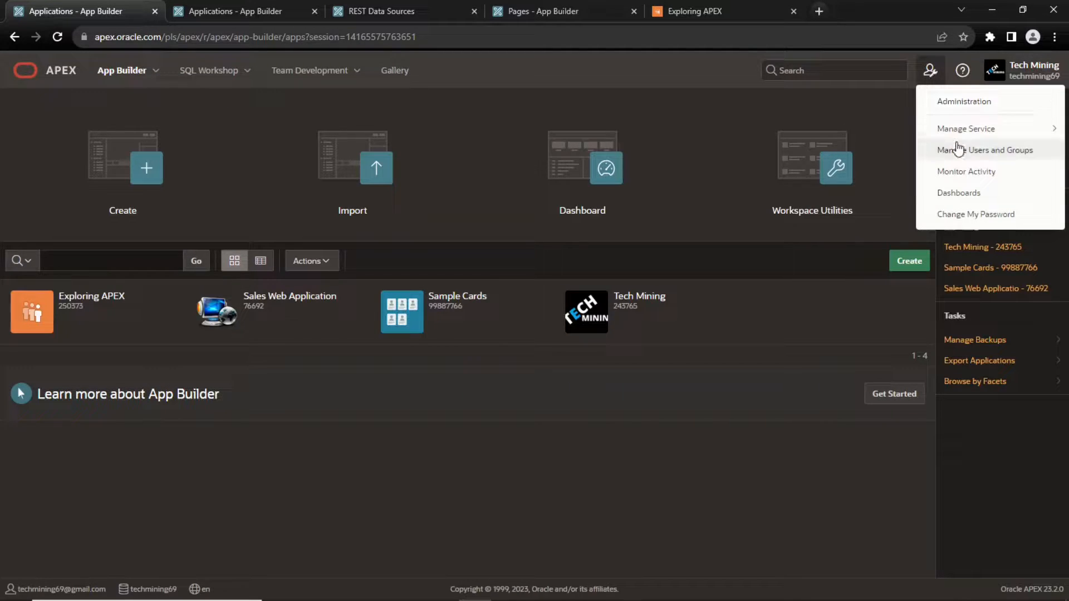
{"action": "left_click", "coordinate": [984, 151]}
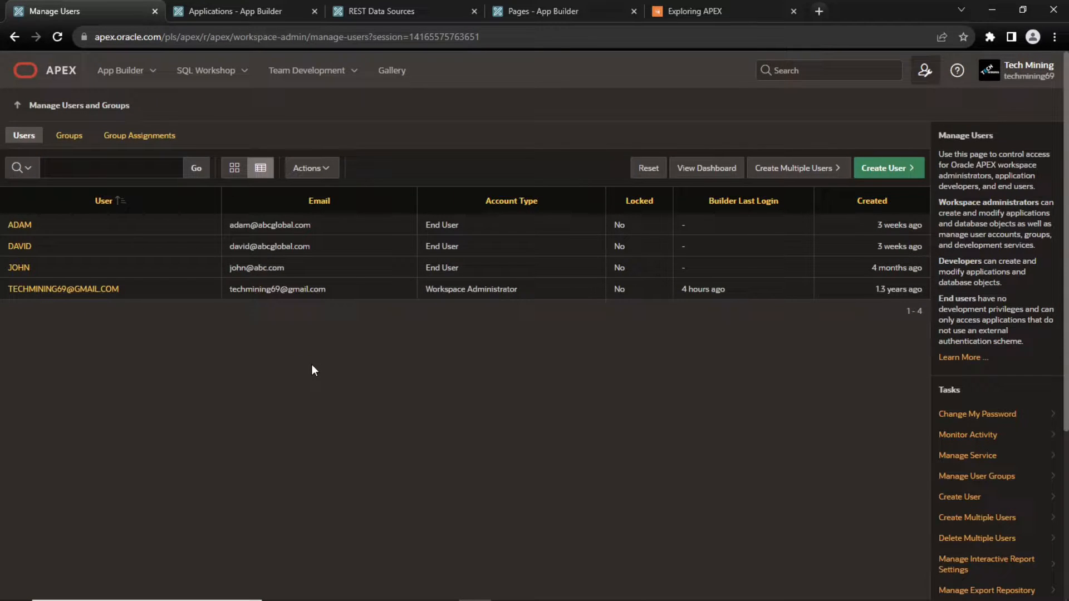
{"action": "mouse_move", "coordinate": [19, 268]}
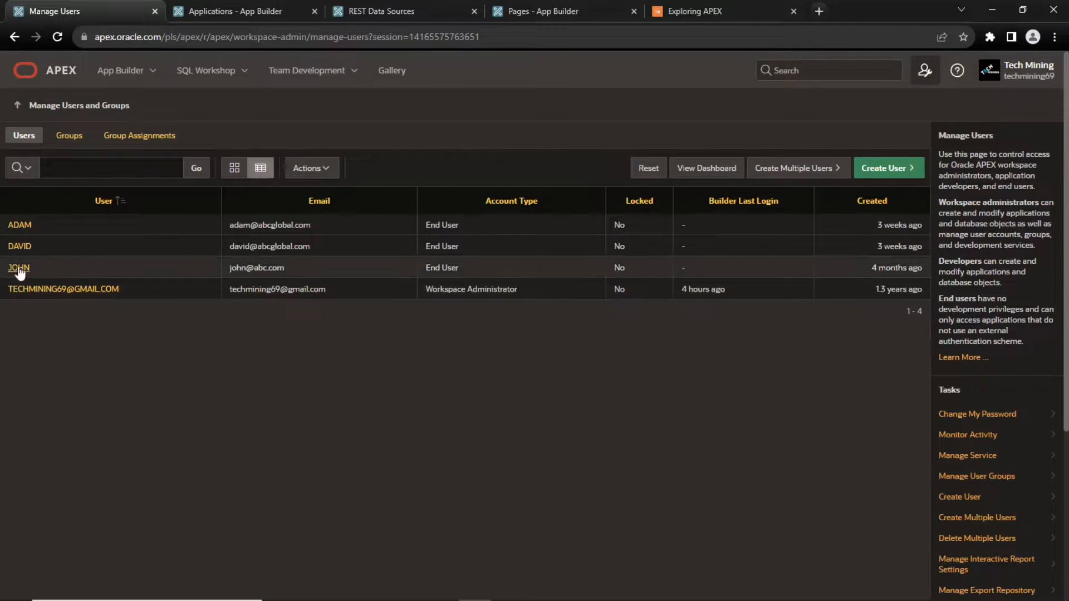
{"action": "left_click", "coordinate": [19, 267]}
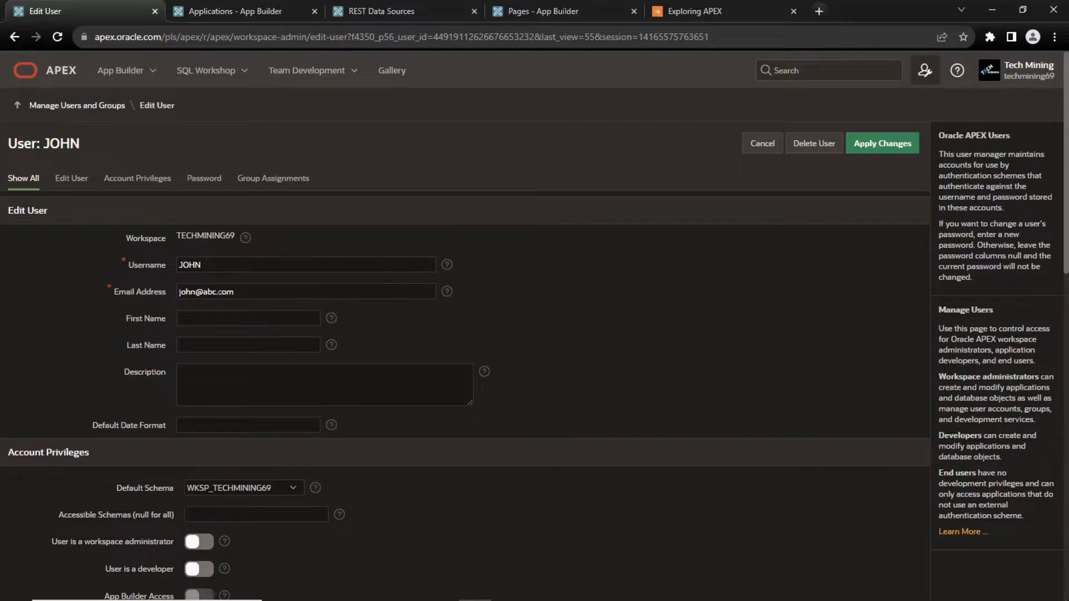
{"action": "scroll", "scroll_direction": "down", "scroll_amount": 3}
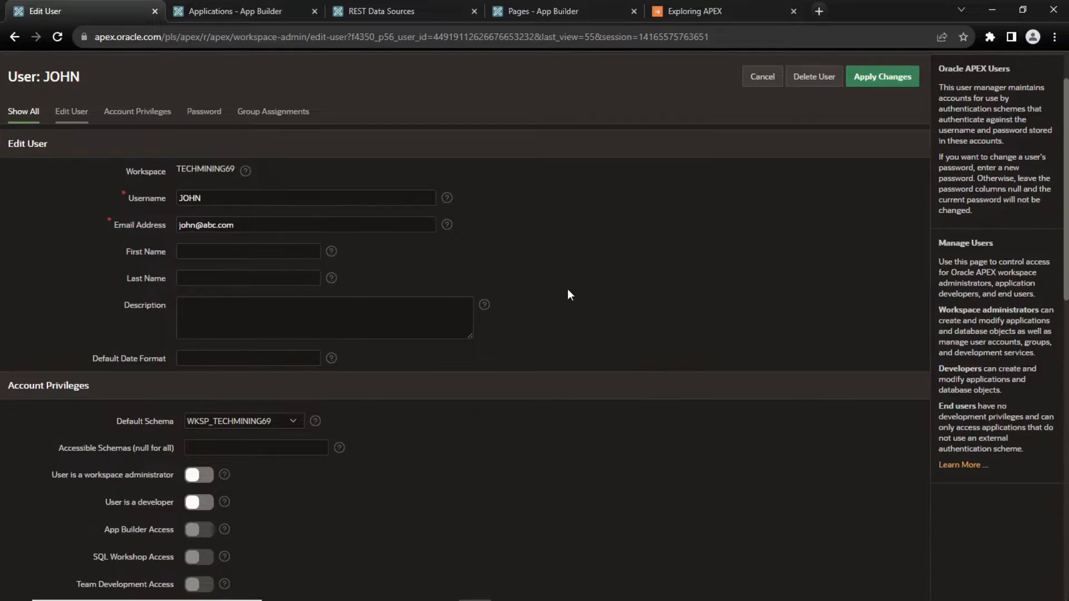
{"action": "scroll", "scroll_direction": "down", "scroll_amount": 3}
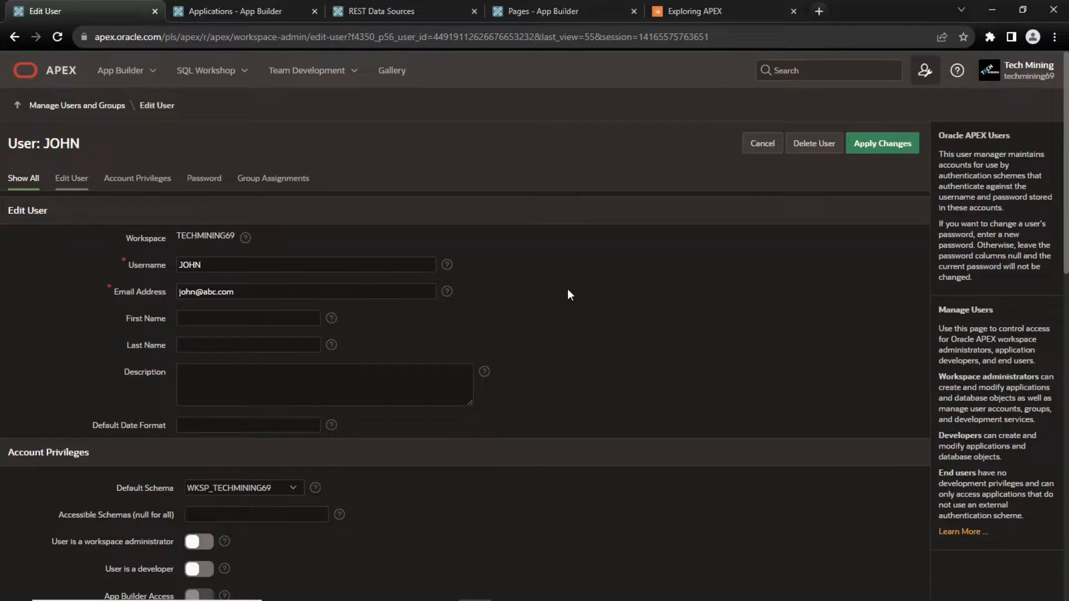
{"action": "mouse_move", "coordinate": [612, 326]}
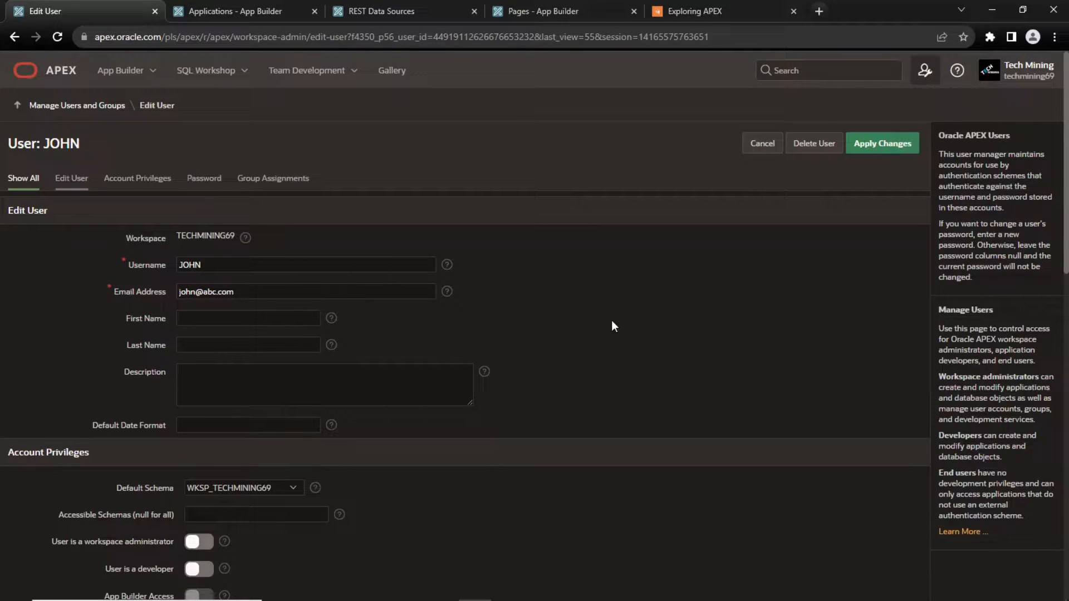
From the applications list, go to Workspace Utilities > Web Credentials.
{"action": "left_click", "coordinate": [242, 11]}
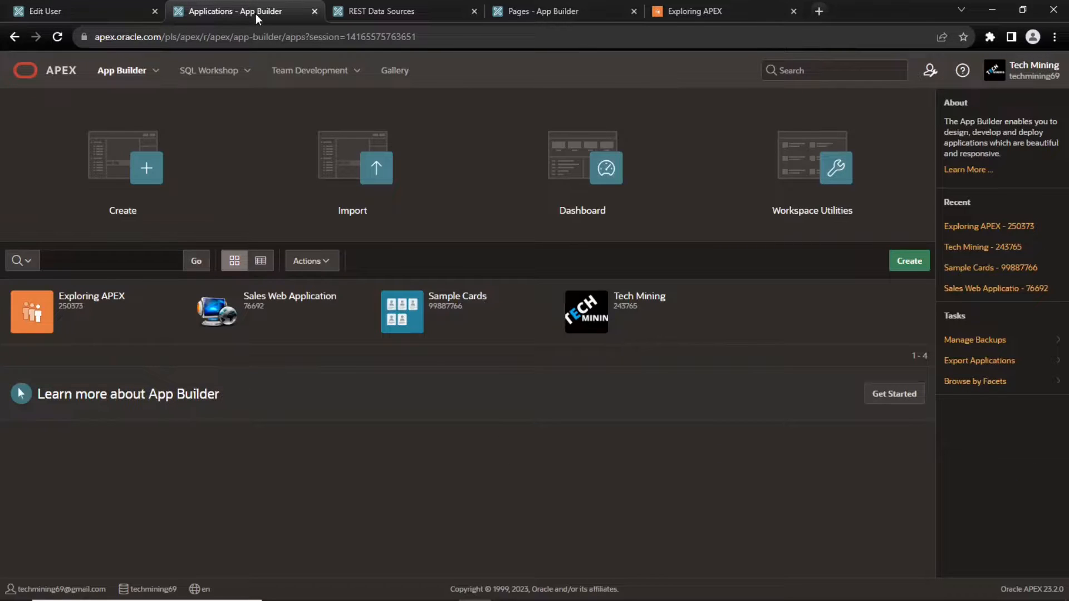
{"action": "left_click", "coordinate": [812, 164]}
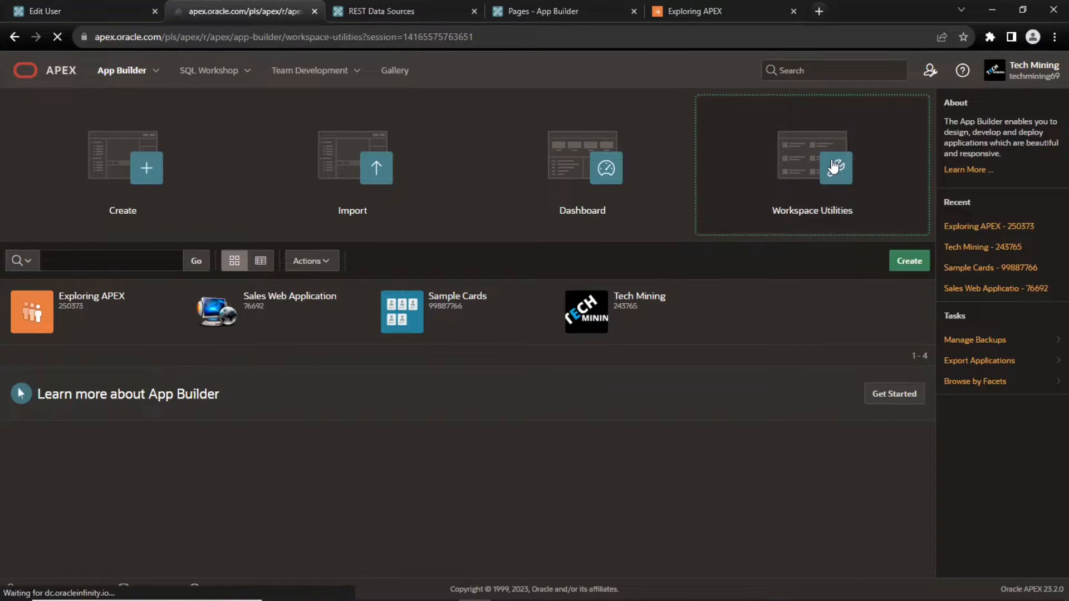
{"action": "left_click", "coordinate": [834, 168]}
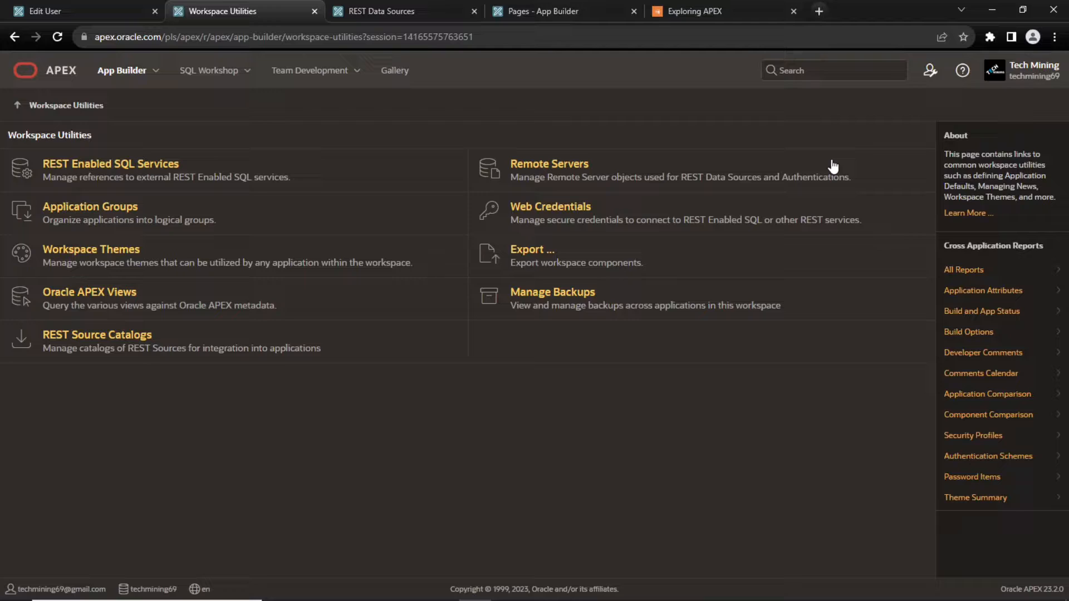
{"action": "mouse_move", "coordinate": [559, 212]}
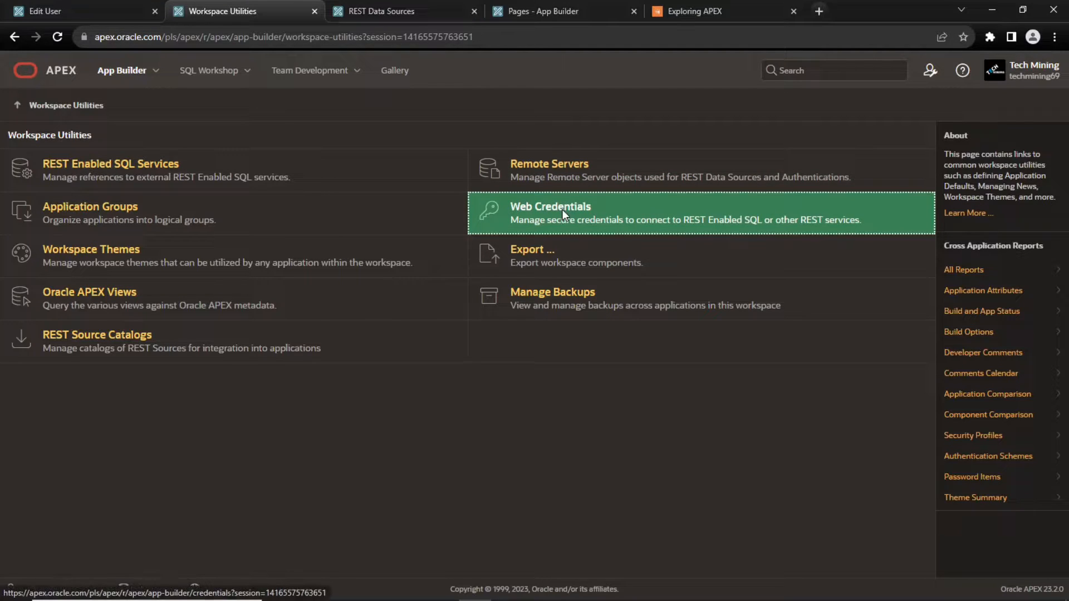
{"action": "left_click", "coordinate": [549, 213]}
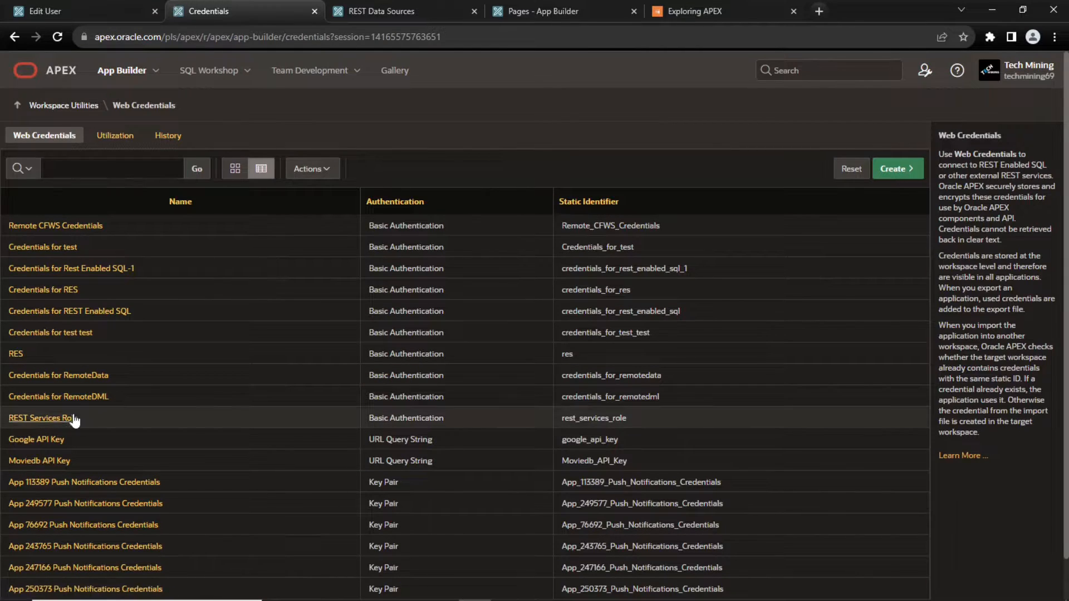
View the REST Services Role credential: Basic Authentication, username JOHN, and select its valid HR departments URL.
{"action": "left_click", "coordinate": [40, 417]}
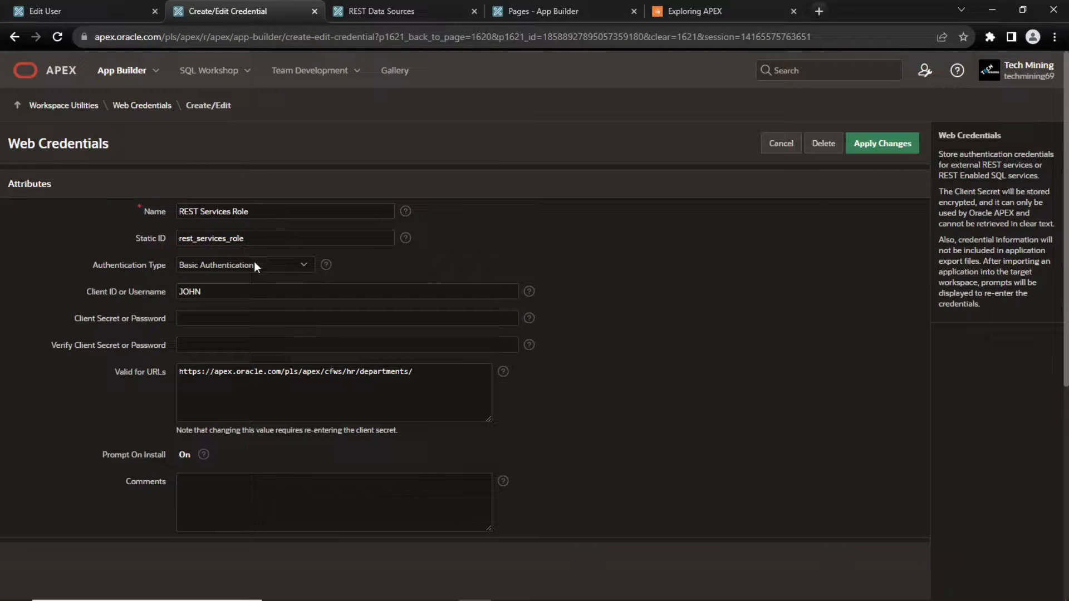
{"action": "left_click", "coordinate": [244, 266]}
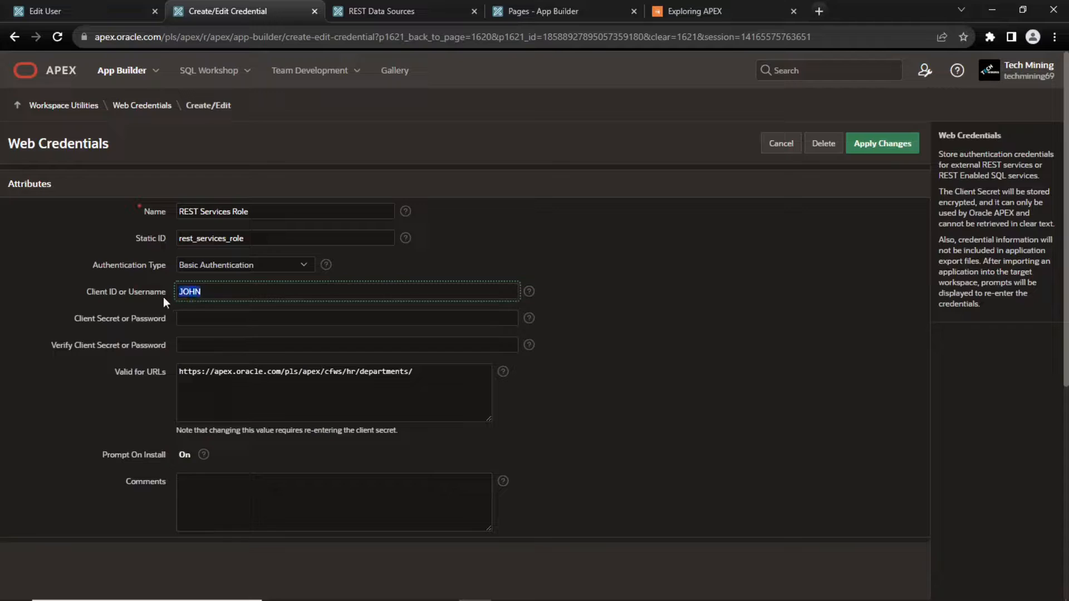
{"action": "left_click", "coordinate": [347, 344]}
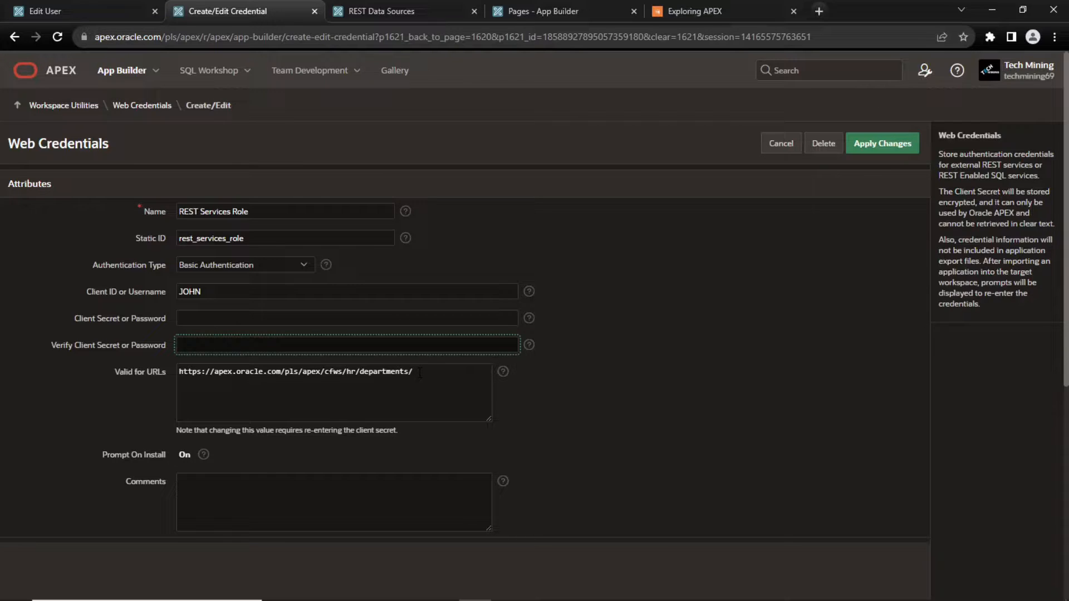
{"action": "triple_click", "coordinate": [296, 372]}
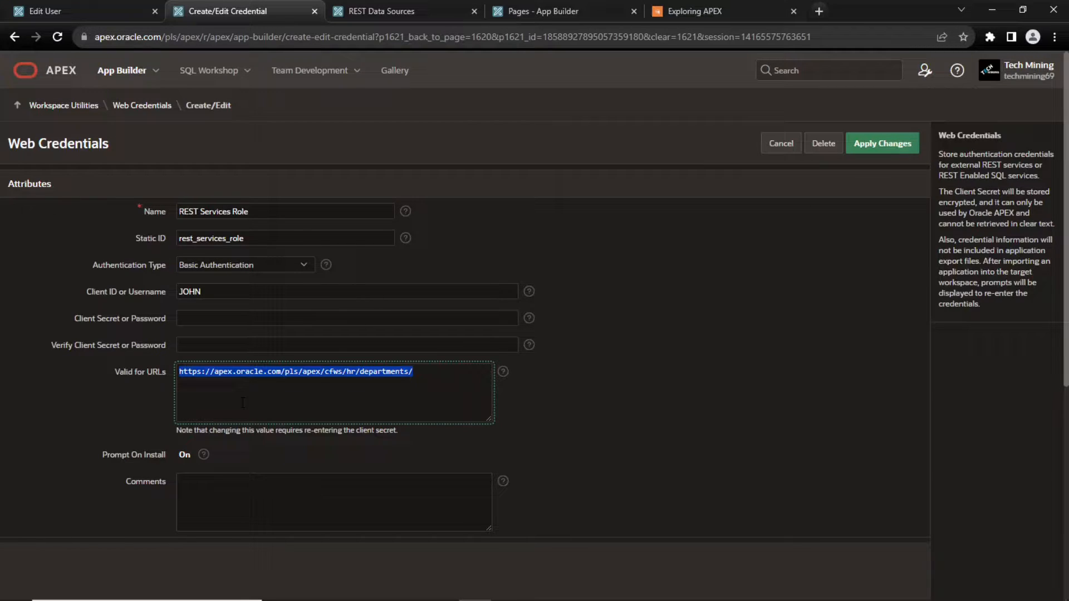
{"action": "left_click", "coordinate": [386, 11]}
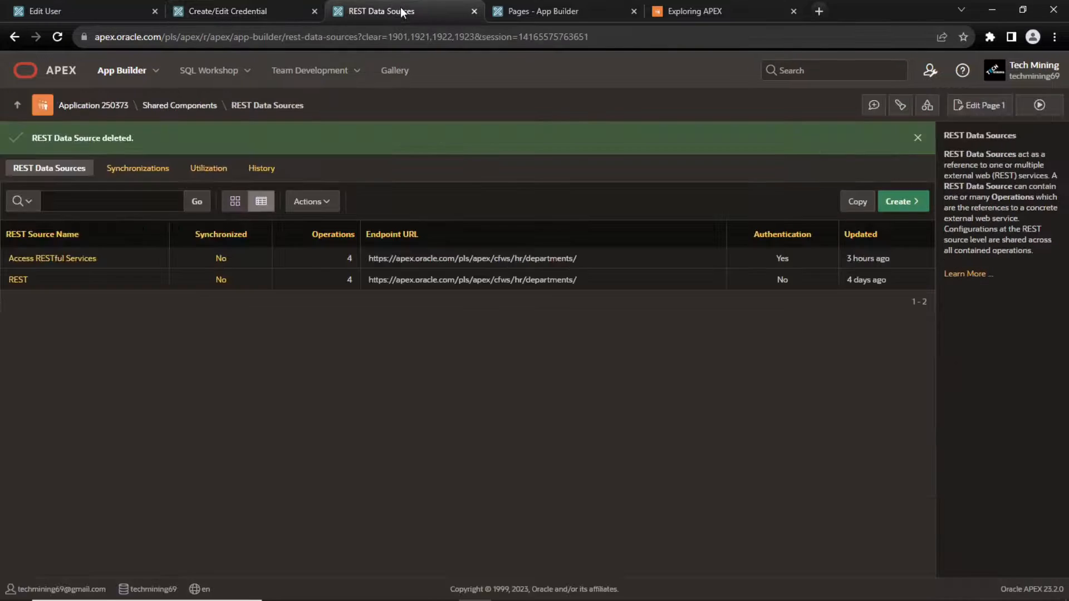
{"action": "left_click", "coordinate": [901, 202]}
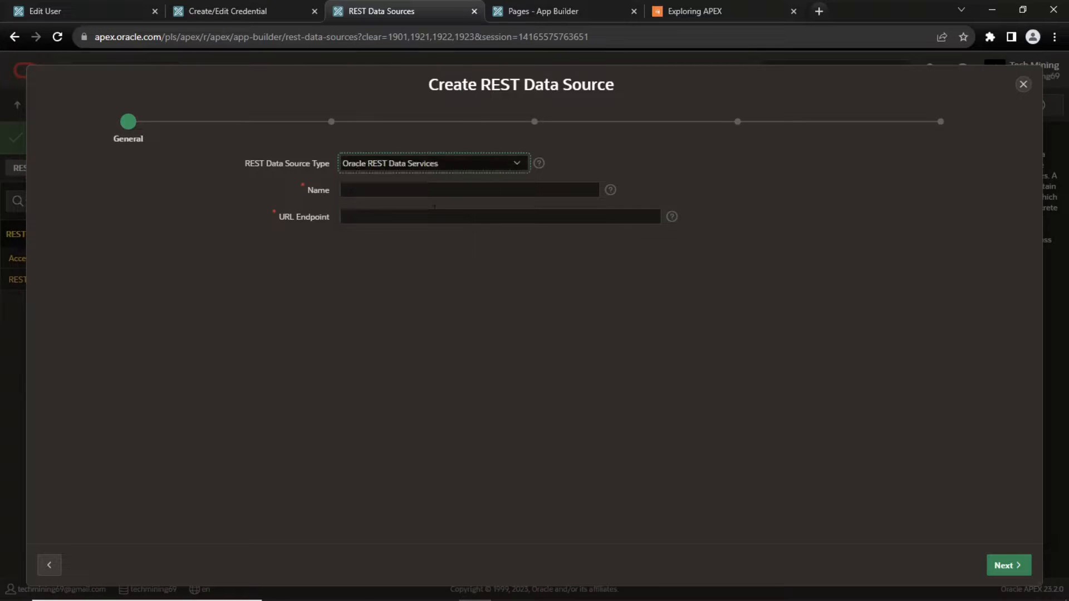
{"action": "type", "text": "REST Basic Aut"}
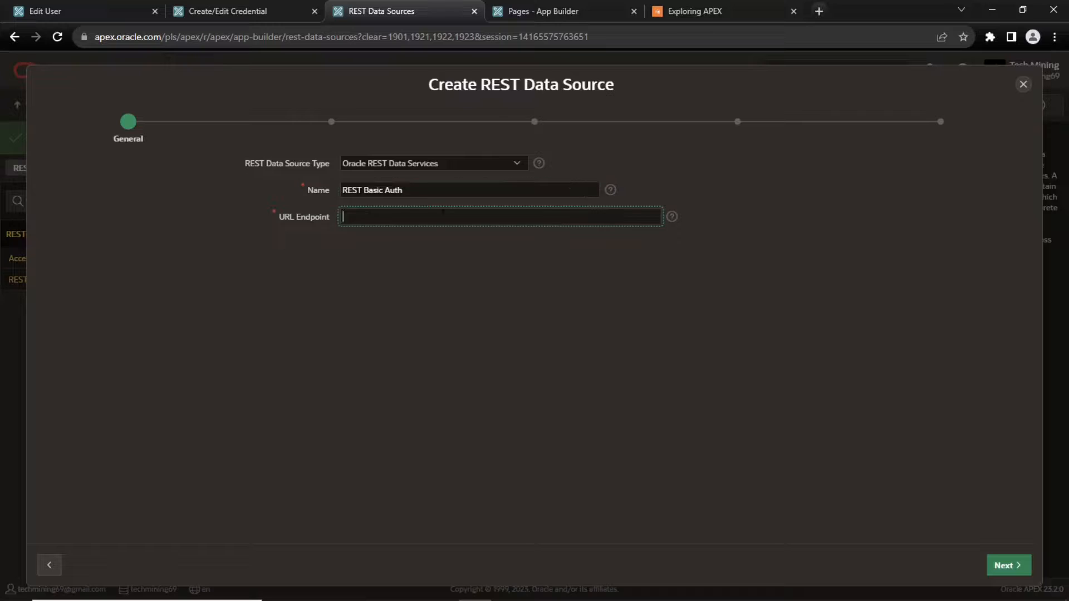
{"action": "type", "text": "https://apex.oracle.com/pls/apex/cfws/hr/departments/"}
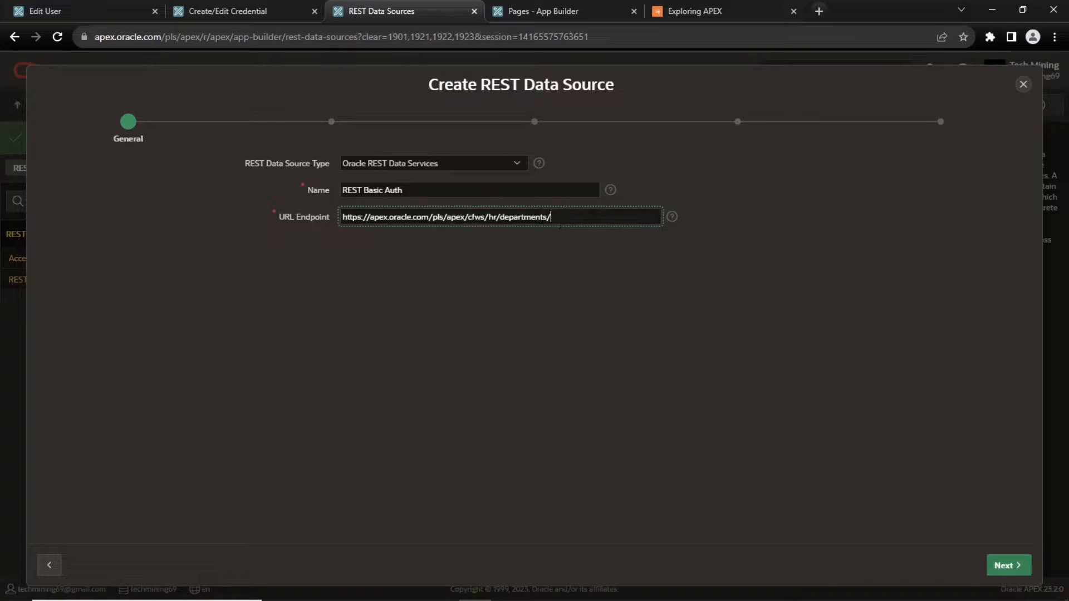
{"action": "left_click", "coordinate": [1008, 566]}
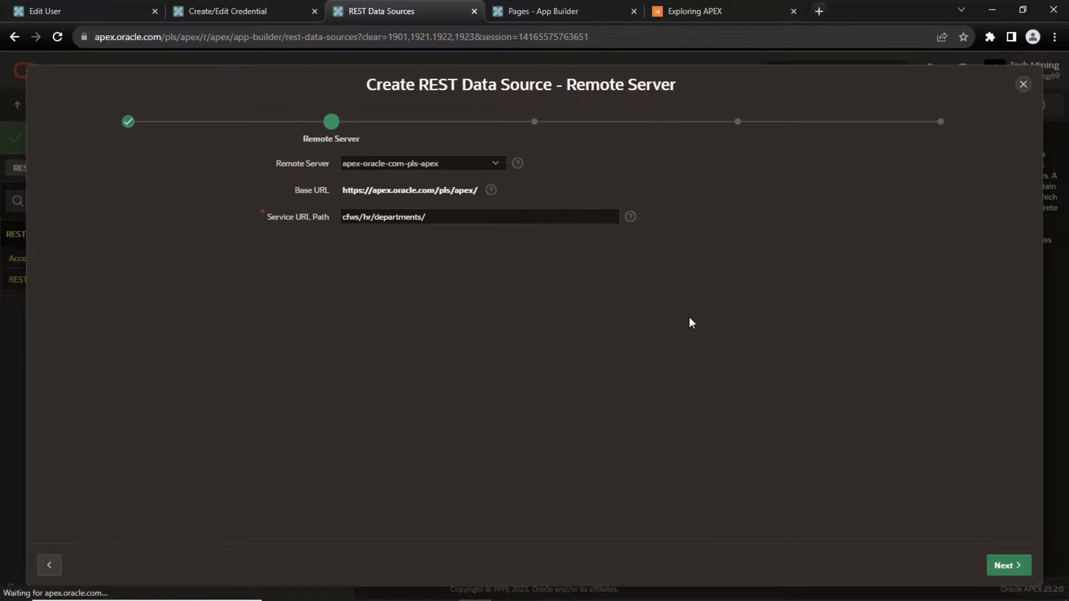
{"action": "left_click", "coordinate": [1008, 565]}
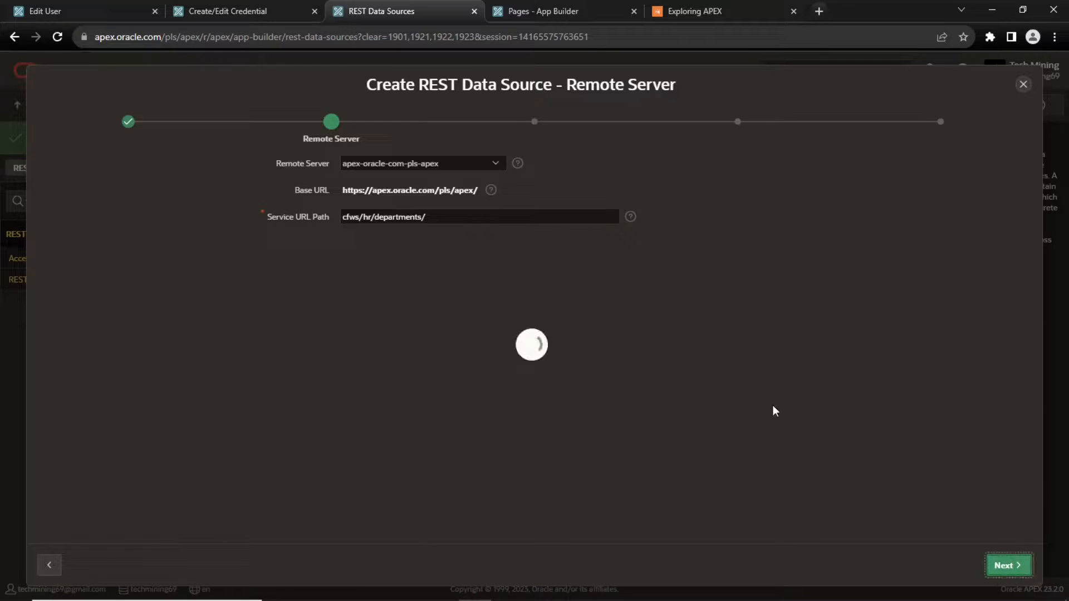
{"action": "left_click", "coordinate": [1008, 566]}
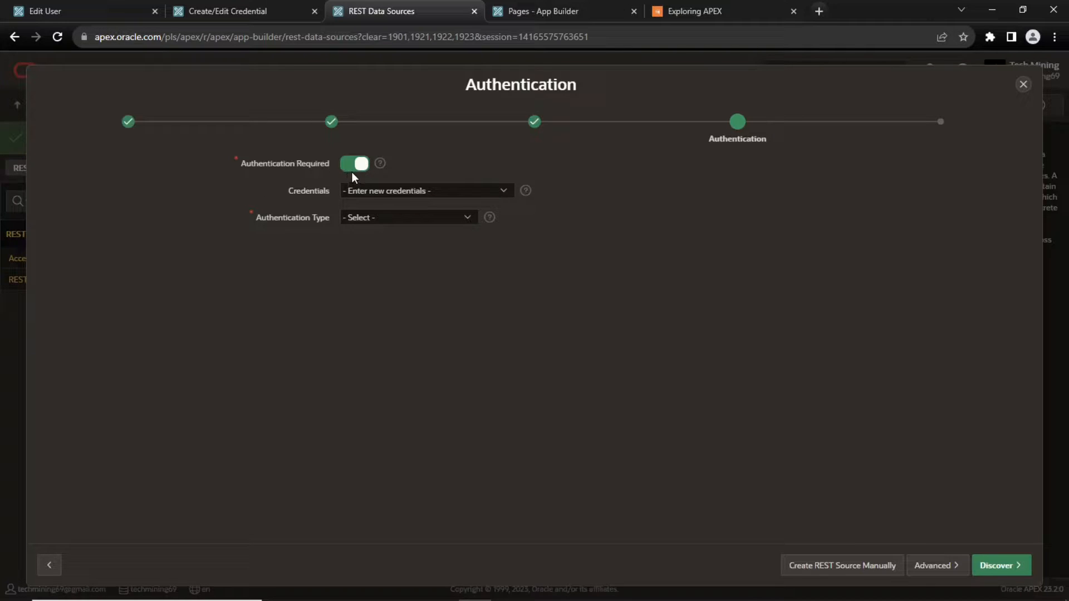
{"action": "mouse_move", "coordinate": [333, 177]}
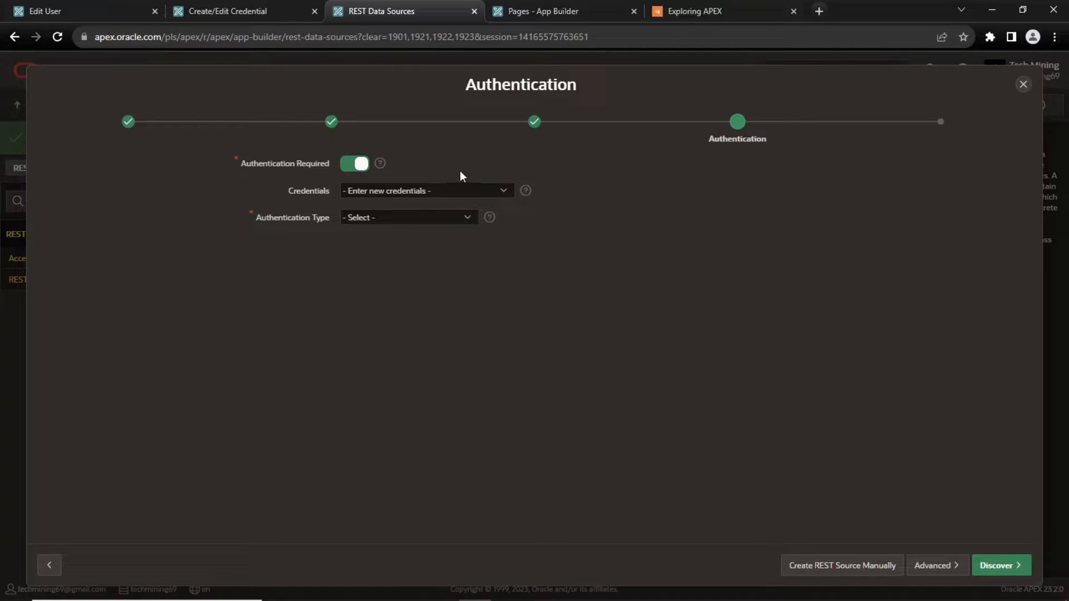
Set authentication to the REST Services Role credential and discover the departments data.
{"action": "left_click", "coordinate": [427, 190]}
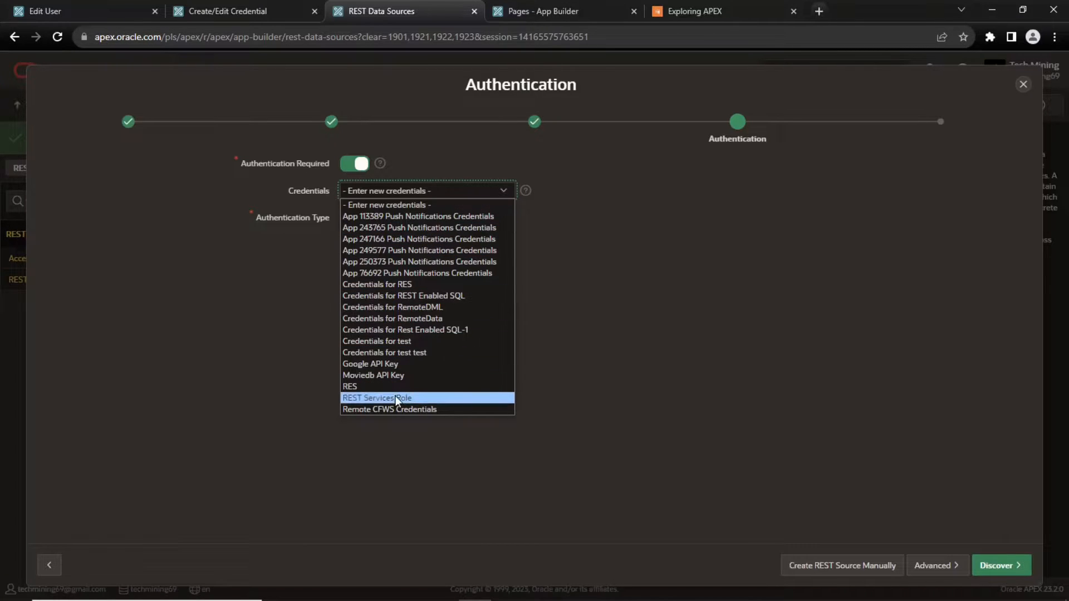
{"action": "left_click", "coordinate": [378, 397]}
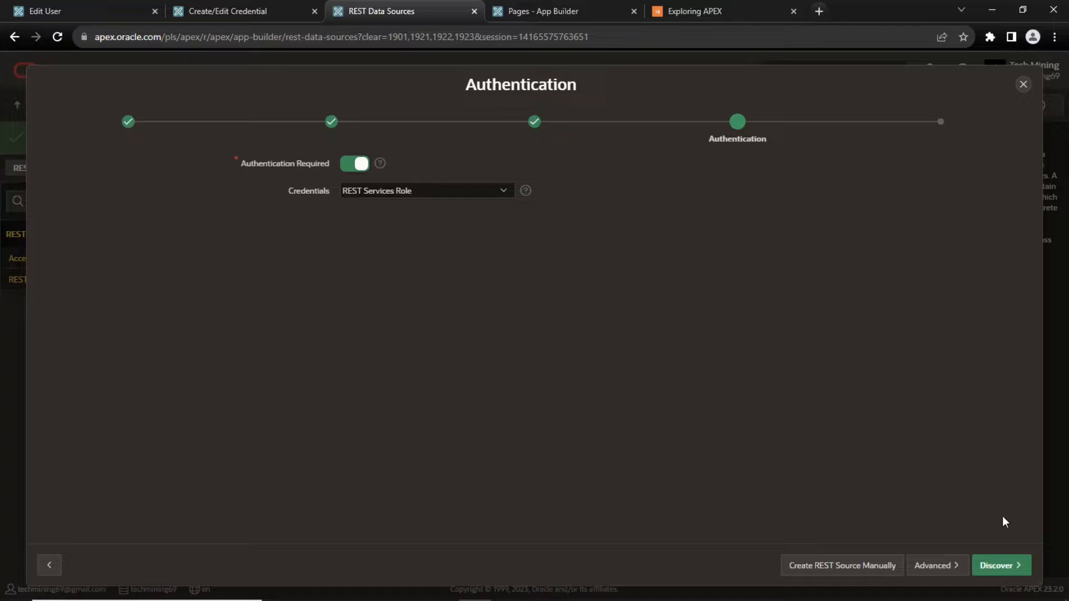
{"action": "left_click", "coordinate": [1000, 565]}
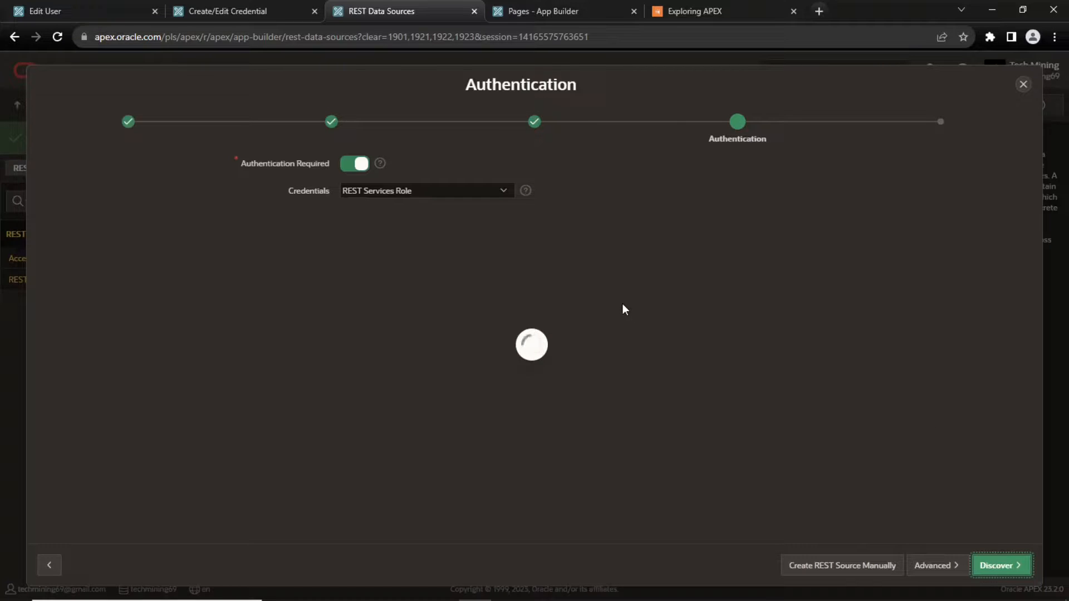
{"action": "left_click", "coordinate": [1000, 566]}
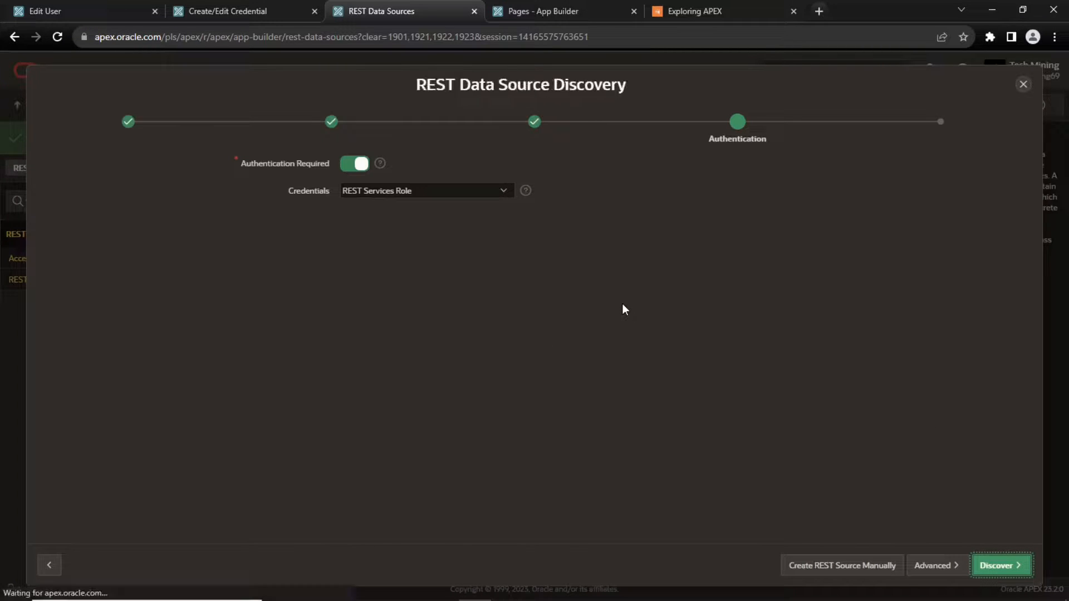
{"action": "left_click", "coordinate": [1000, 565]}
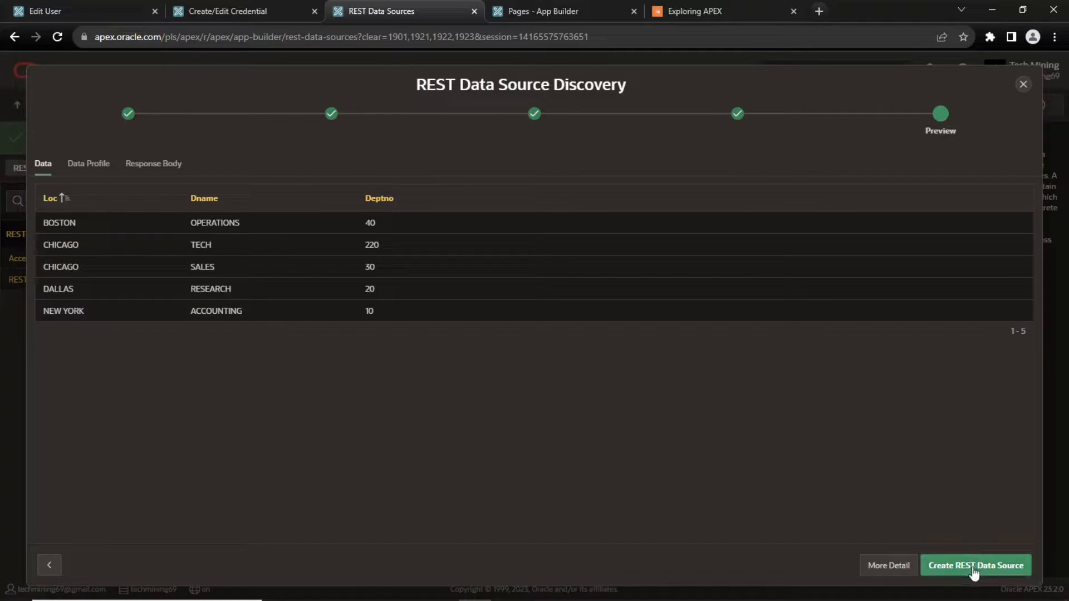
Create the REST Basic Auth data source from the previewed department data.
{"action": "left_click", "coordinate": [976, 565]}
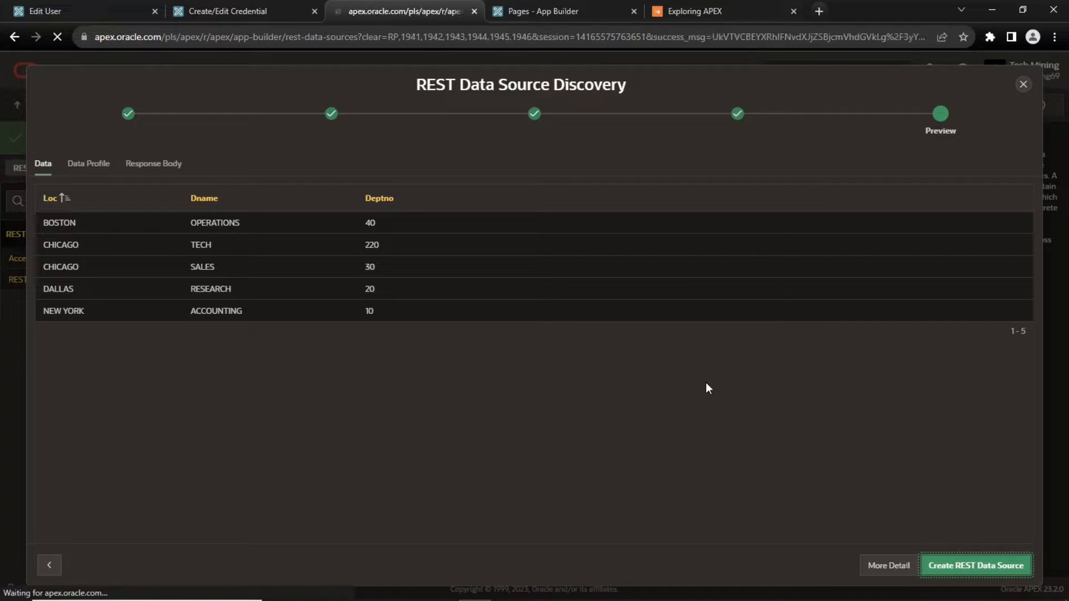
{"action": "left_click", "coordinate": [975, 566]}
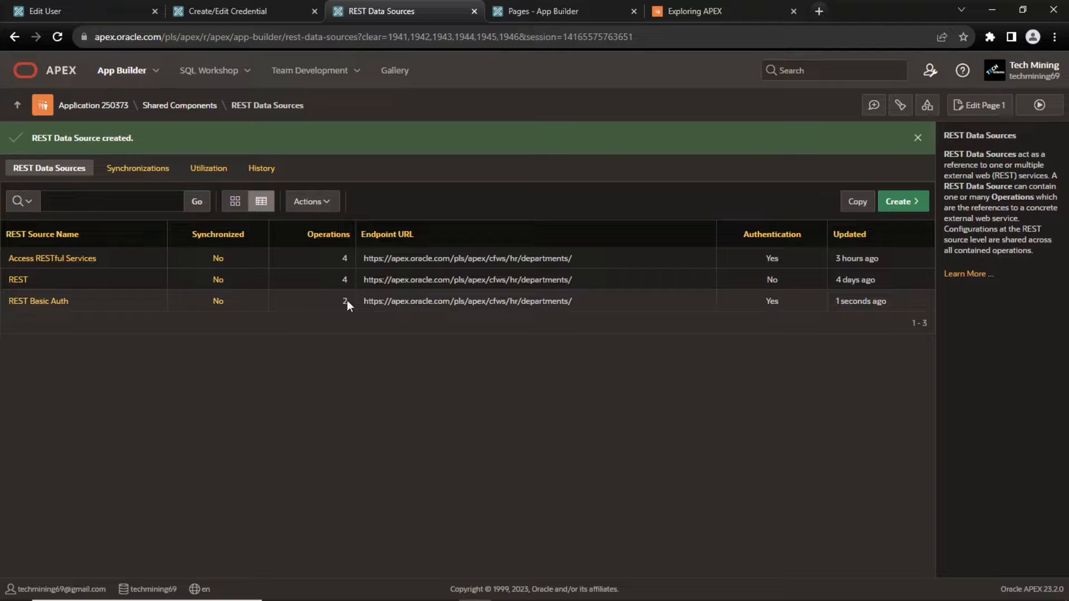
{"action": "mouse_move", "coordinate": [573, 385]}
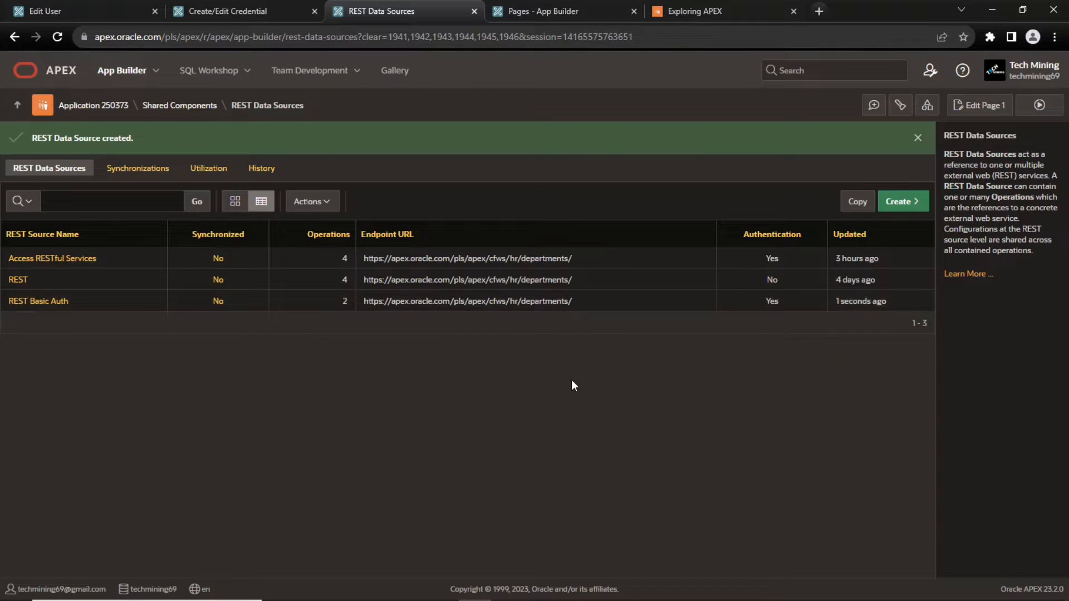
{"action": "mouse_move", "coordinate": [481, 381]}
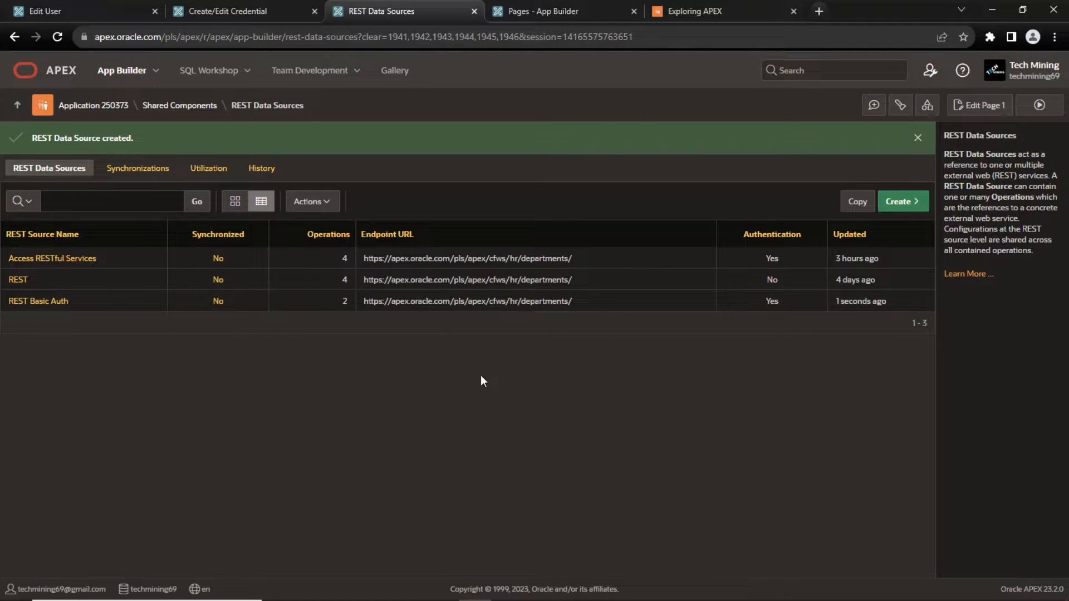
Start a new Interactive Report page named 'Test Basic Auth' in the Pages list.
{"action": "left_click", "coordinate": [542, 11]}
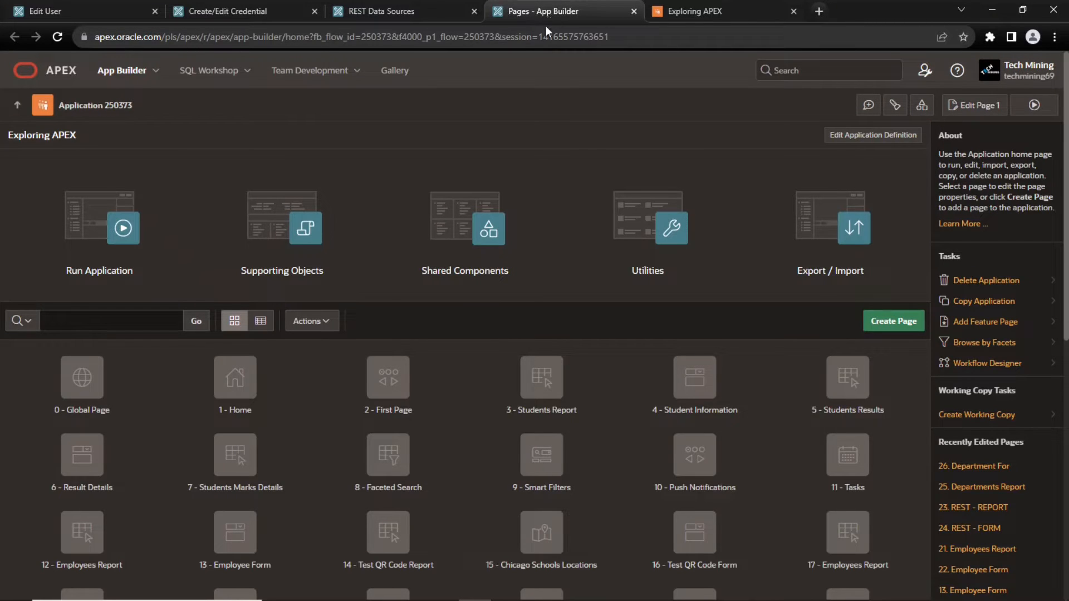
{"action": "left_click", "coordinate": [893, 321]}
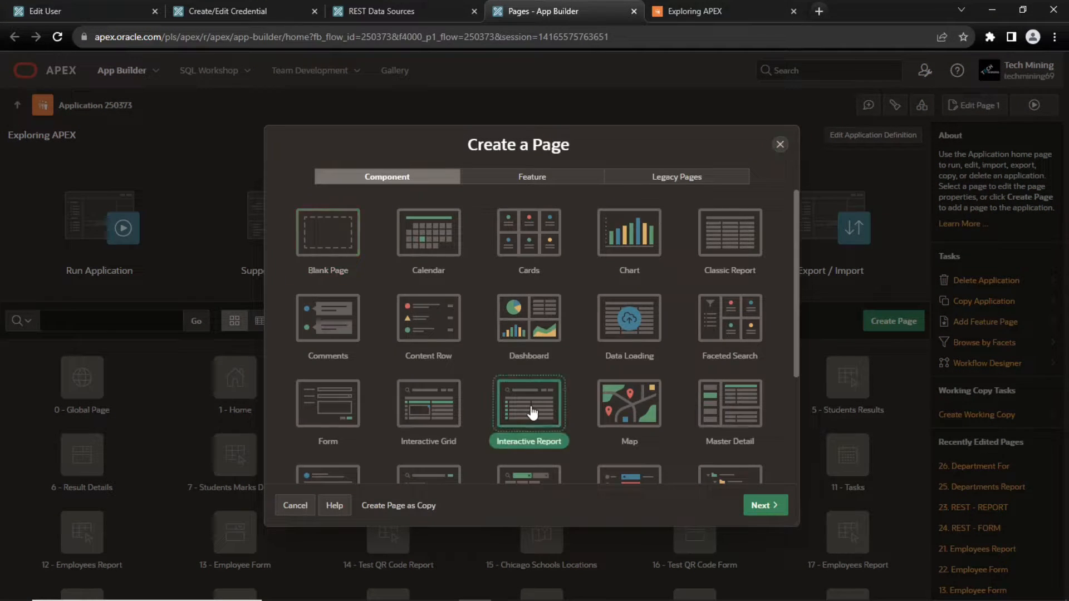
{"action": "left_click", "coordinate": [764, 505]}
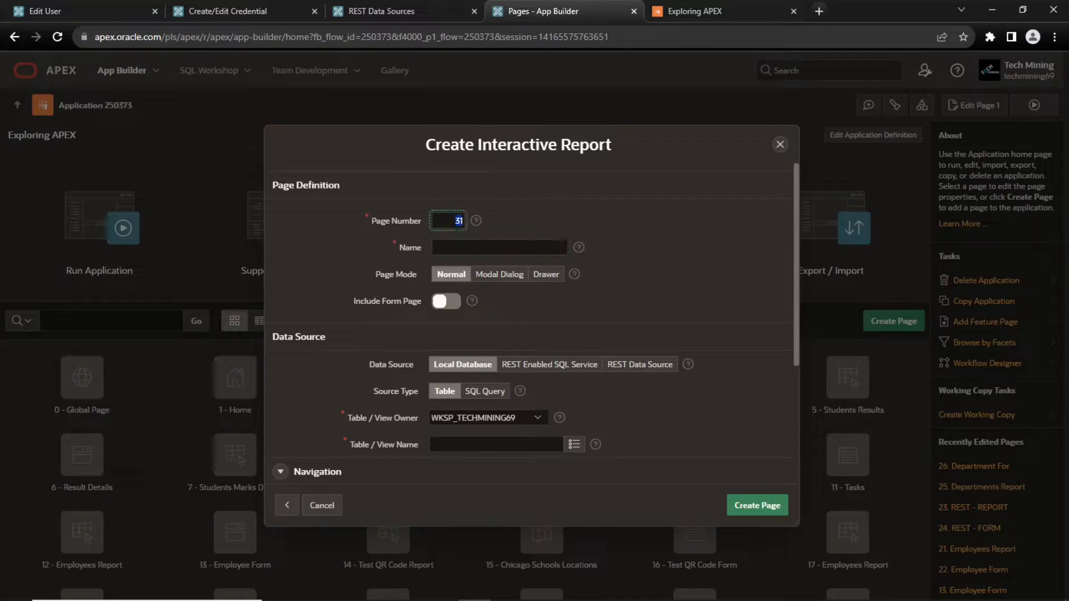
{"action": "type", "text": "Test Basic Auth"}
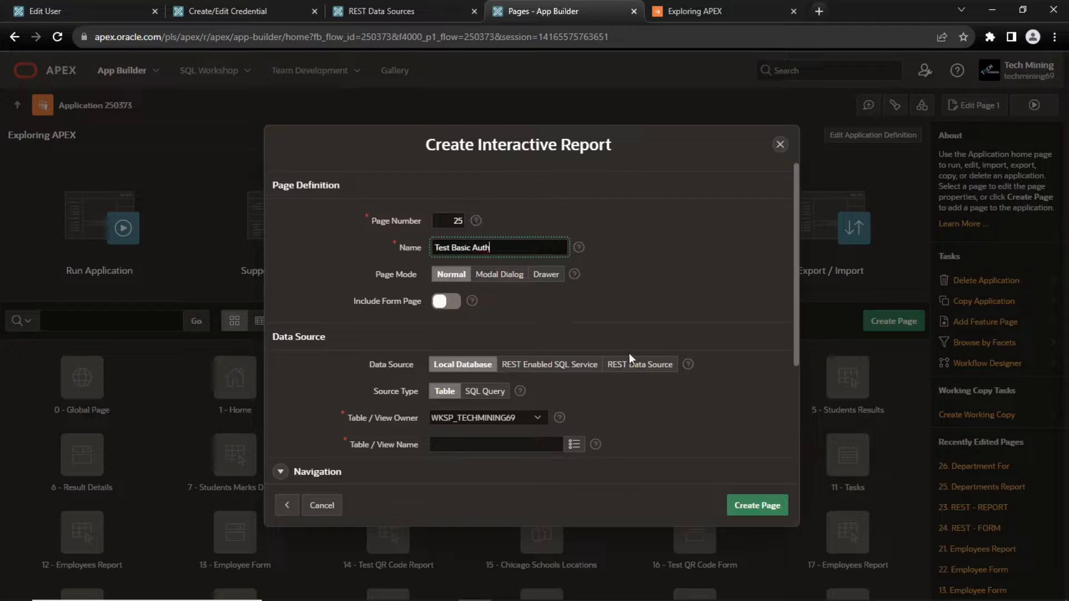
Base the report on REST Data Source 'REST Basic Auth', create the page and run it.
{"action": "left_click", "coordinate": [638, 364]}
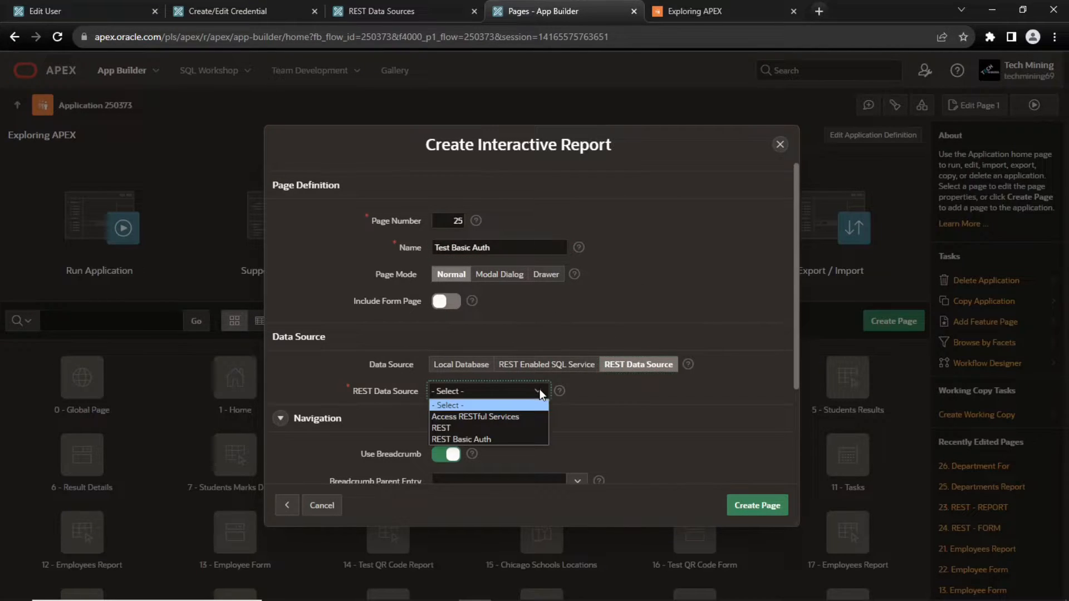
{"action": "left_click", "coordinate": [461, 438]}
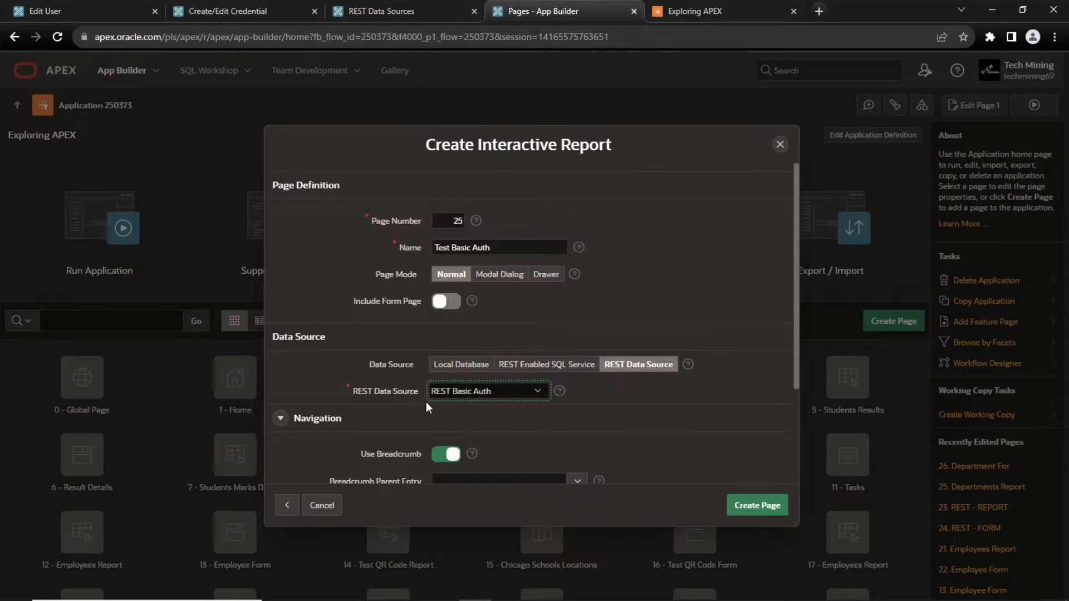
{"action": "left_click", "coordinate": [756, 505]}
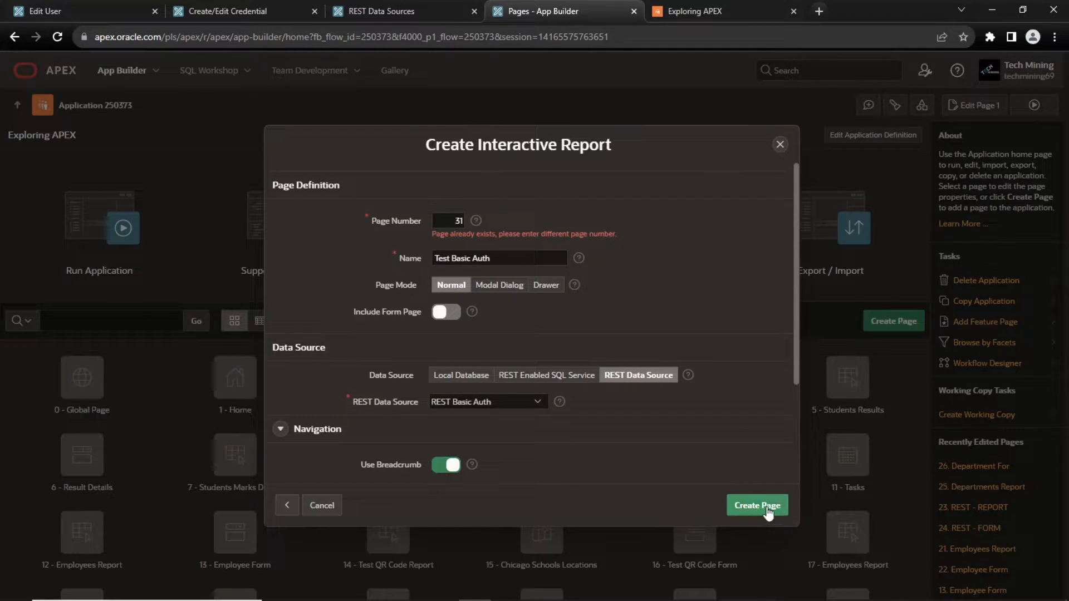
{"action": "left_click", "coordinate": [757, 506]}
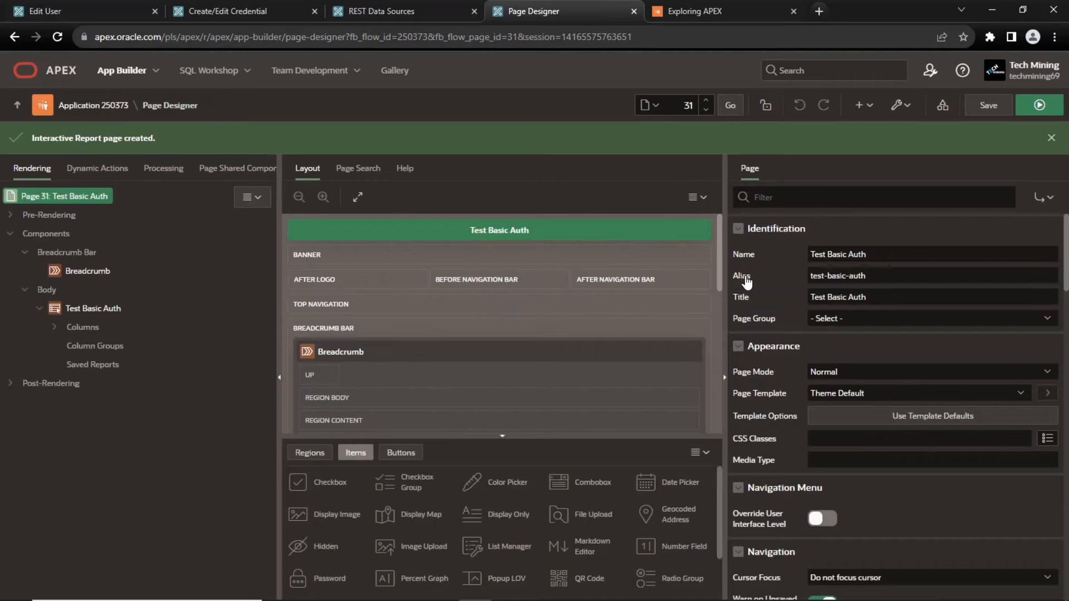
{"action": "left_click", "coordinate": [94, 308]}
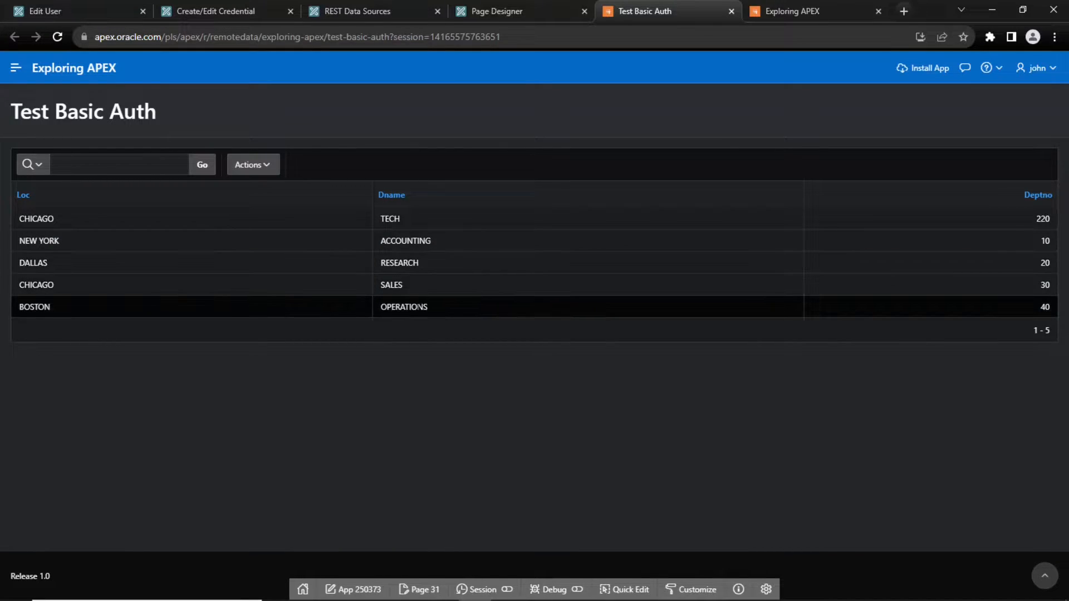
{"action": "mouse_move", "coordinate": [488, 391]}
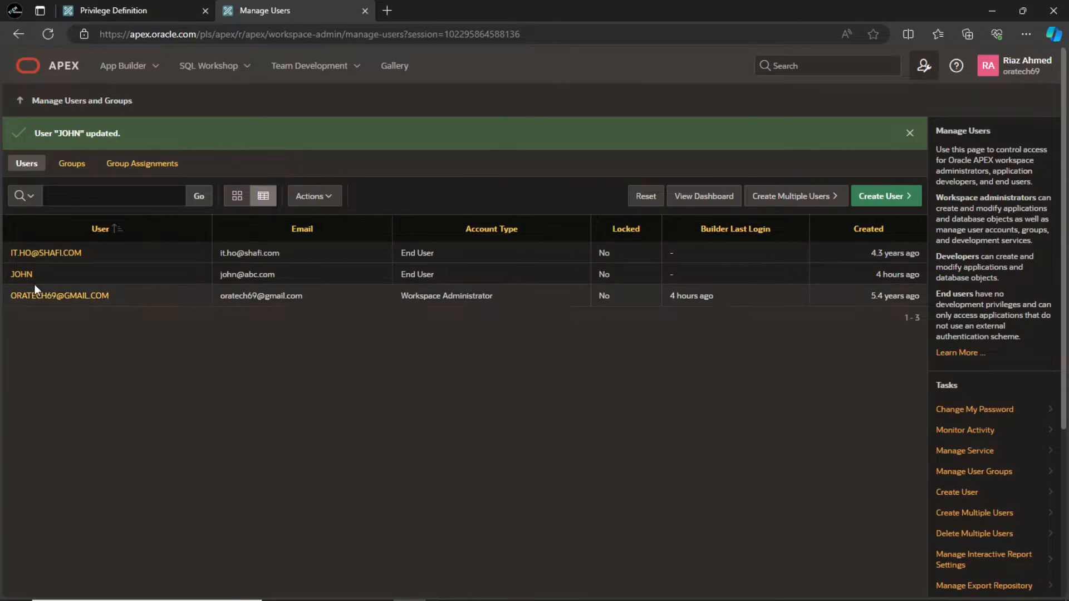
Remove REST_Services_Role from JOHN's Group Assignments and apply the change.
{"action": "left_click", "coordinate": [20, 274]}
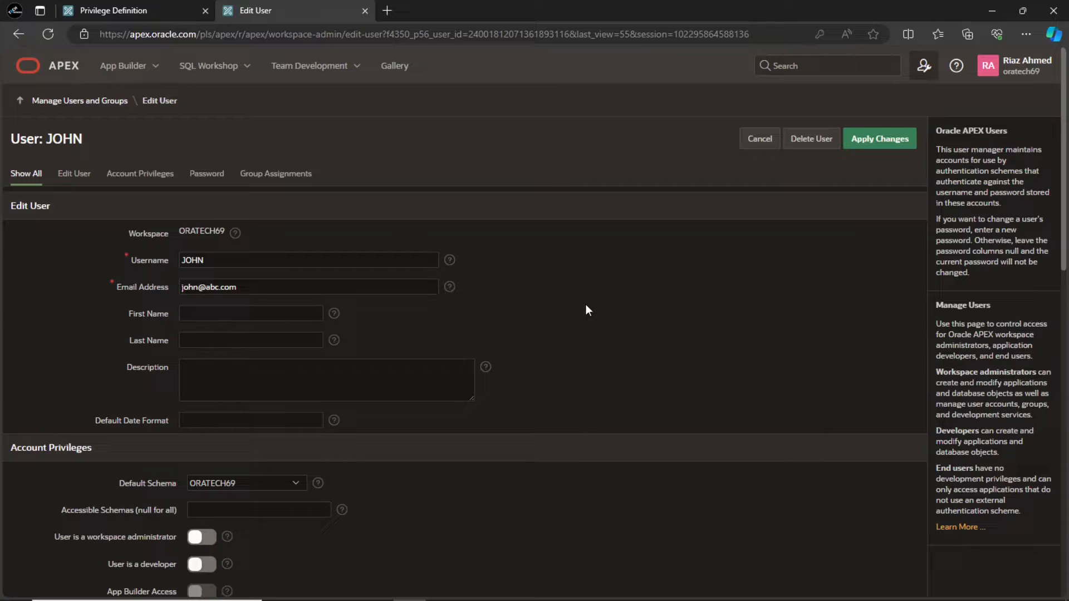
{"action": "scroll", "scroll_direction": "down", "scroll_amount": 3}
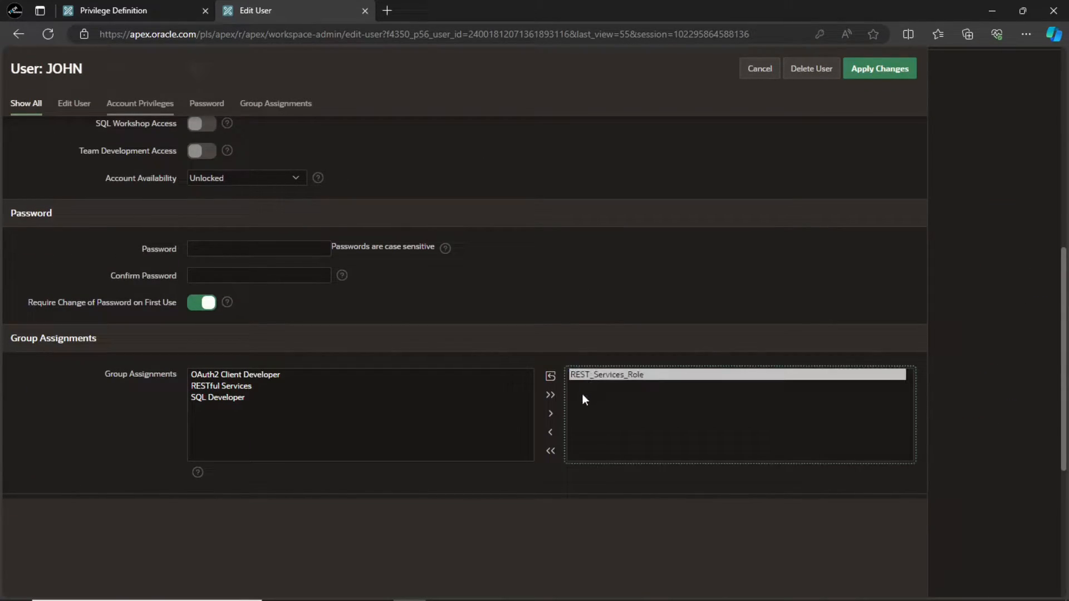
{"action": "left_click", "coordinate": [550, 432]}
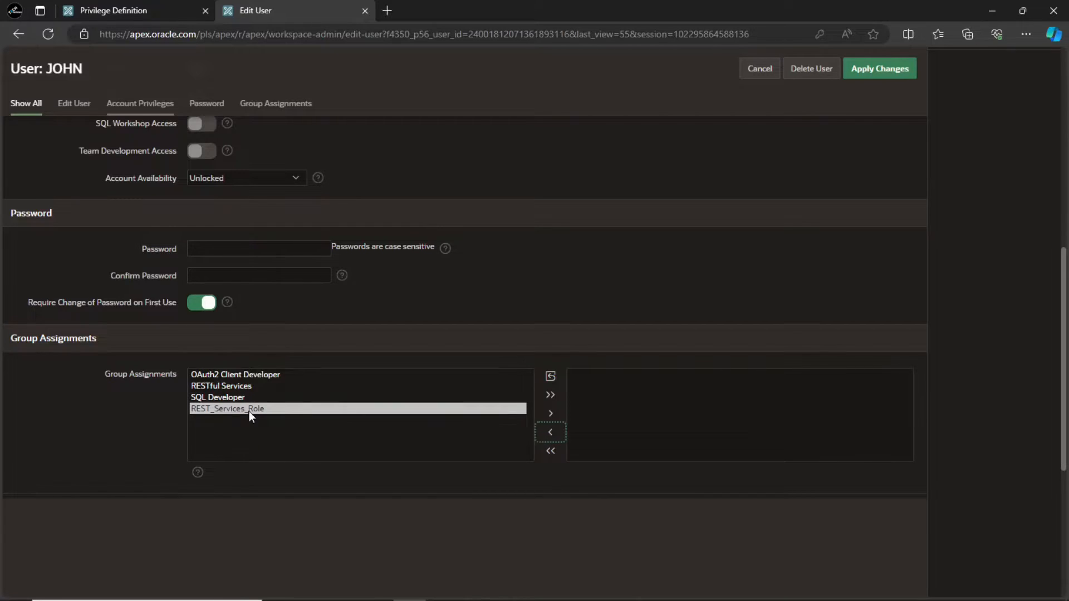
{"action": "mouse_move", "coordinate": [793, 233]}
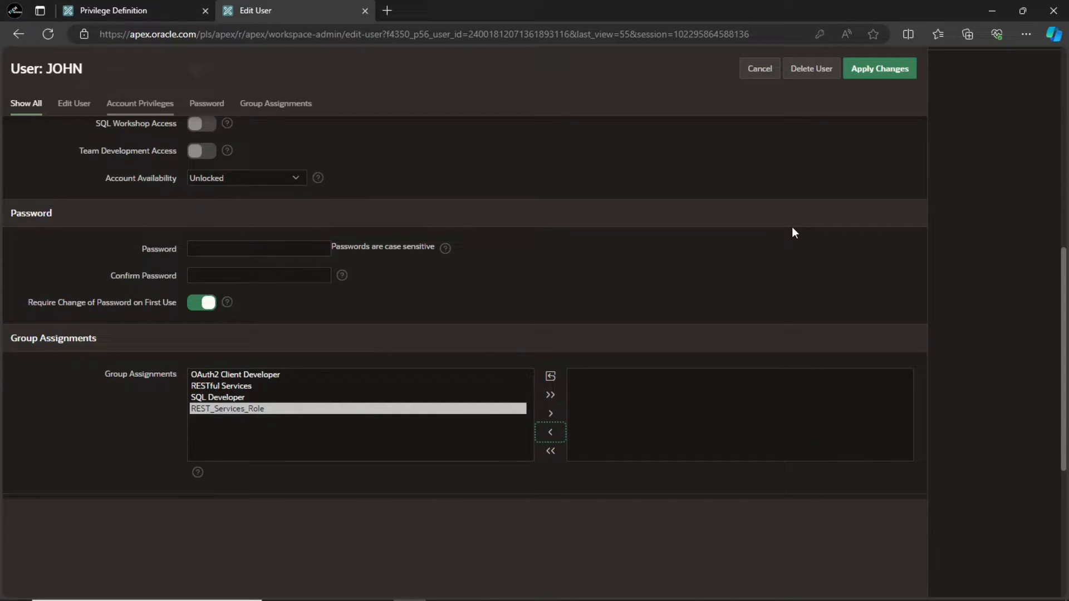
{"action": "left_click", "coordinate": [880, 67]}
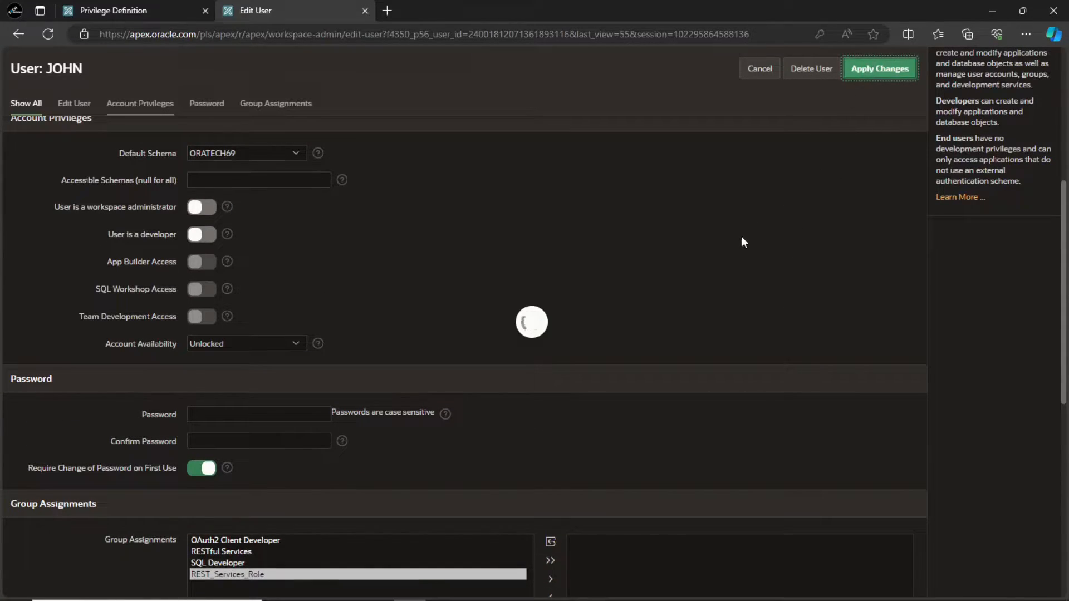
{"action": "left_click", "coordinate": [879, 68]}
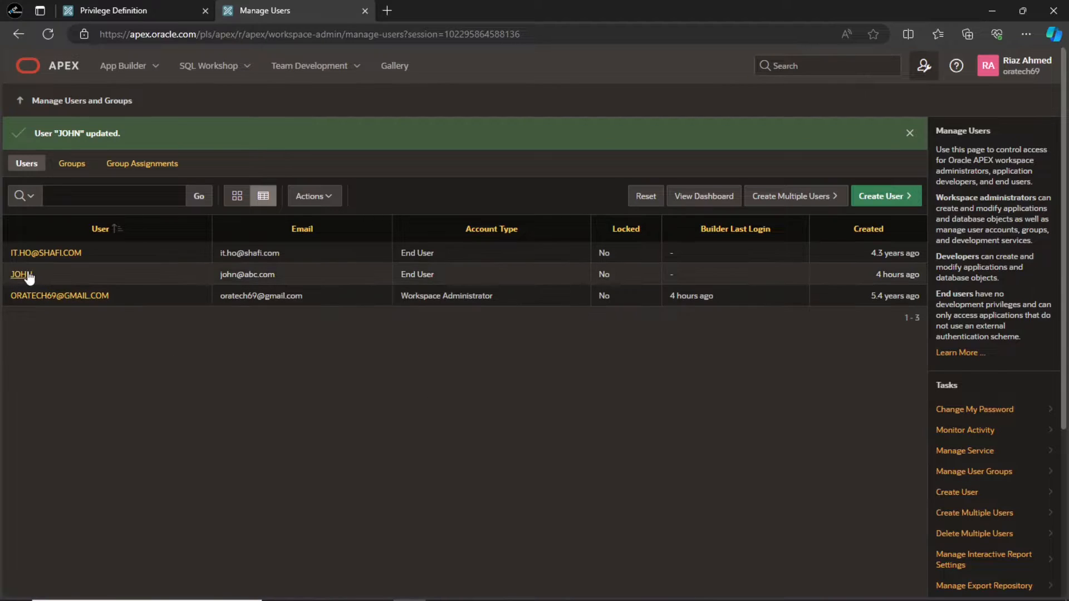
Reopen JOHN with REST_Services_Role assigned again and apply the change.
{"action": "left_click", "coordinate": [19, 274]}
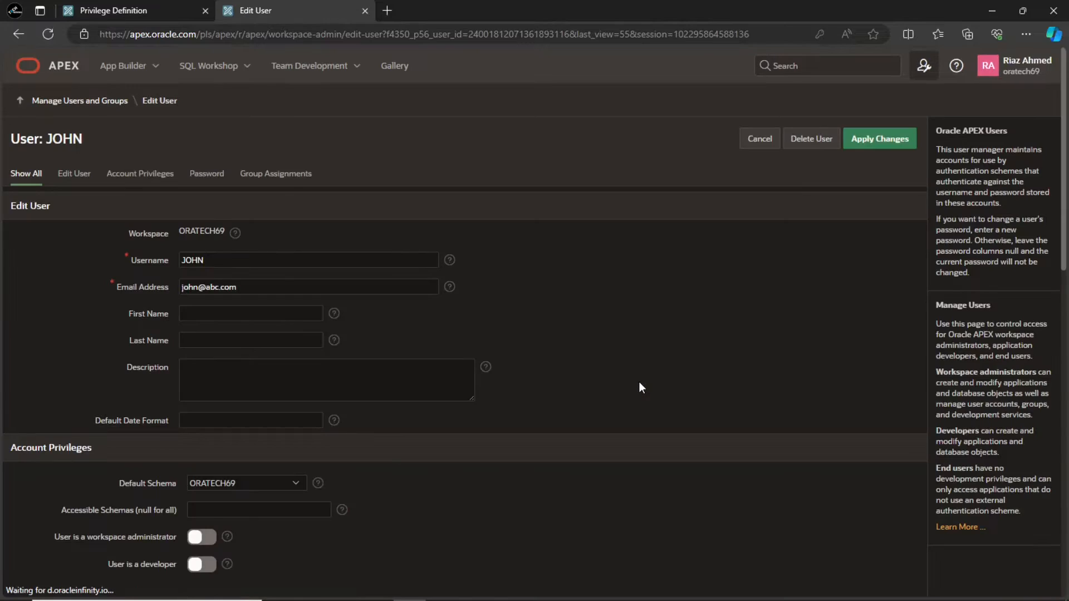
{"action": "scroll", "scroll_direction": "down", "scroll_amount": 3}
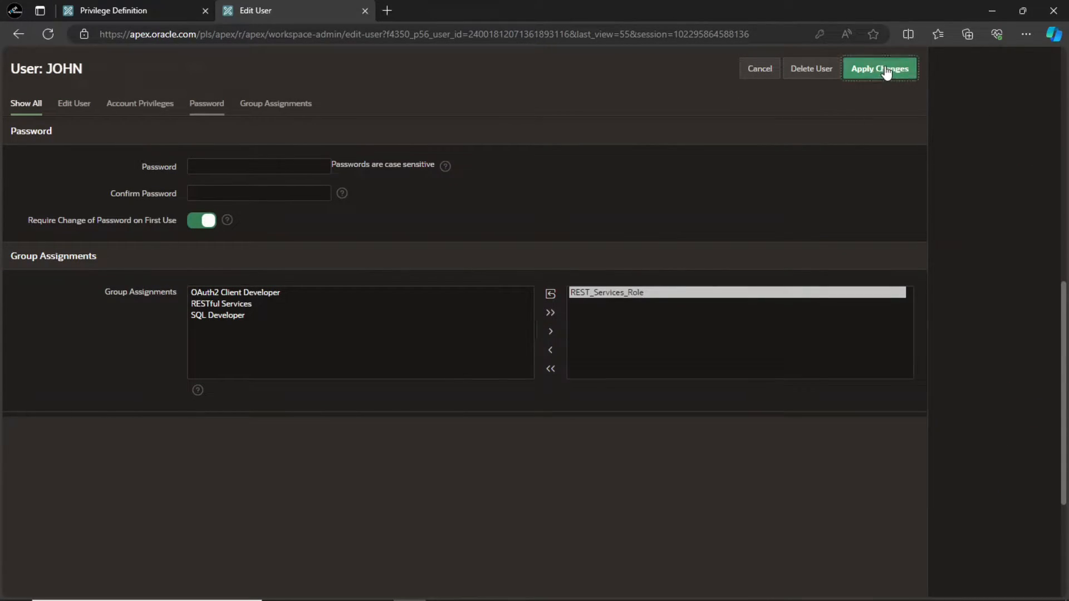
{"action": "left_click", "coordinate": [879, 68]}
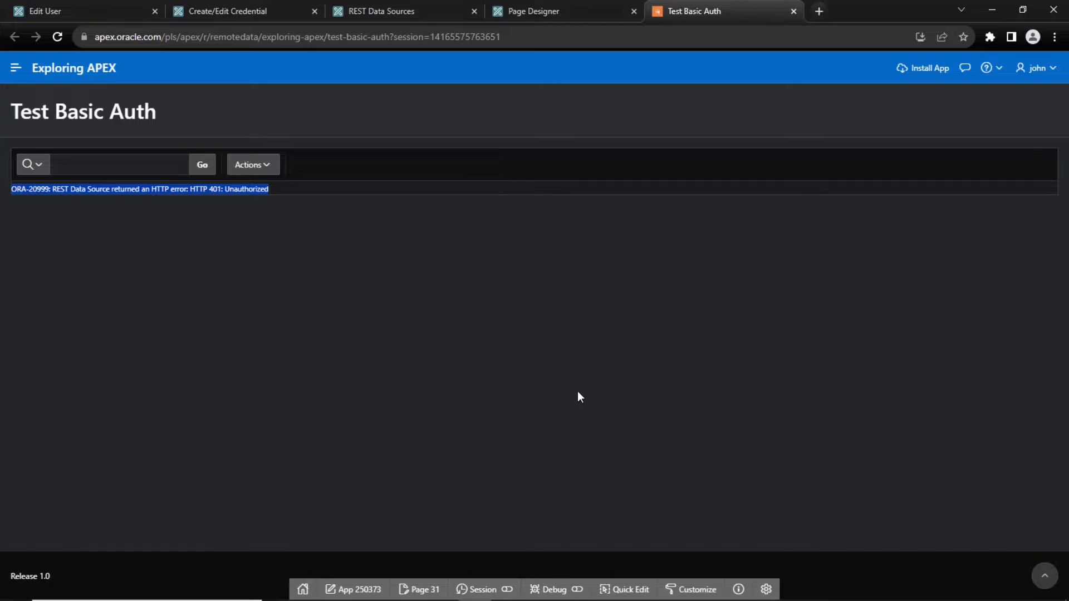
Reload the Test Basic Auth page, which now returns HTTP 401 Unauthorized from the REST source.
{"action": "left_click", "coordinate": [57, 37]}
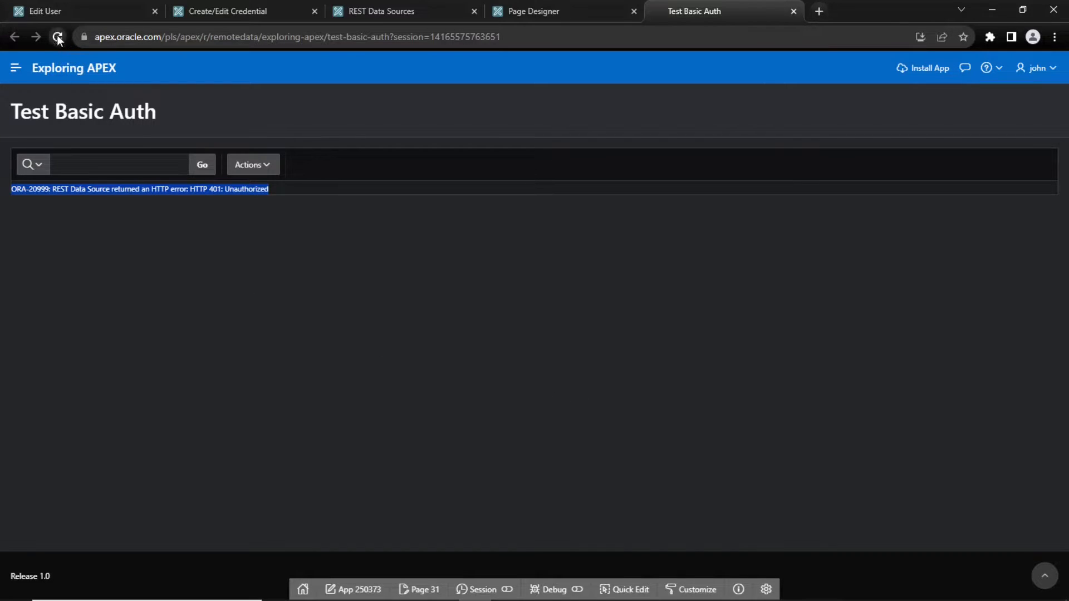
{"action": "left_click", "coordinate": [58, 37]}
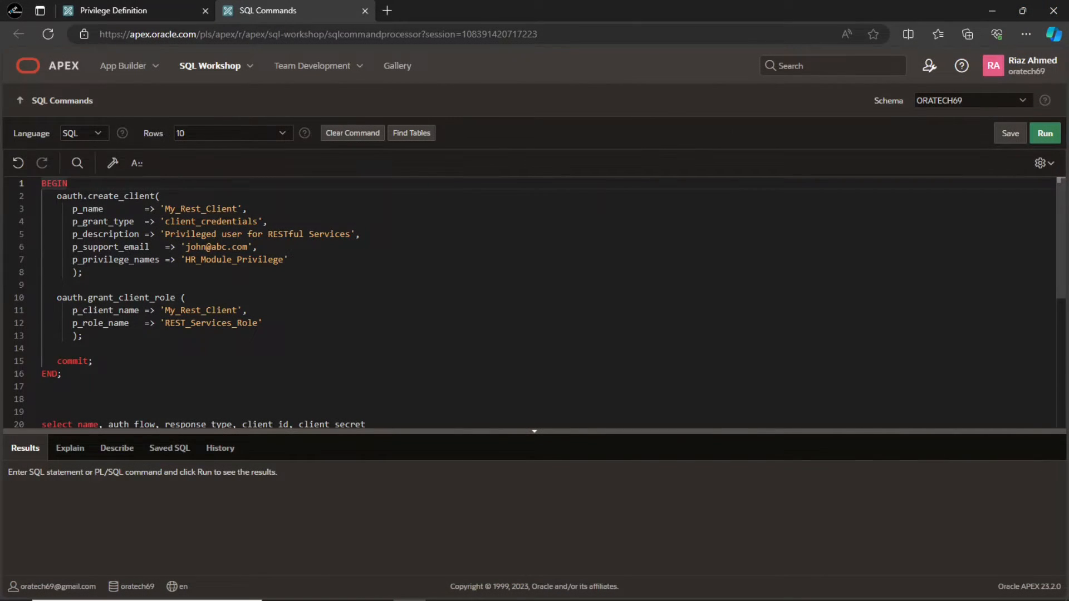
Highlight HR_Module_Privilege in the My_Rest_Client oauth.create_client script.
{"action": "double_click", "coordinate": [106, 196]}
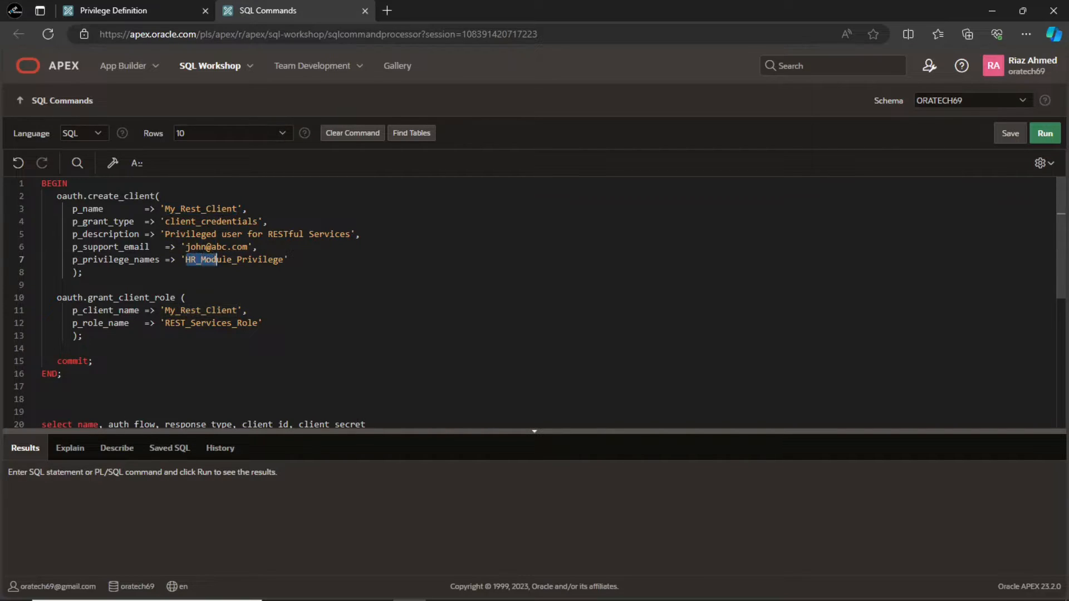
{"action": "left_click_drag", "start_coordinate": [186, 260], "coordinate": [283, 260]}
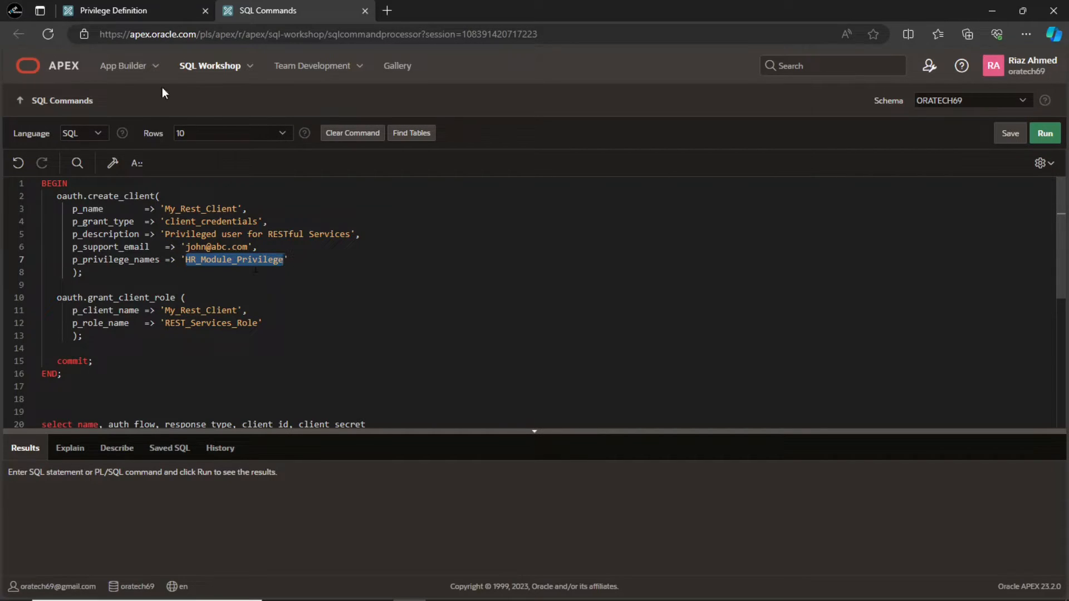
Review the HR_Module_Privilege definition in RESTful Services, then return to the client script.
{"action": "left_click", "coordinate": [112, 10]}
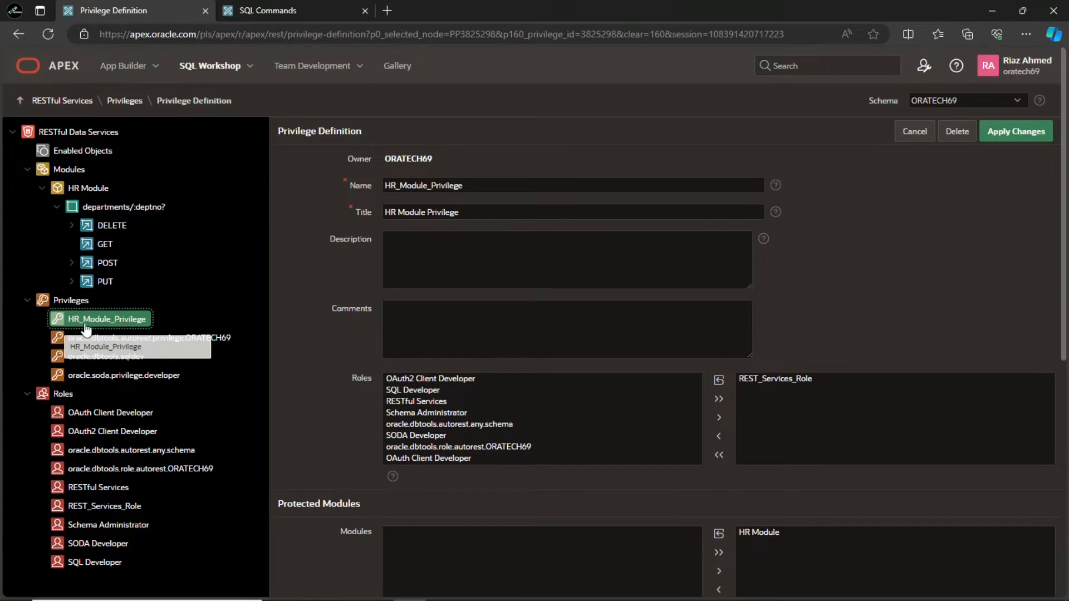
{"action": "left_click", "coordinate": [572, 185]}
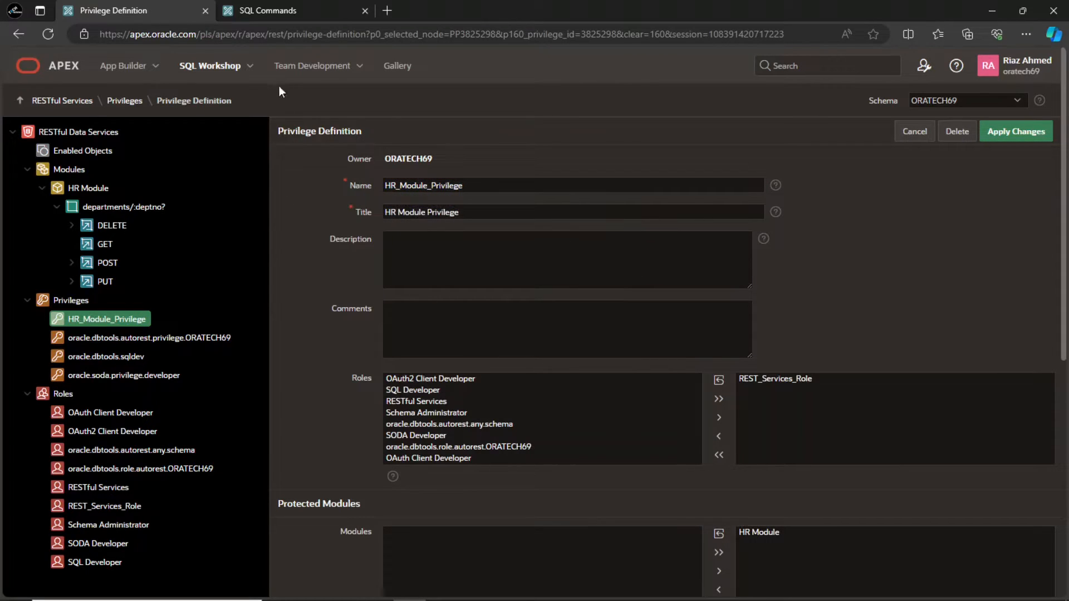
{"action": "left_click", "coordinate": [267, 10]}
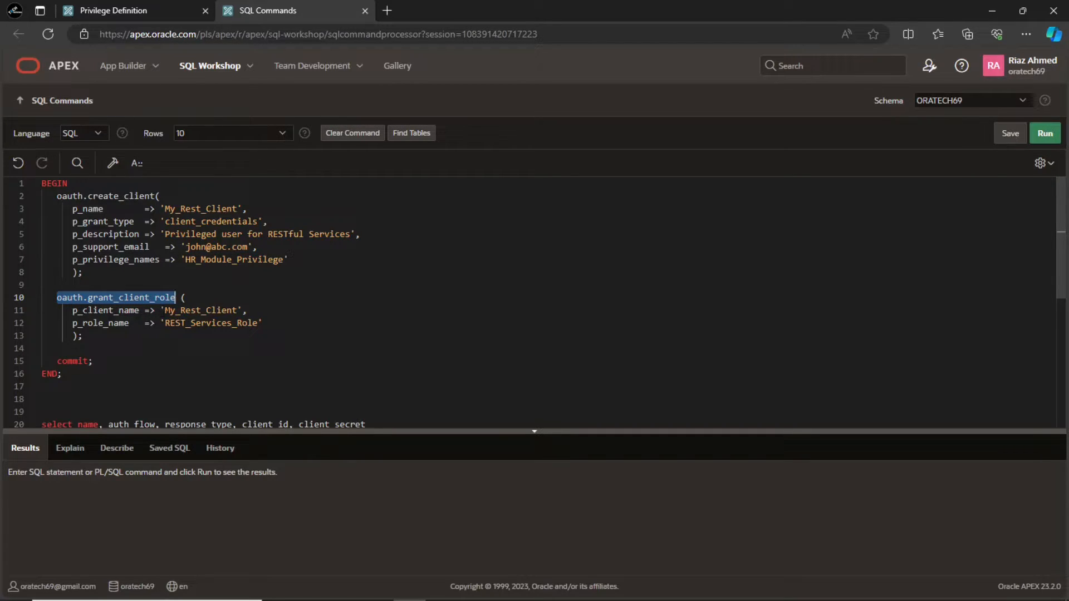
Check the REST_Services_Role role definition referenced by the script's grant_client_role call.
{"action": "double_click", "coordinate": [201, 311]}
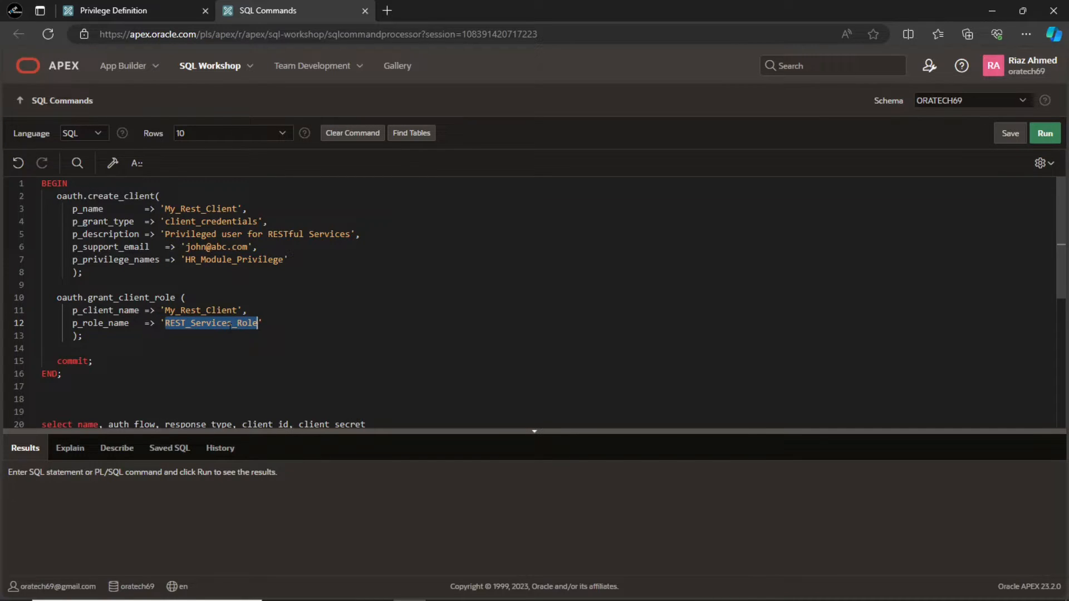
{"action": "left_click", "coordinate": [114, 10]}
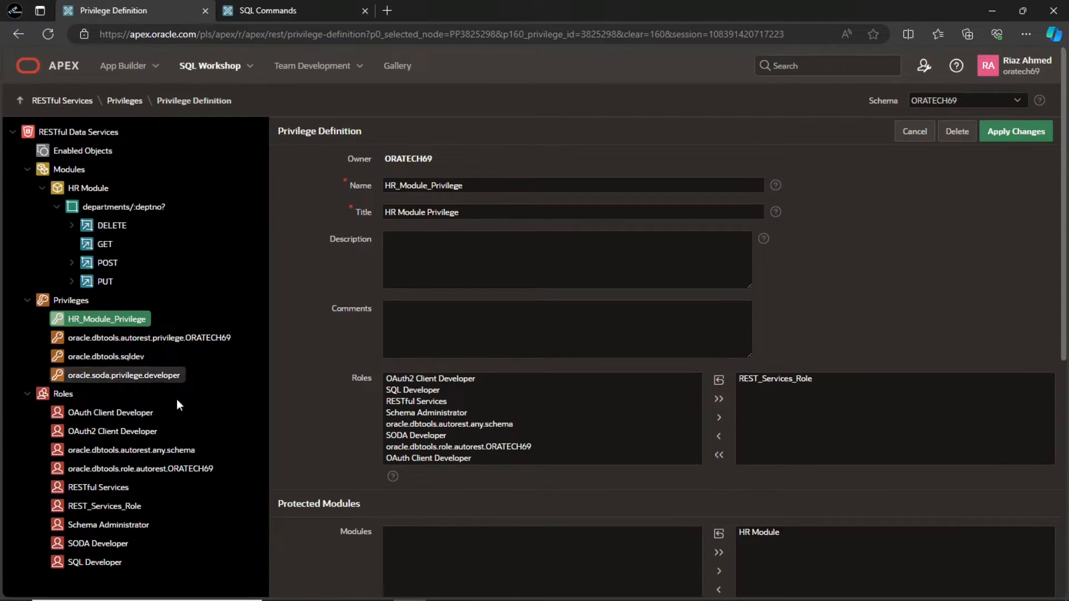
{"action": "left_click", "coordinate": [105, 506]}
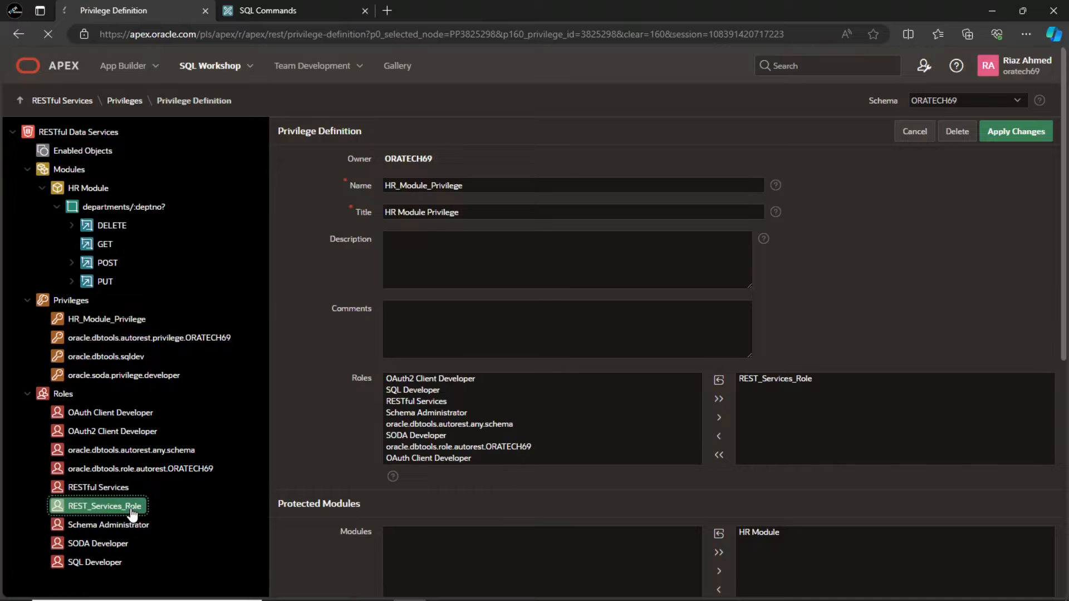
{"action": "left_click", "coordinate": [105, 506]}
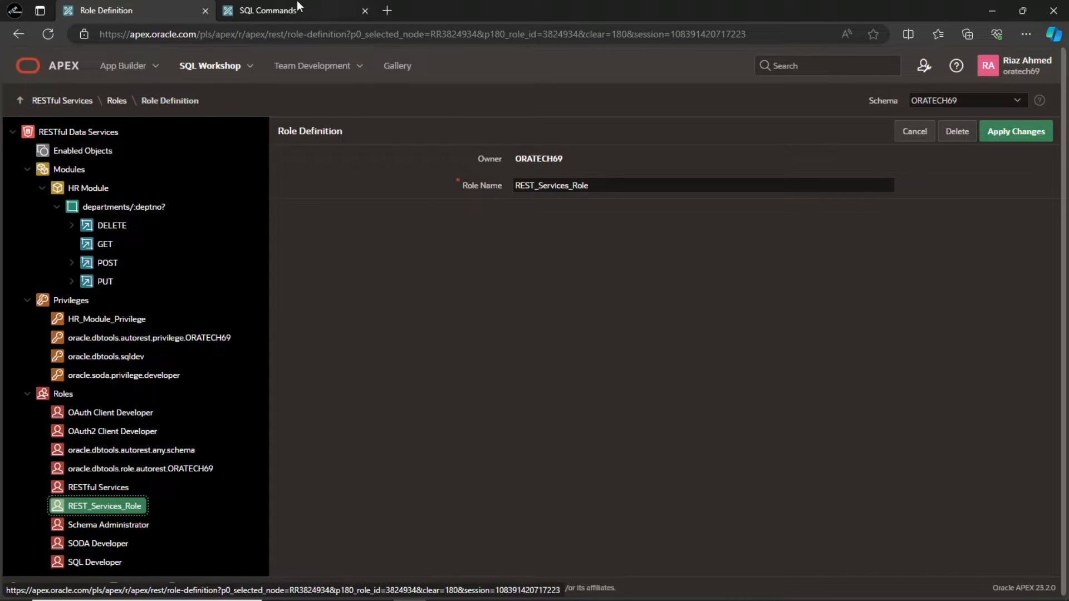
{"action": "left_click", "coordinate": [268, 10]}
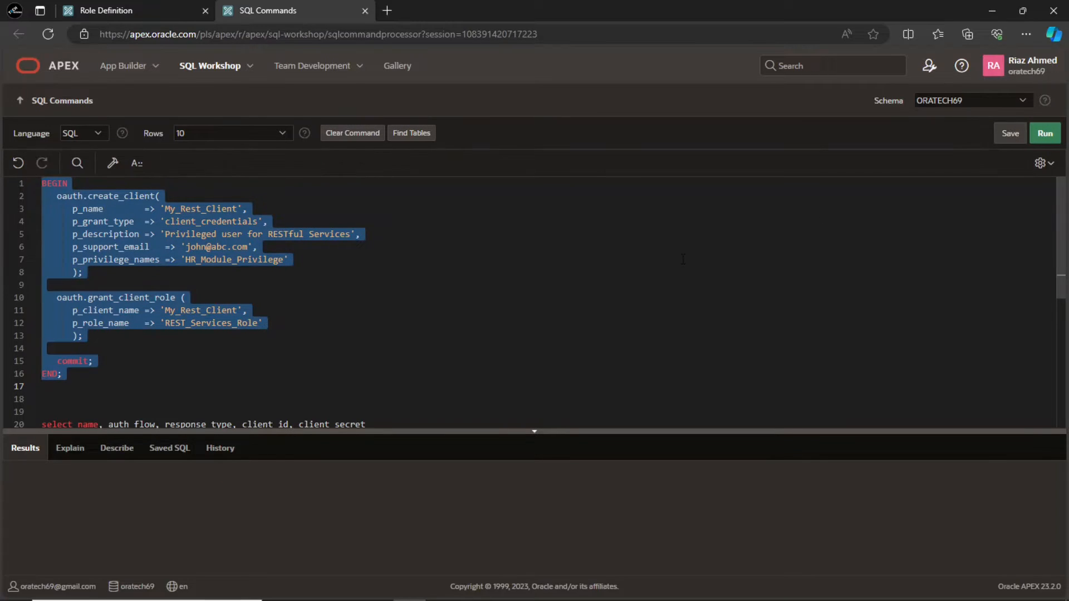
Run the OAuth client block, then query user_ords_clients to get My_Rest_Client's id and secret.
{"action": "left_click", "coordinate": [1044, 133]}
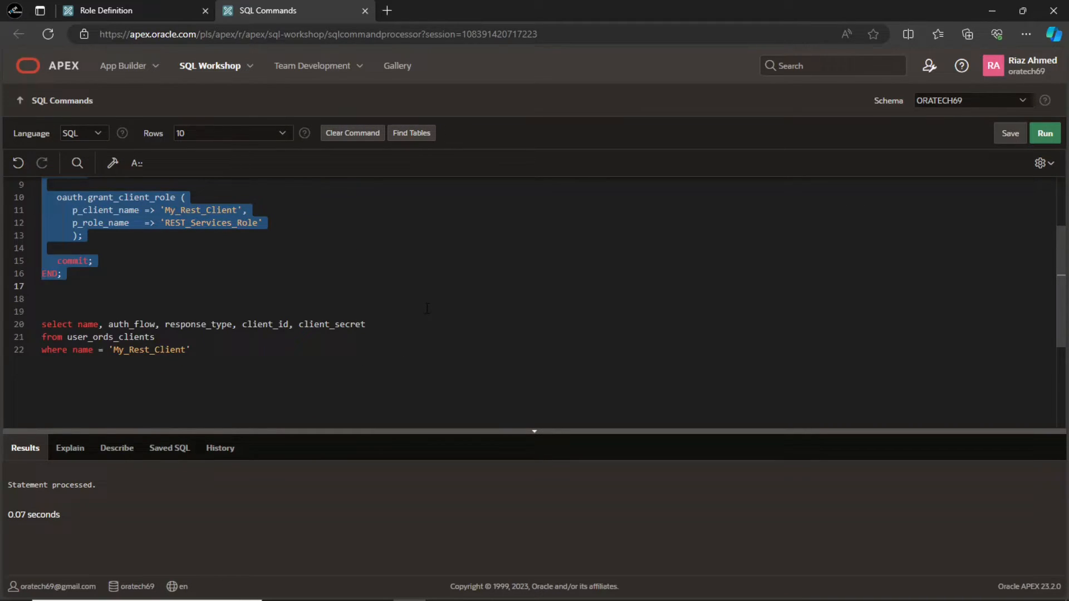
{"action": "scroll", "scroll_direction": "down", "scroll_amount": 3}
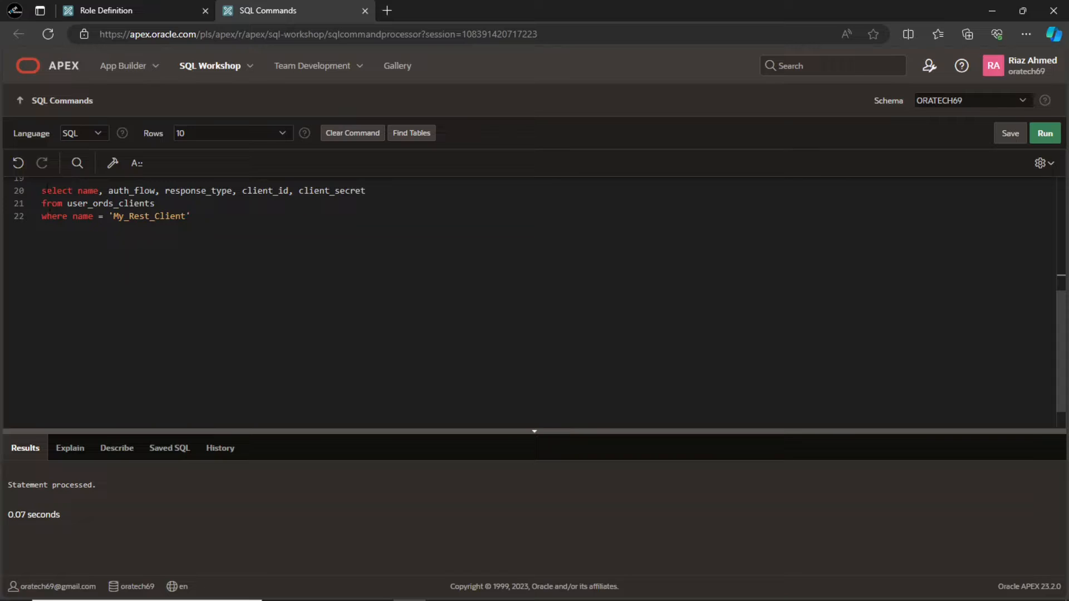
{"action": "key", "text": "ctrl+a"}
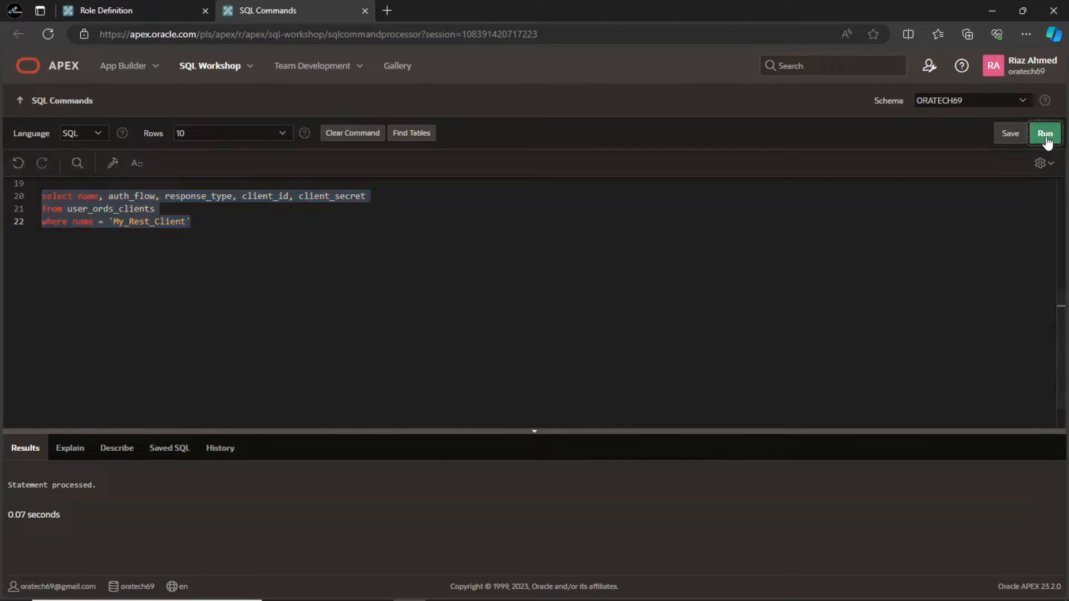
{"action": "left_click", "coordinate": [1045, 132]}
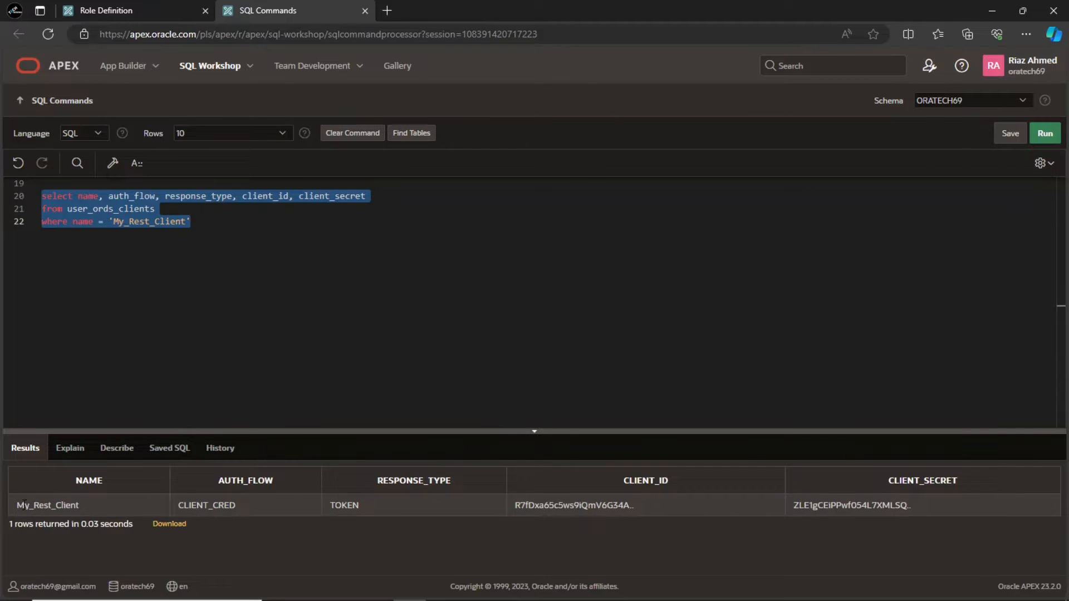
{"action": "left_click", "coordinate": [47, 506]}
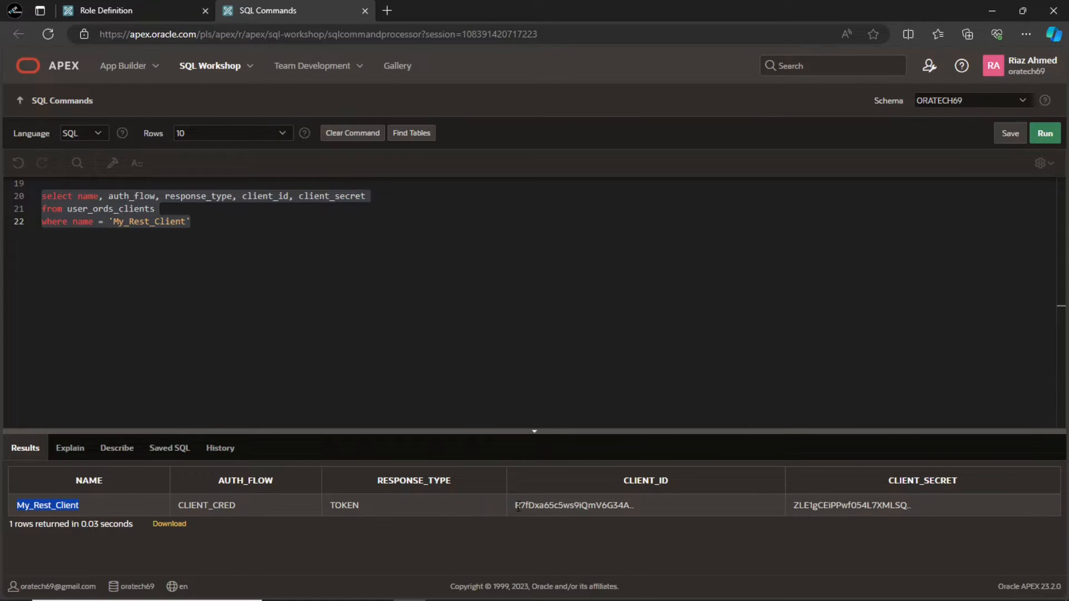
{"action": "double_click", "coordinate": [573, 505]}
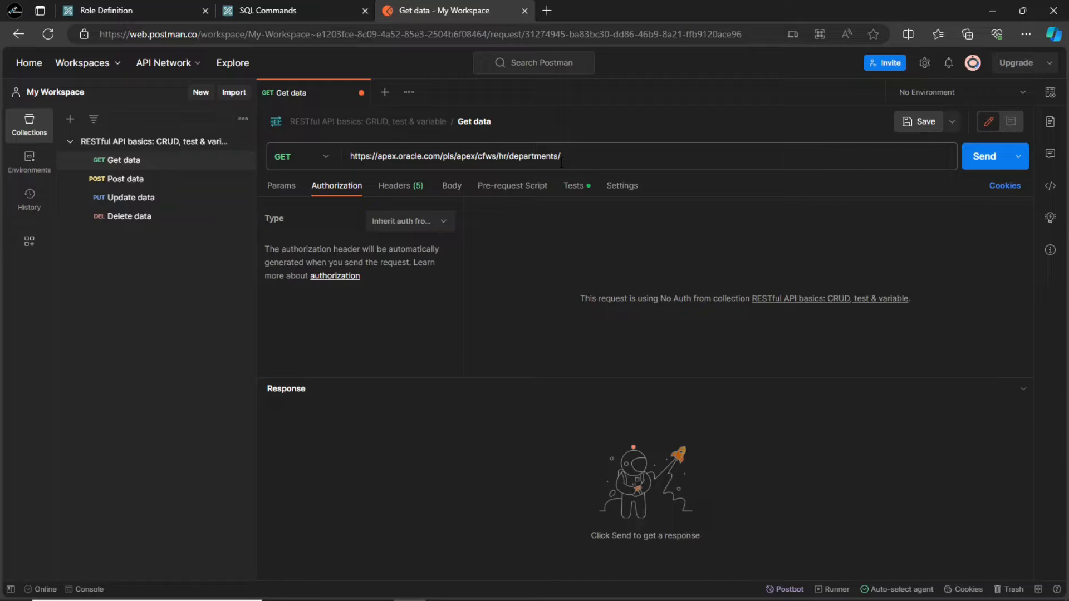
{"action": "mouse_move", "coordinate": [440, 226]}
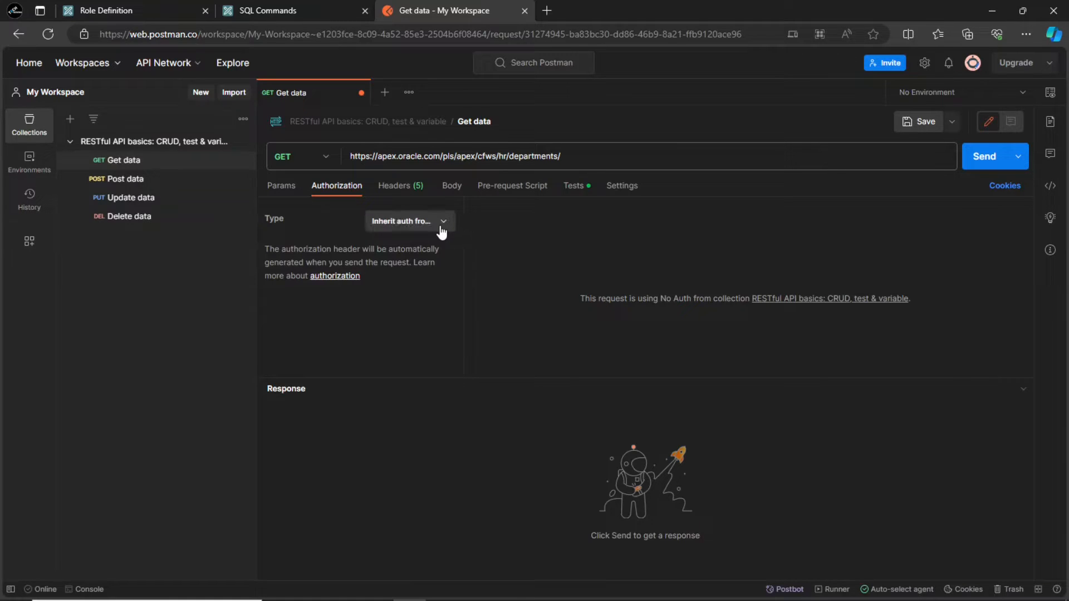
Set authorization to OAuth 2.0 with a new token My_Rest_Client using Client Credentials grant.
{"action": "left_click", "coordinate": [407, 221]}
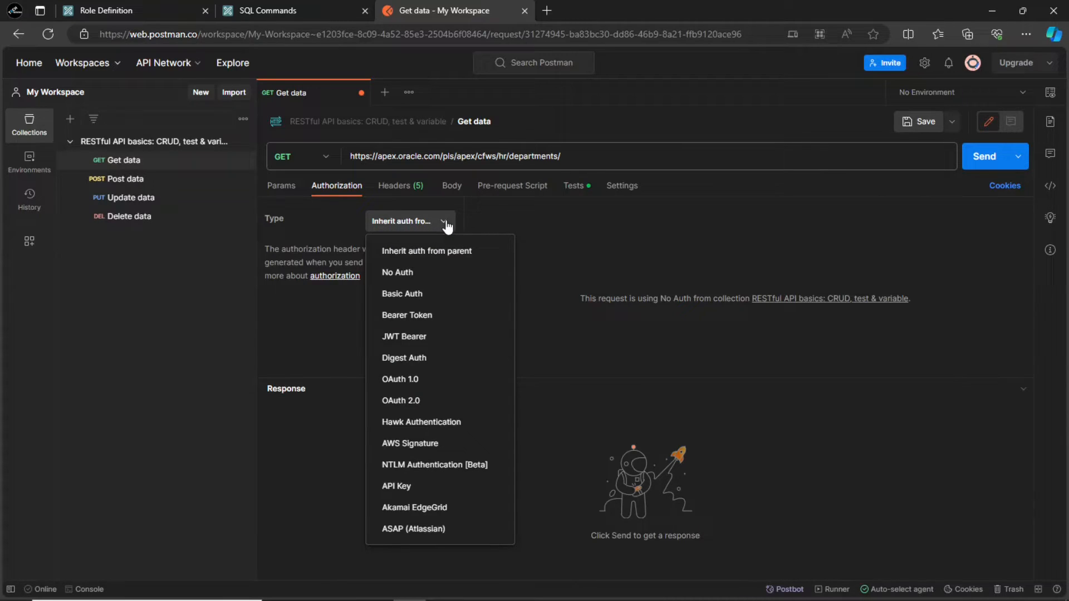
{"action": "left_click", "coordinate": [400, 400]}
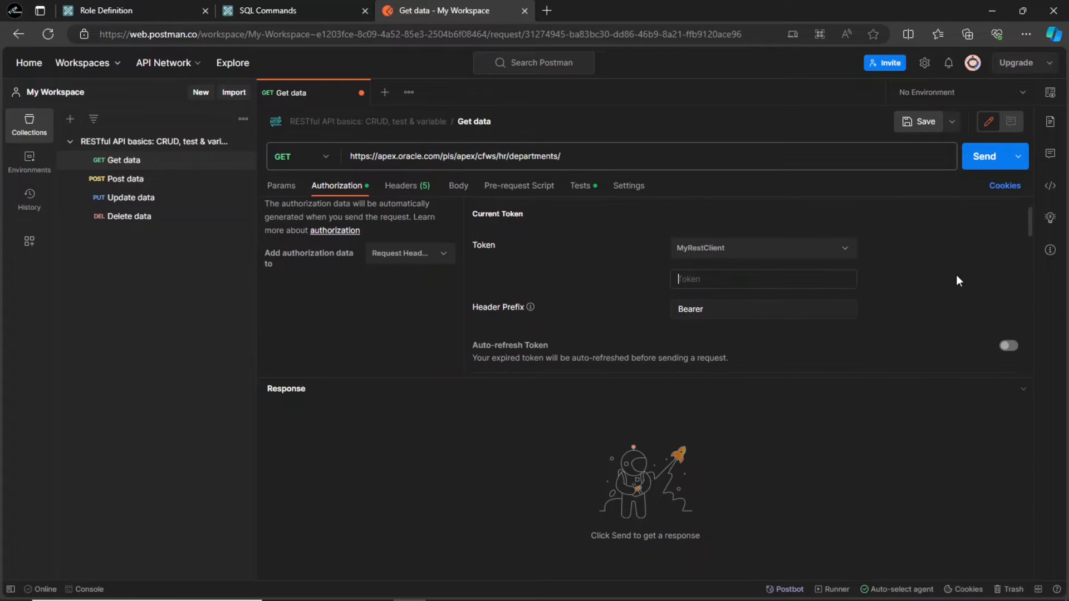
{"action": "scroll", "scroll_direction": "down", "scroll_amount": 3}
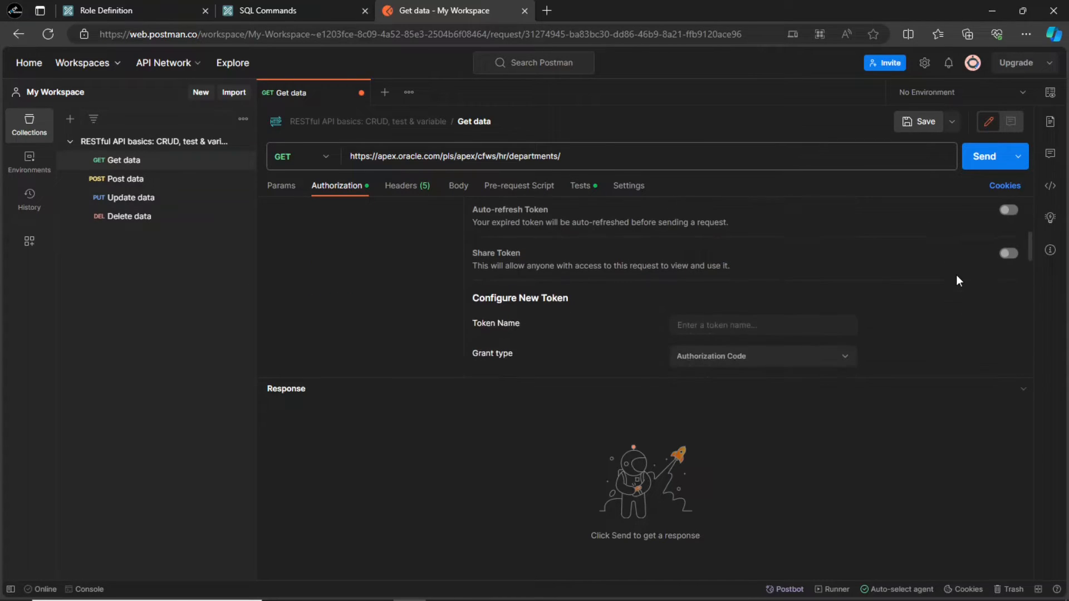
{"action": "scroll", "scroll_direction": "down", "scroll_amount": 3}
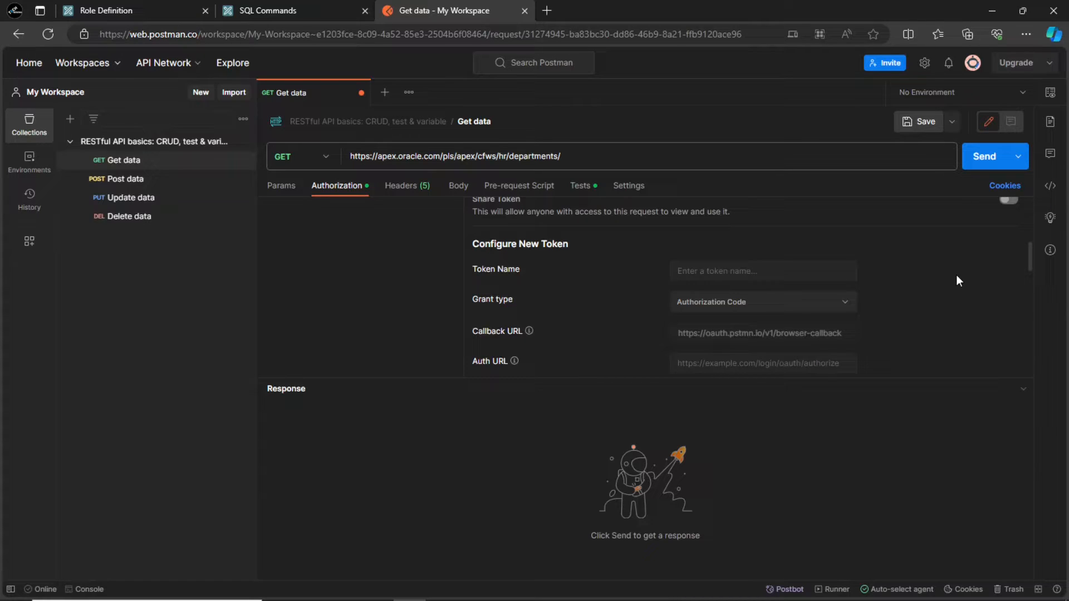
{"action": "left_click", "coordinate": [762, 271]}
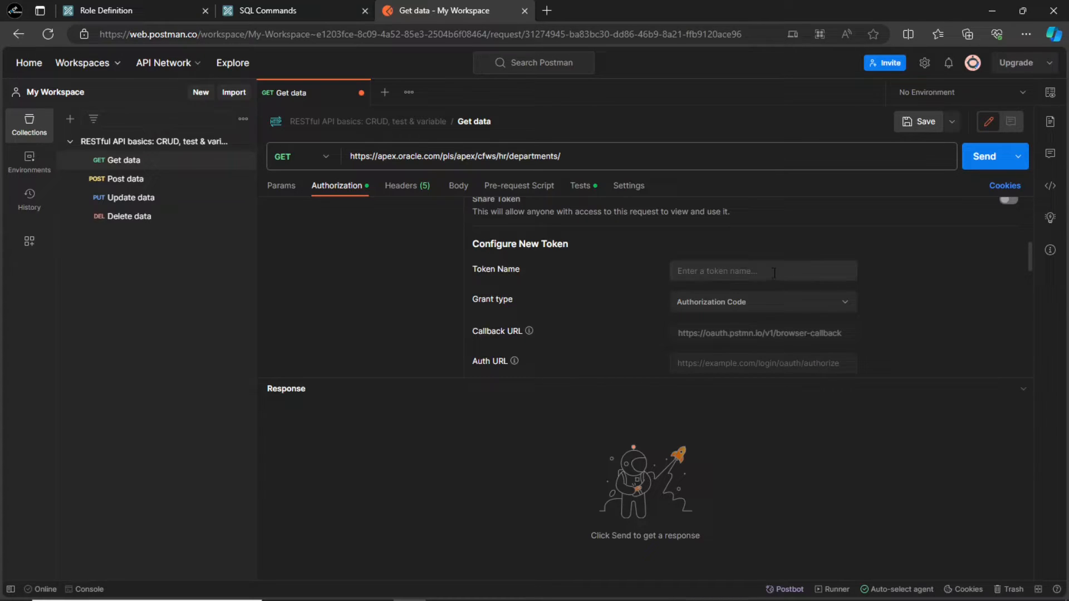
{"action": "type", "text": "My_Rest_Client"}
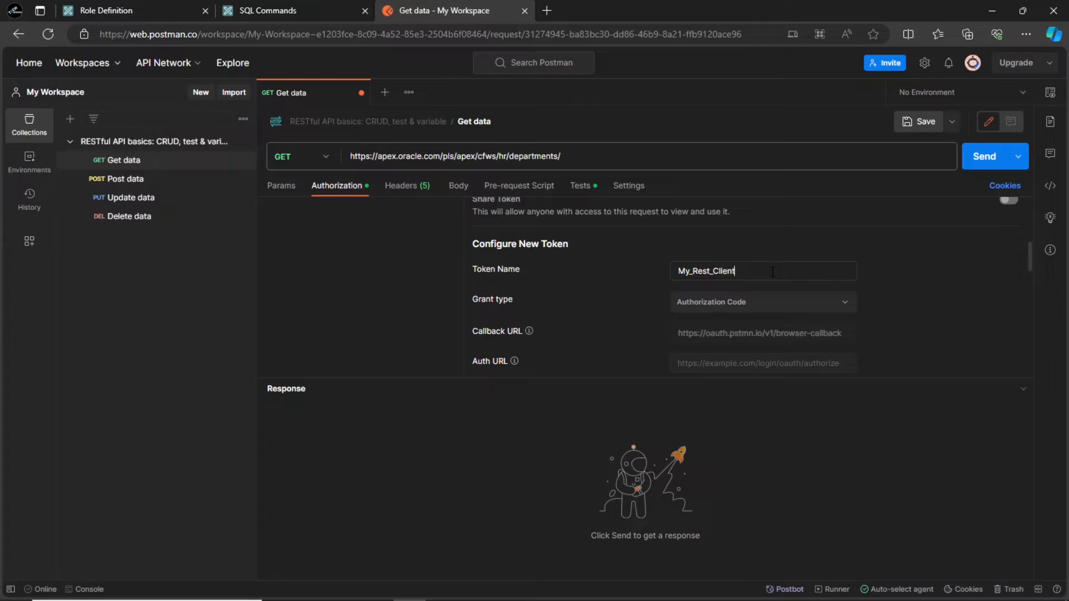
{"action": "left_click", "coordinate": [762, 302]}
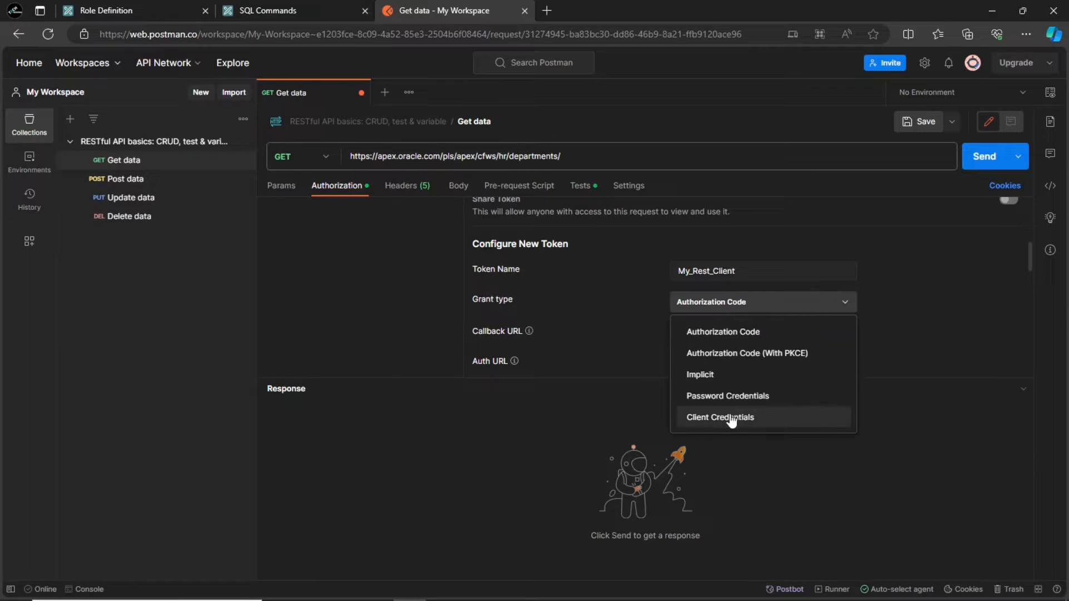
{"action": "left_click", "coordinate": [721, 418]}
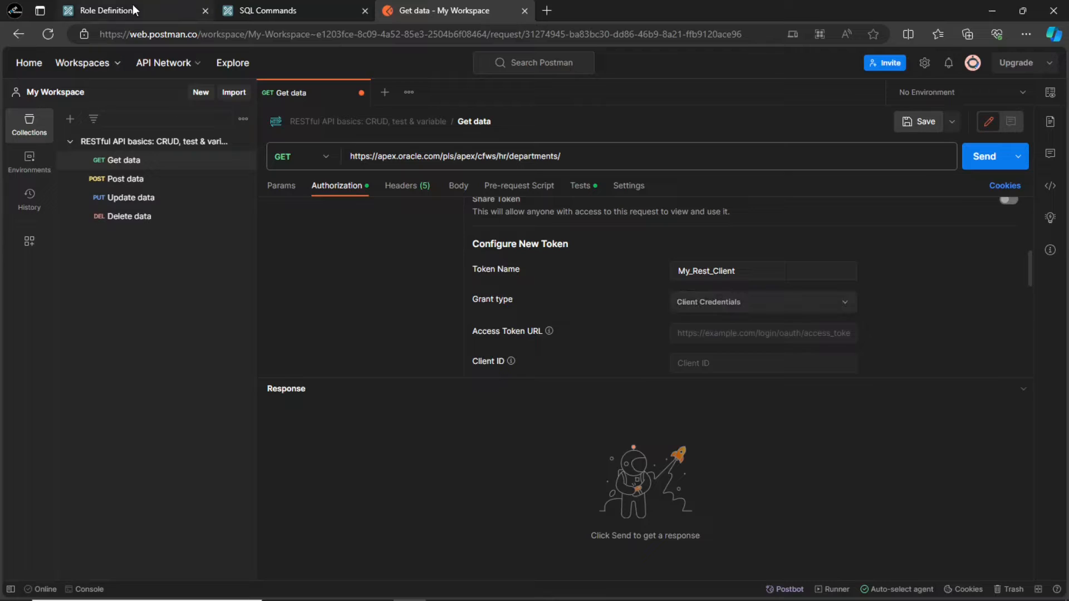
{"action": "left_click", "coordinate": [102, 10]}
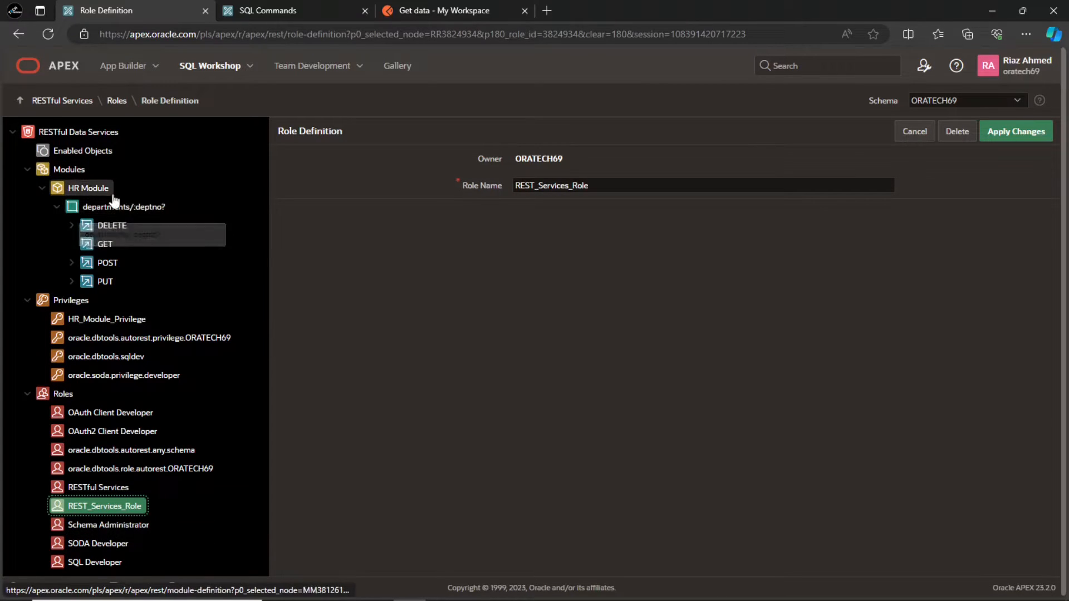
{"action": "left_click", "coordinate": [89, 187]}
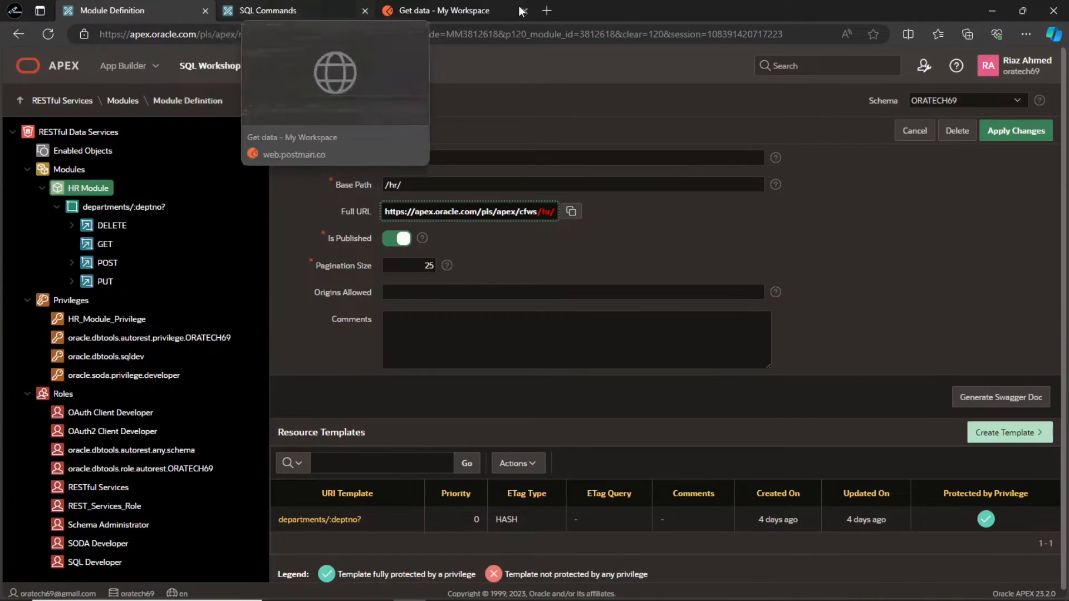
{"action": "left_click", "coordinate": [446, 10]}
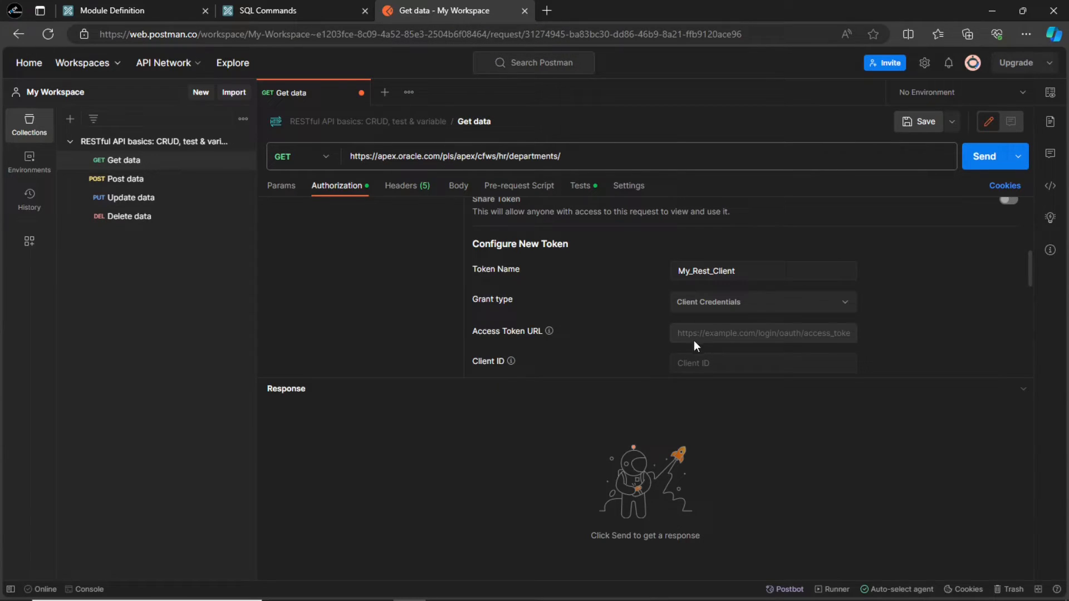
{"action": "type", "text": "https://apex.oracle.com/pls/apex/cfws/hr/"}
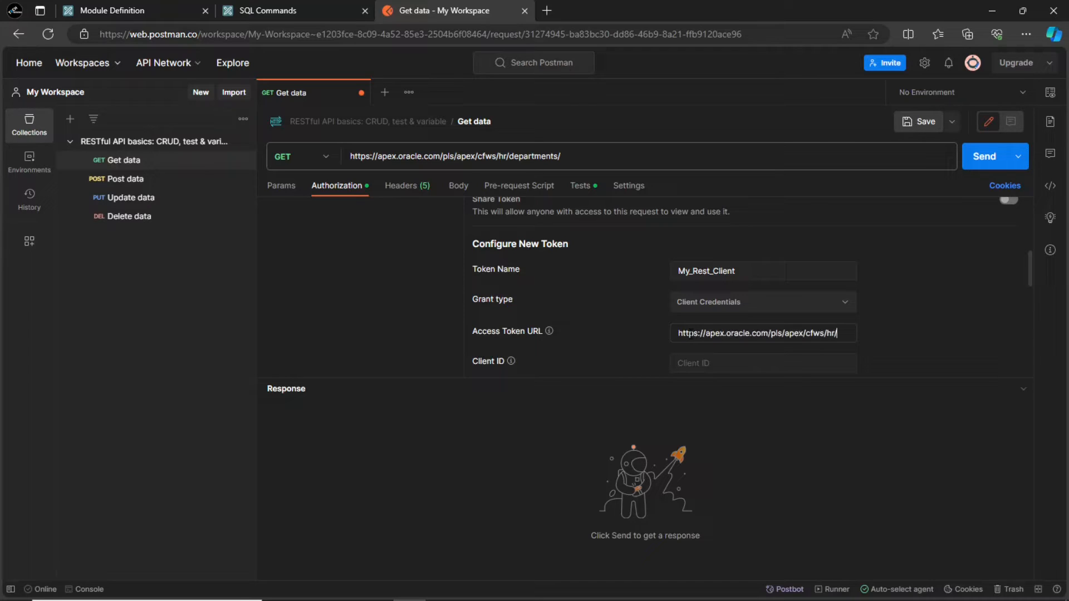
{"action": "key", "text": "Backspace"}
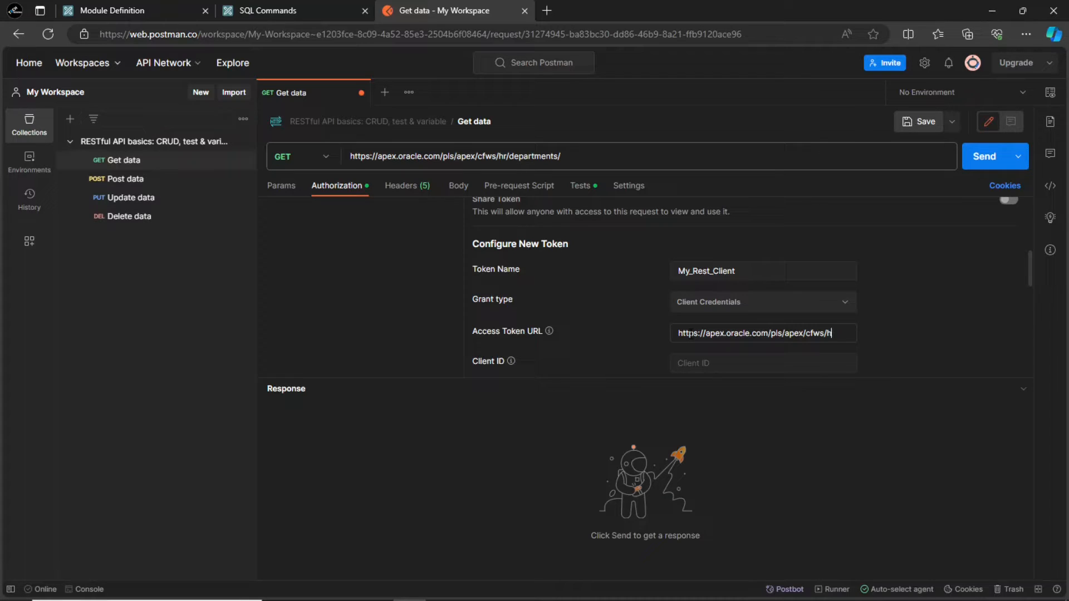
{"action": "type", "text": "oauth/"}
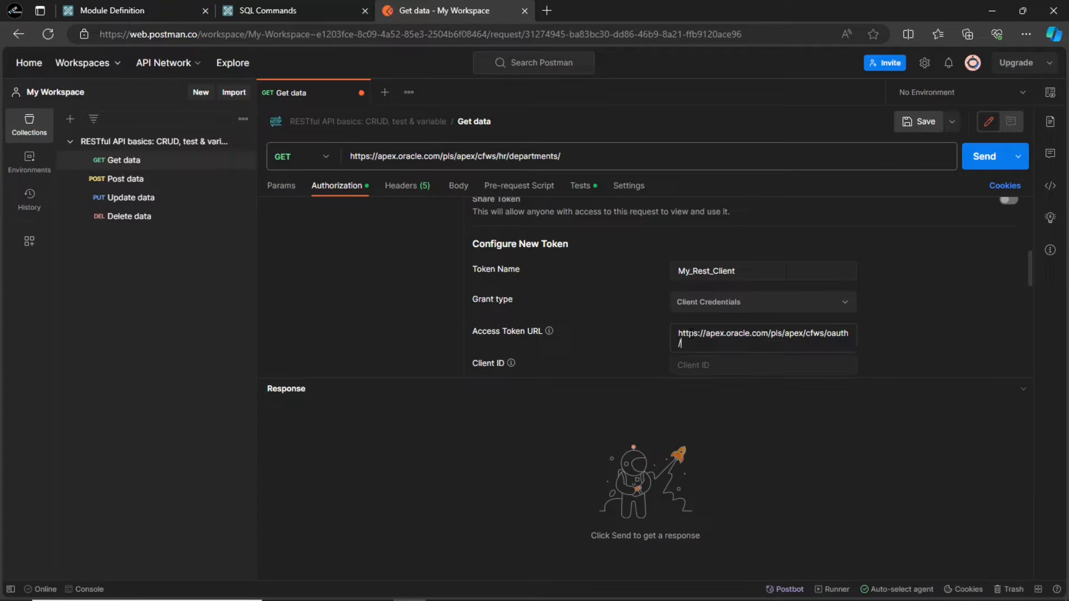
{"action": "type", "text": "token"}
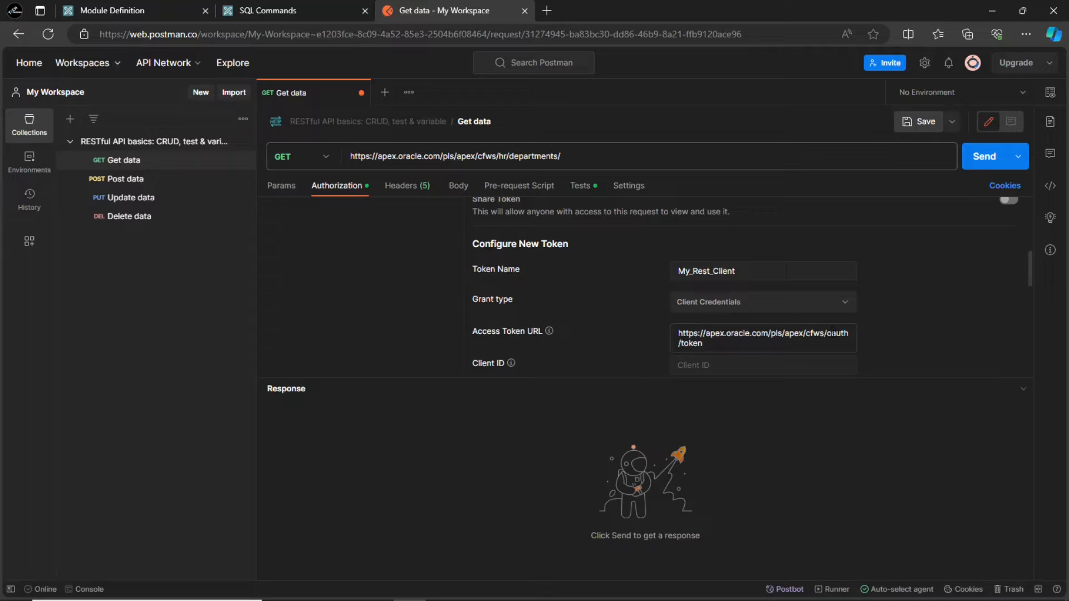
{"action": "scroll", "scroll_direction": "down", "scroll_amount": 3}
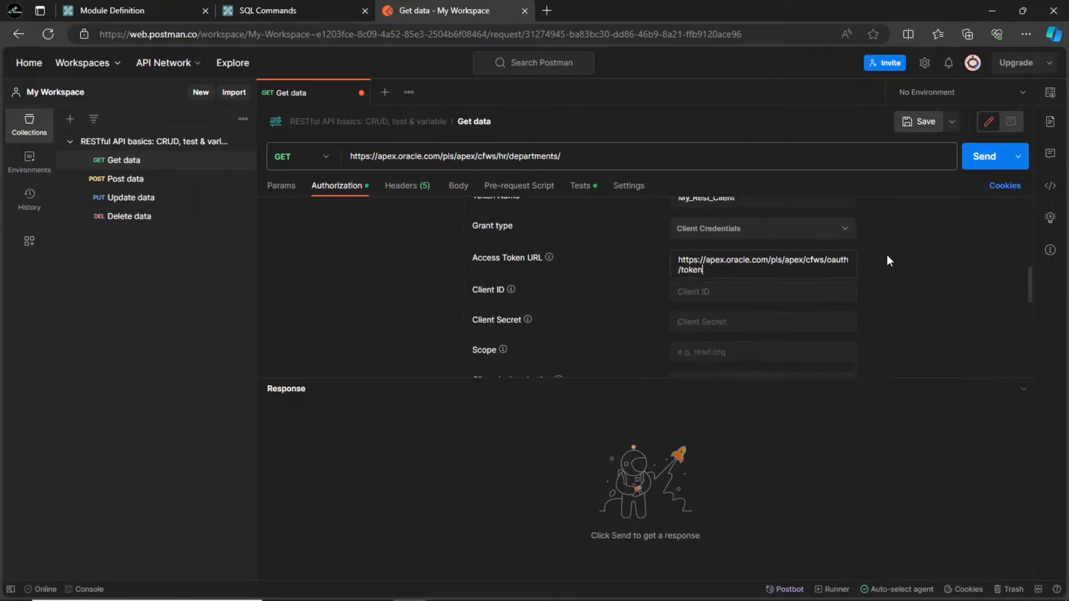
{"action": "scroll", "scroll_direction": "down", "scroll_amount": 3}
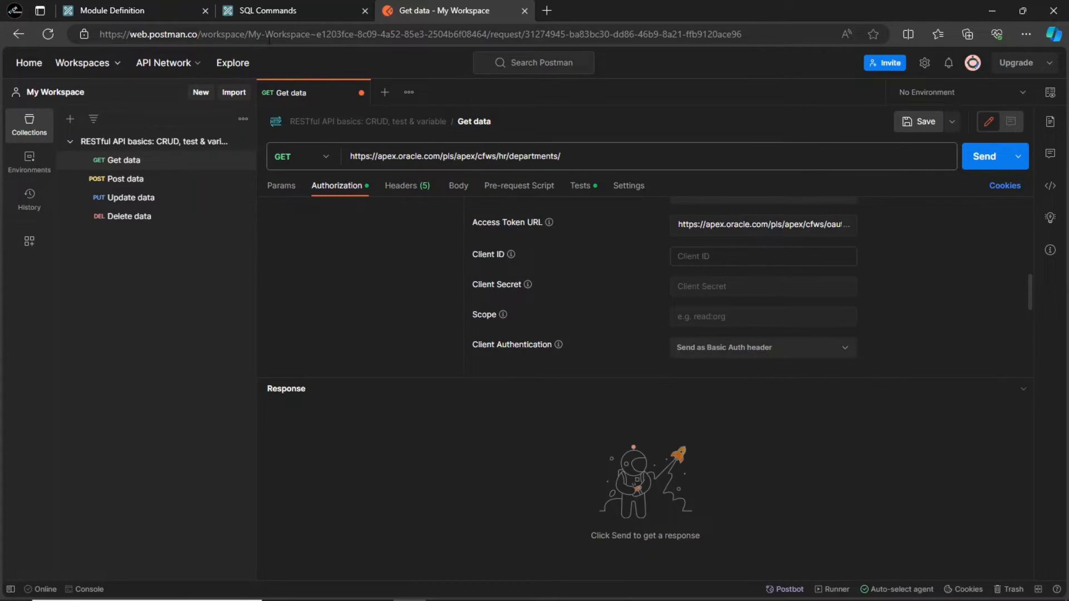
Copy My_Rest_Client's client ID and secret from the APEX query into the Postman token fields.
{"action": "left_click", "coordinate": [294, 10]}
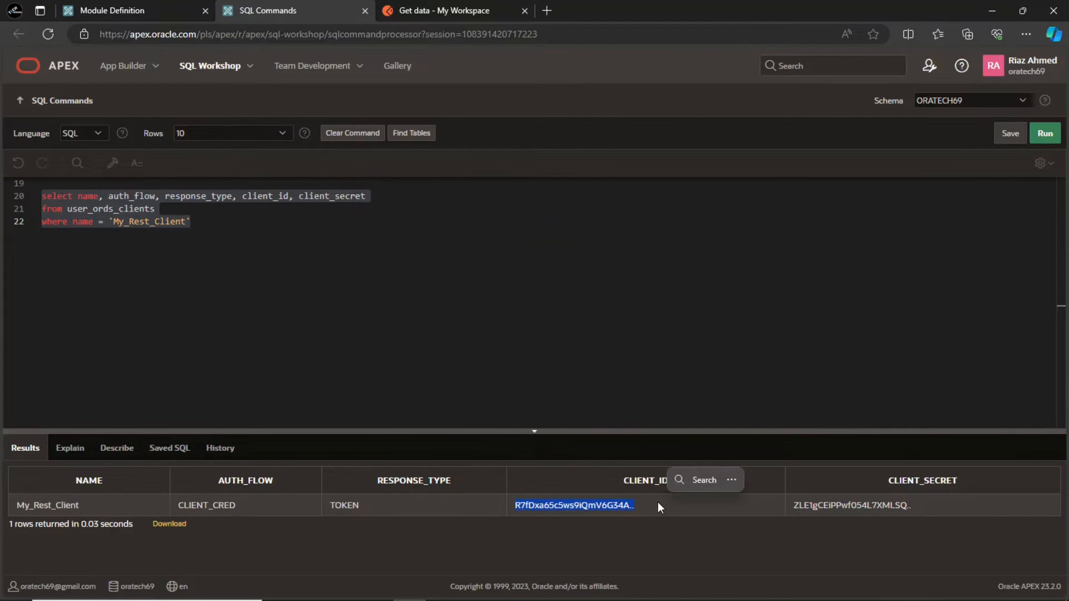
{"action": "left_click", "coordinate": [444, 10]}
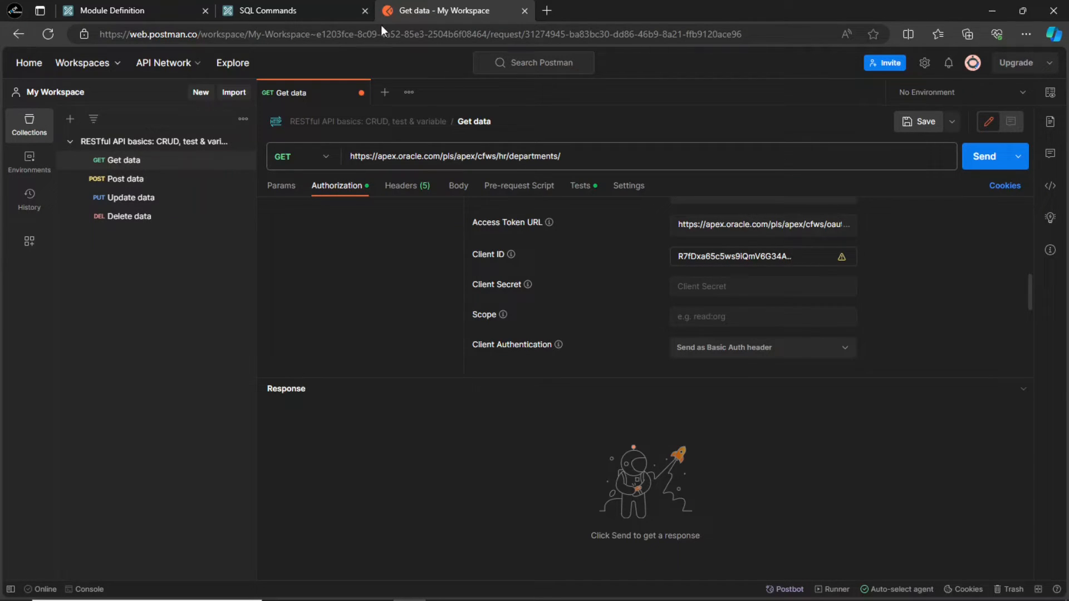
{"action": "left_click", "coordinate": [268, 10]}
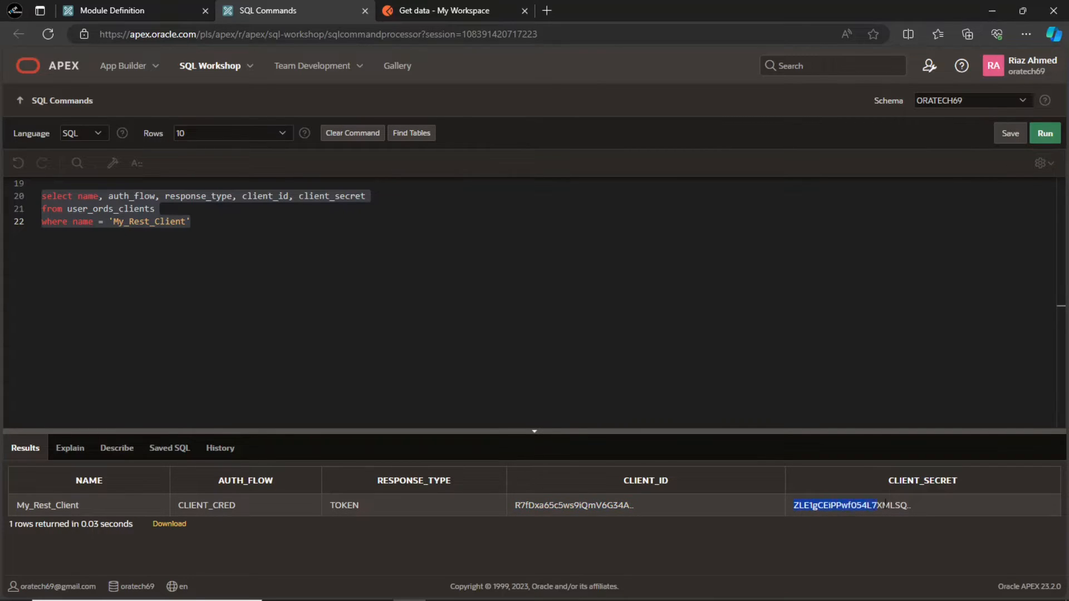
{"action": "double_click", "coordinate": [851, 505]}
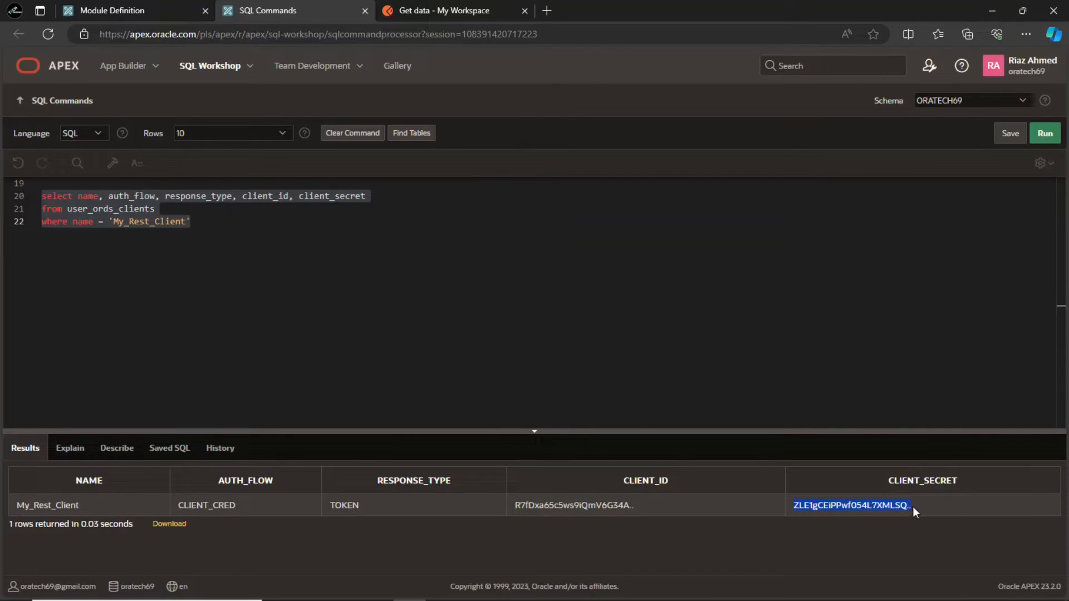
{"action": "left_click", "coordinate": [446, 10]}
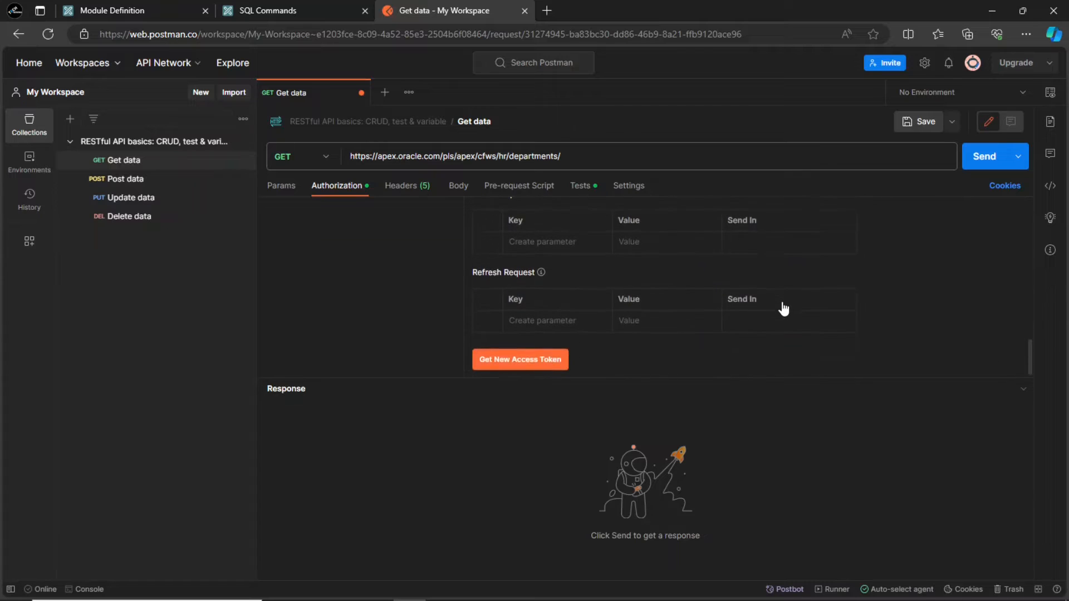
Get a new My_Rest_Client access token and use it on the departments request.
{"action": "left_click", "coordinate": [519, 360]}
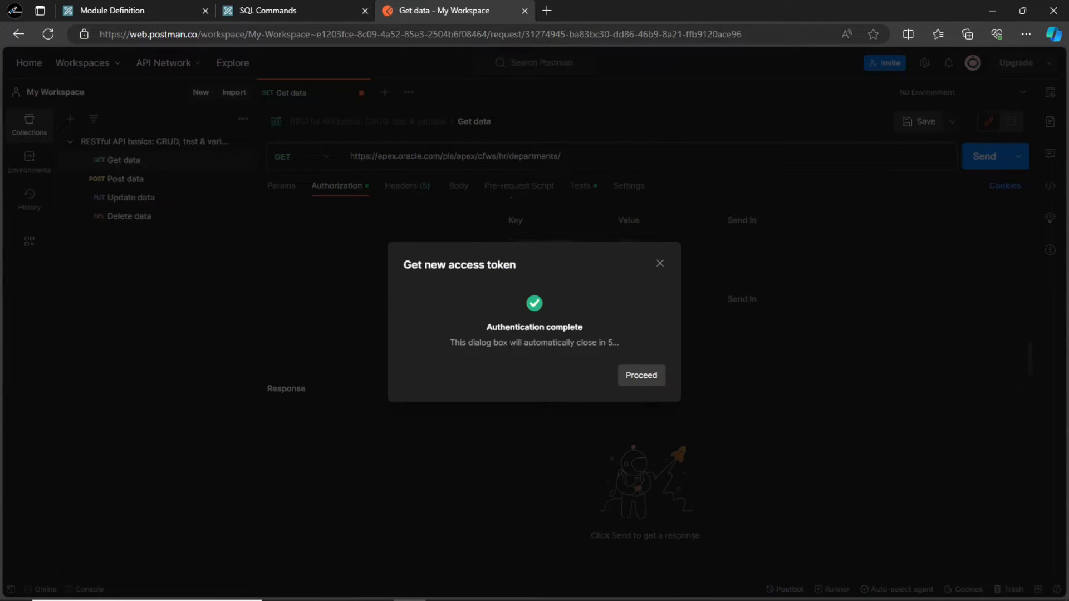
{"action": "left_click", "coordinate": [639, 375]}
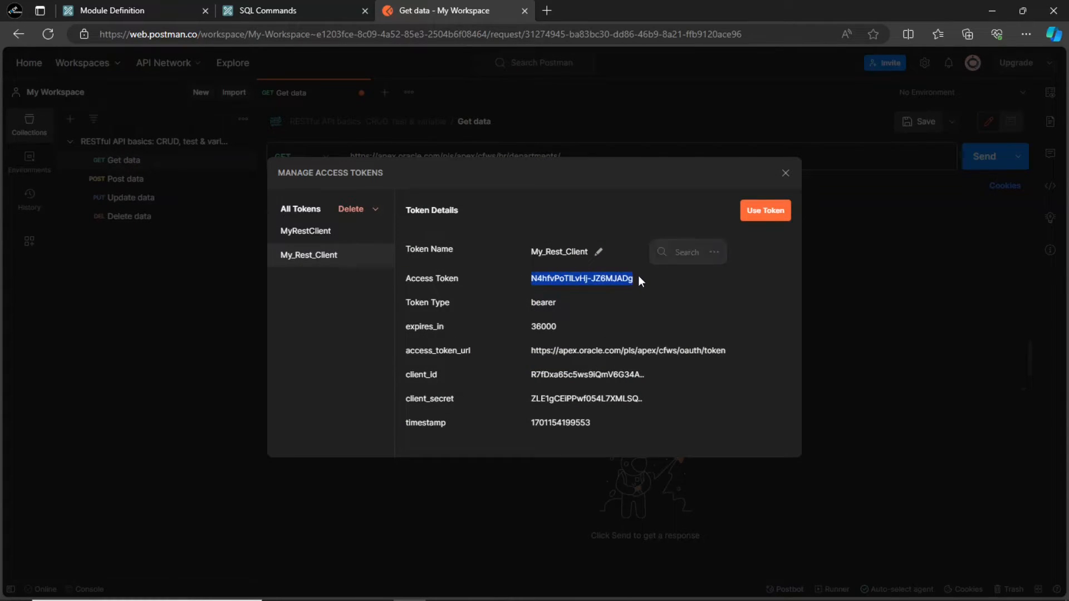
{"action": "mouse_move", "coordinate": [609, 340]}
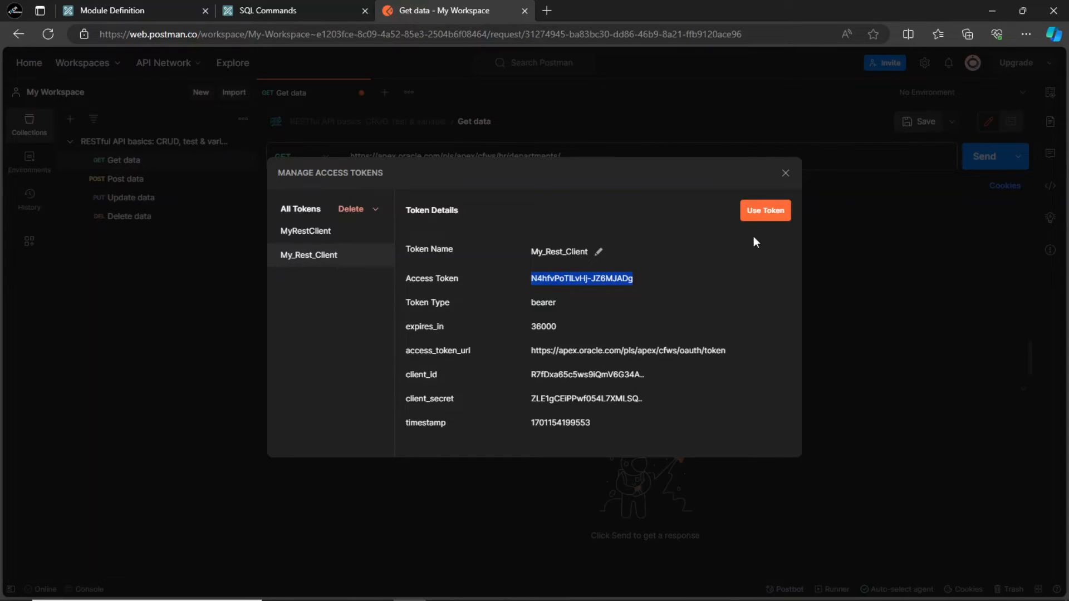
{"action": "left_click", "coordinate": [765, 211]}
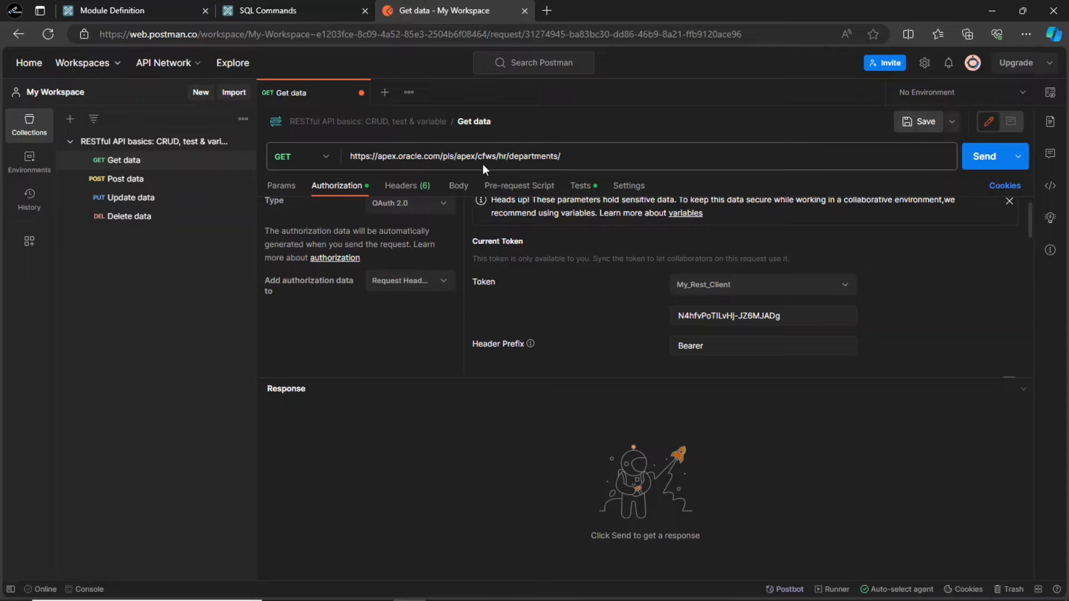
{"action": "left_click", "coordinate": [984, 156]}
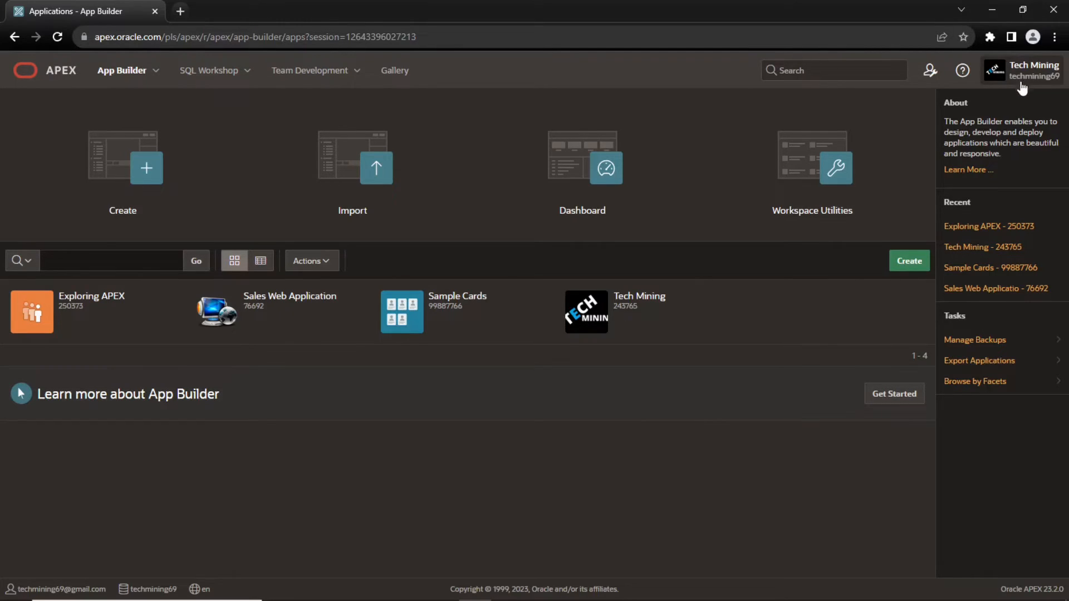
Start a new web credential under Workspace Utilities named Rest Services OAuth2.
{"action": "left_click", "coordinate": [812, 164]}
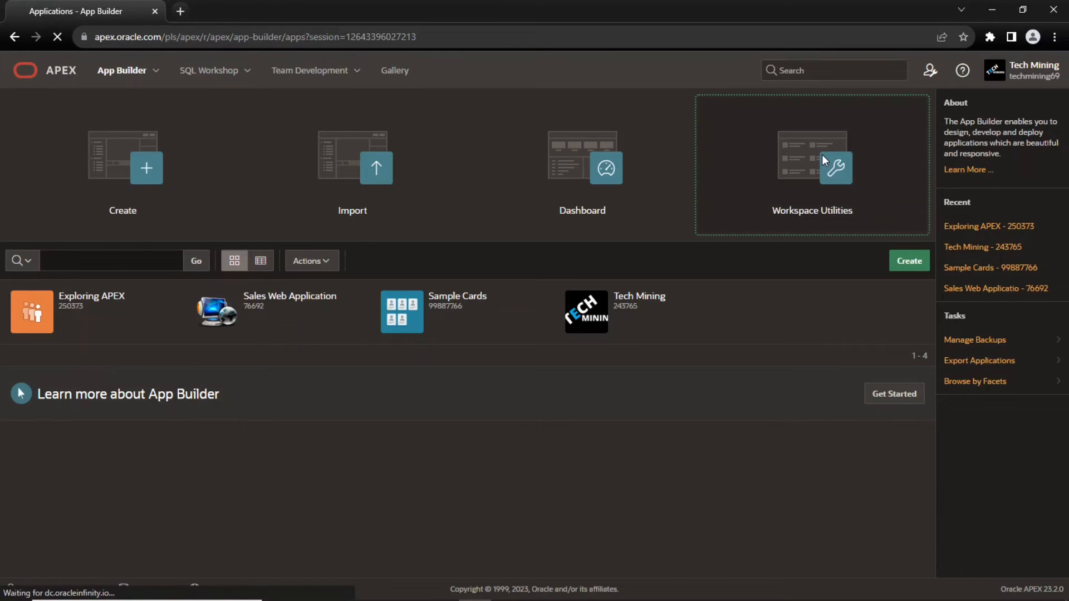
{"action": "left_click", "coordinate": [811, 164]}
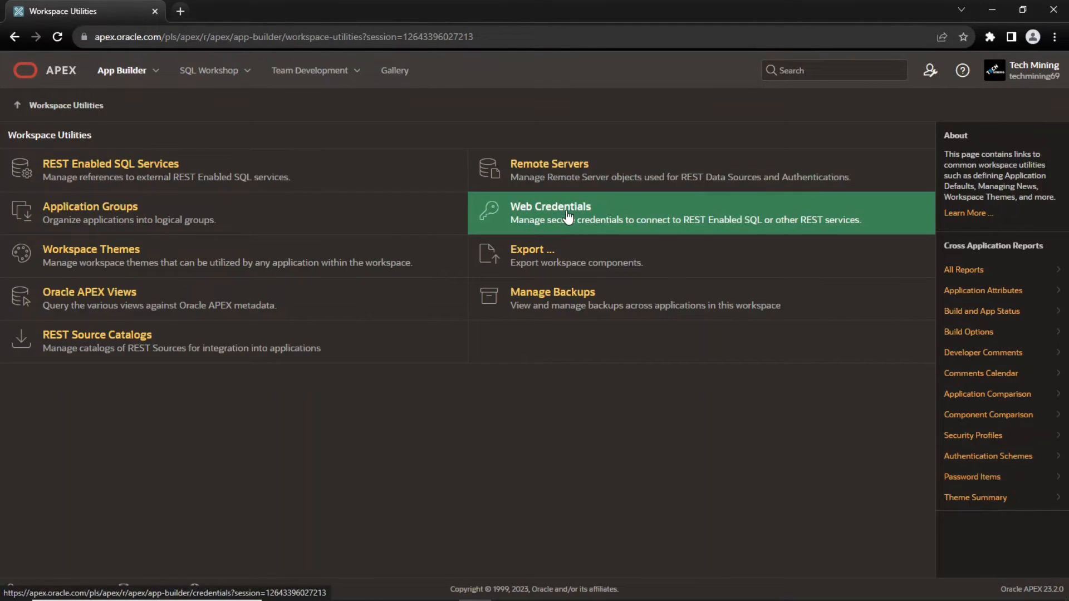
{"action": "left_click", "coordinate": [550, 208]}
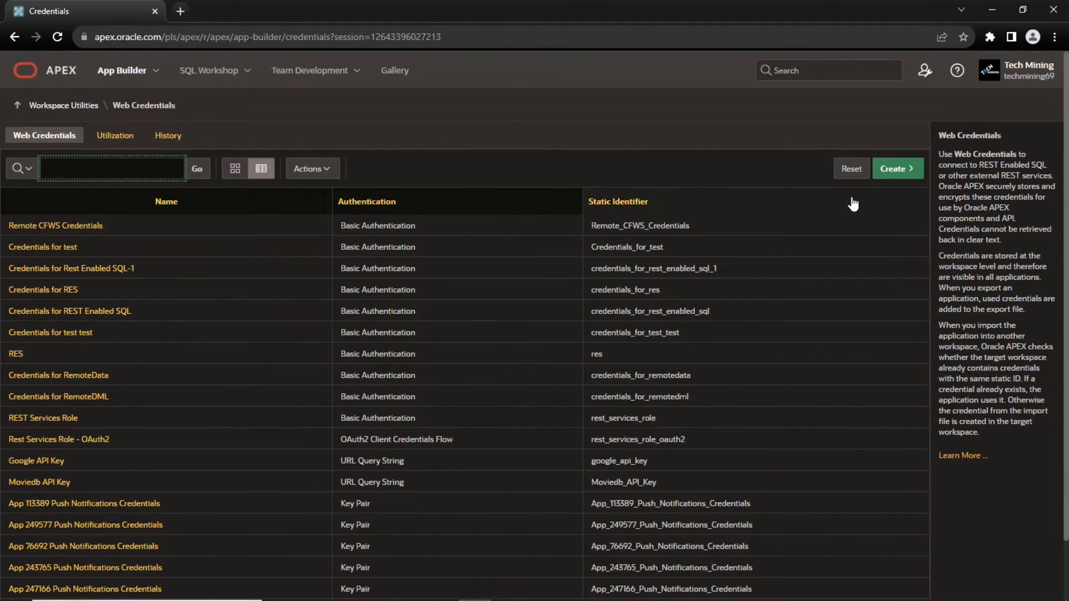
{"action": "left_click", "coordinate": [898, 168]}
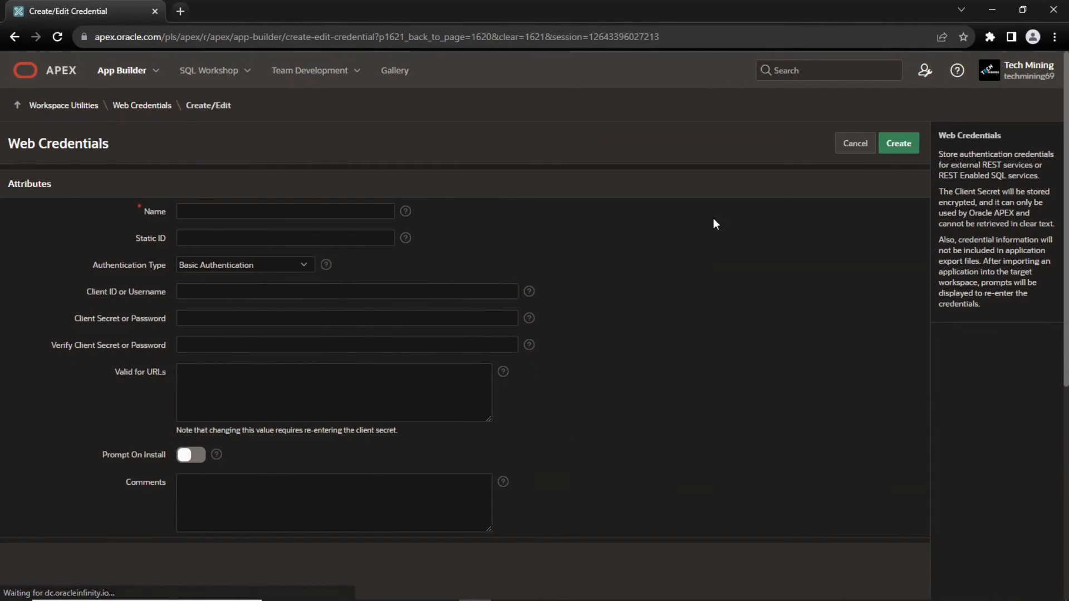
{"action": "left_click", "coordinate": [284, 210]}
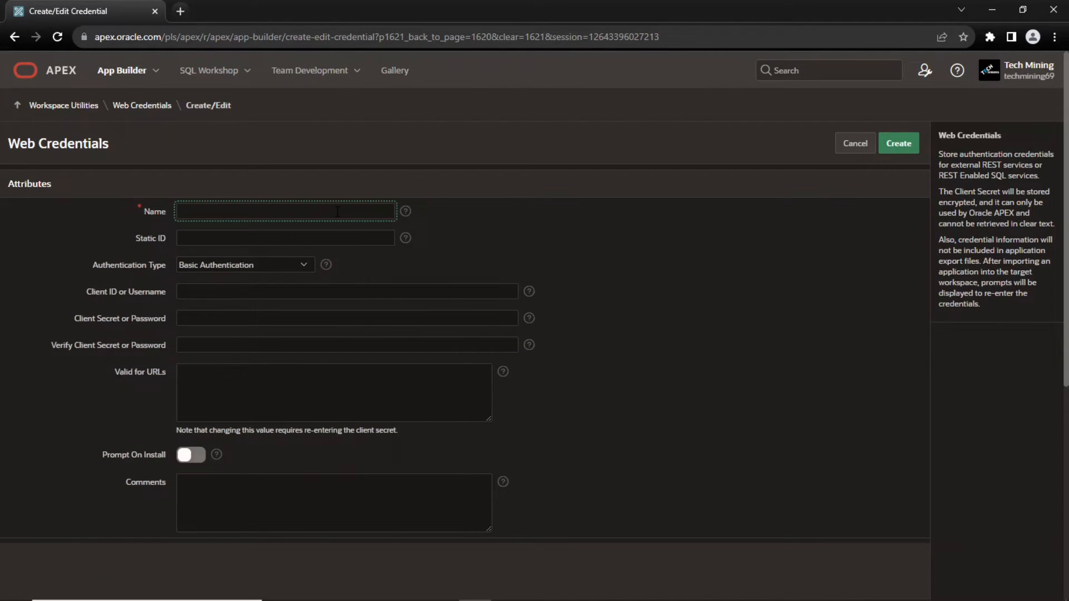
{"action": "type", "text": "Rest Services OAuth2"}
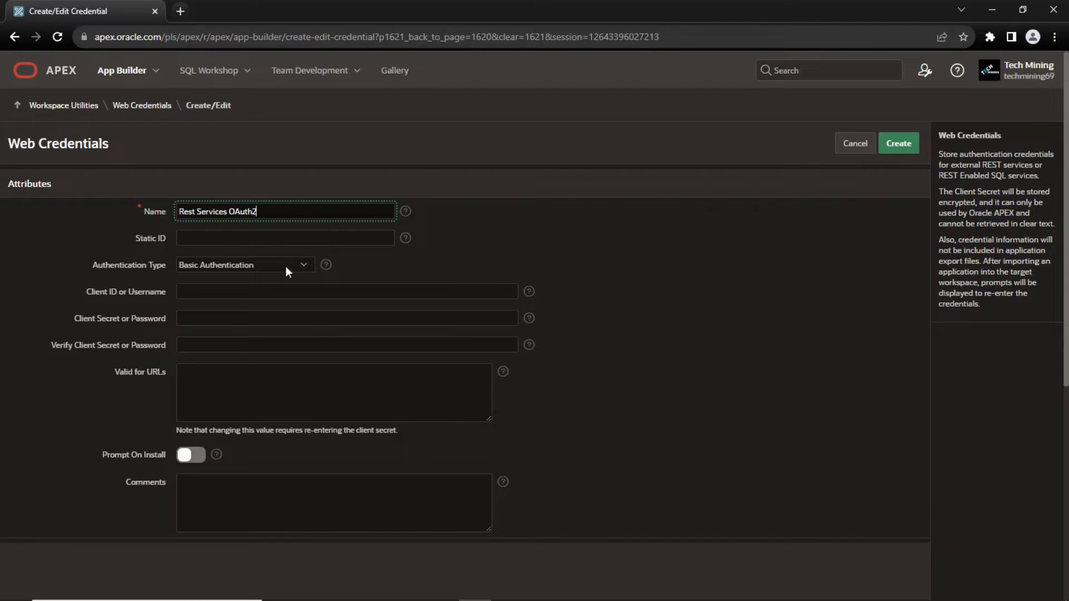
Choose OAuth2 Client Credentials Flow, enter the client ID and secret, and create the credential.
{"action": "left_click", "coordinate": [244, 265]}
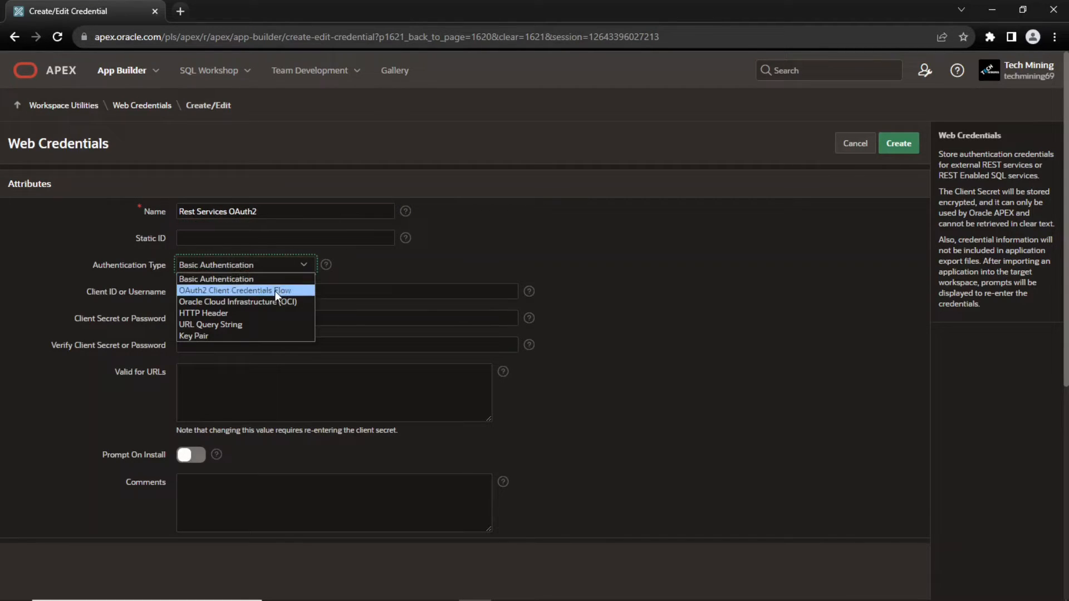
{"action": "left_click", "coordinate": [239, 291]}
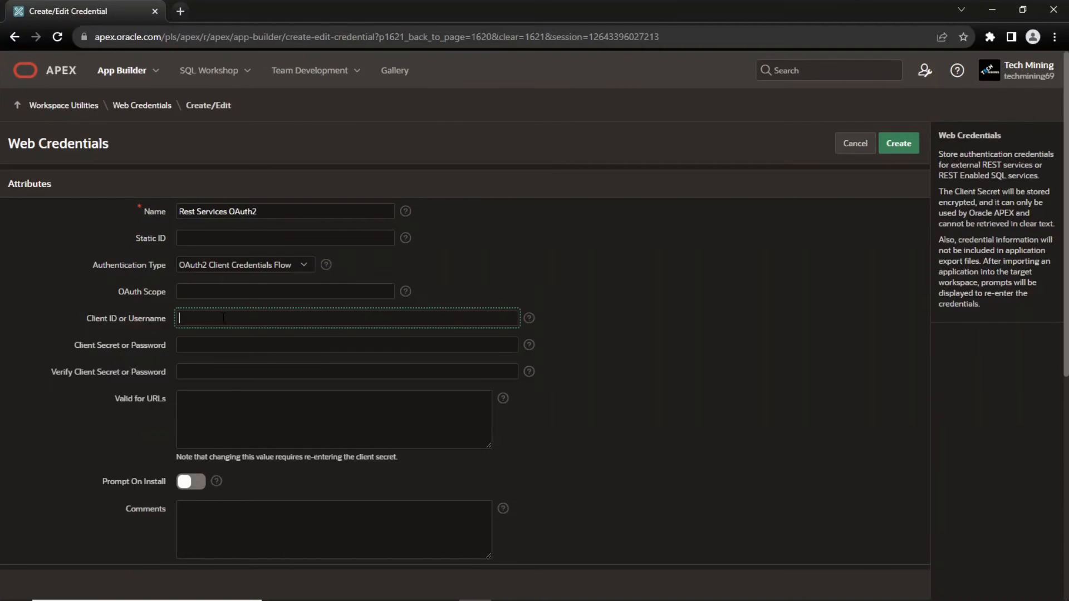
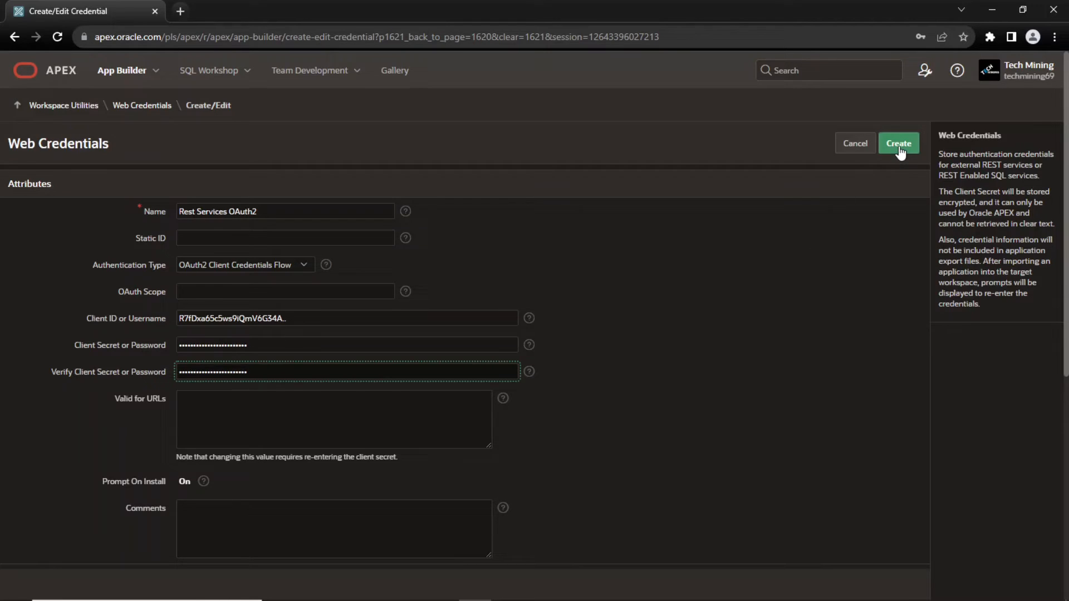
{"action": "left_click", "coordinate": [899, 143]}
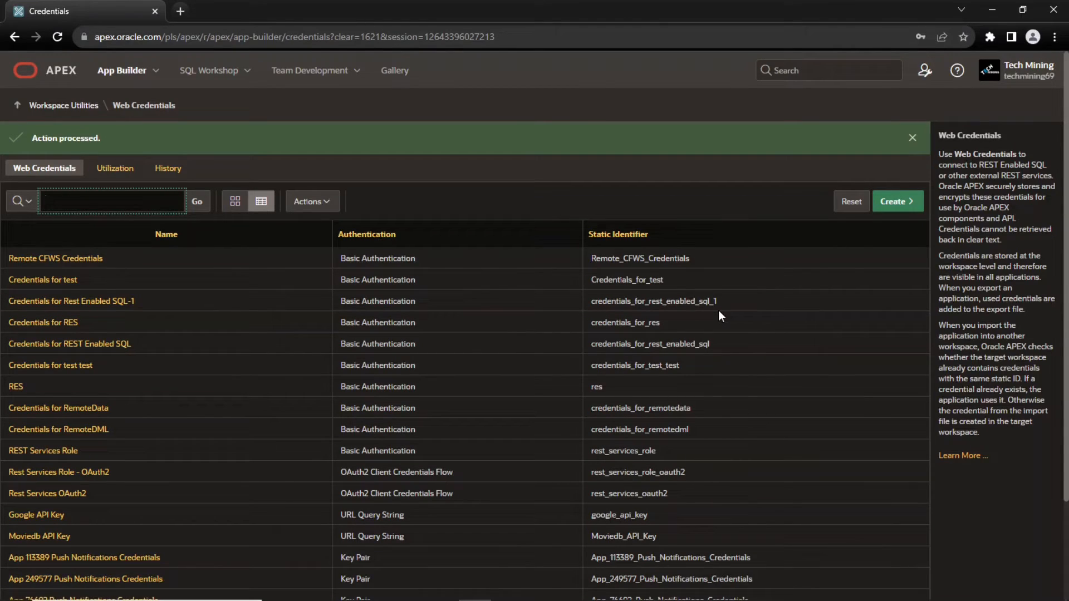
Review the Rest Services OAuth2 credential's client ID and static ID, then cancel back out.
{"action": "left_click", "coordinate": [47, 493]}
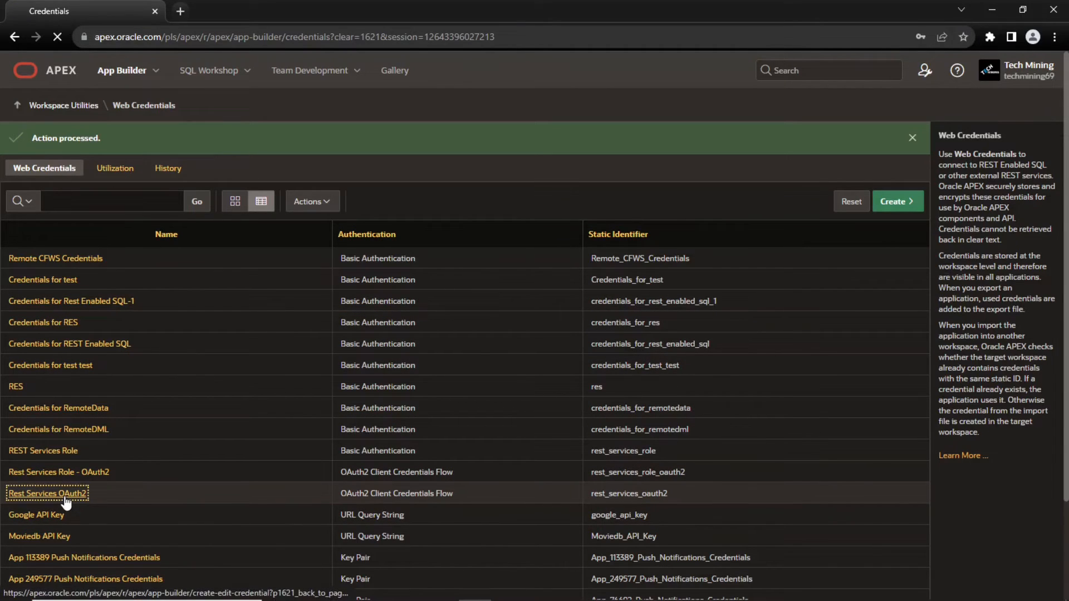
{"action": "left_click", "coordinate": [47, 493]}
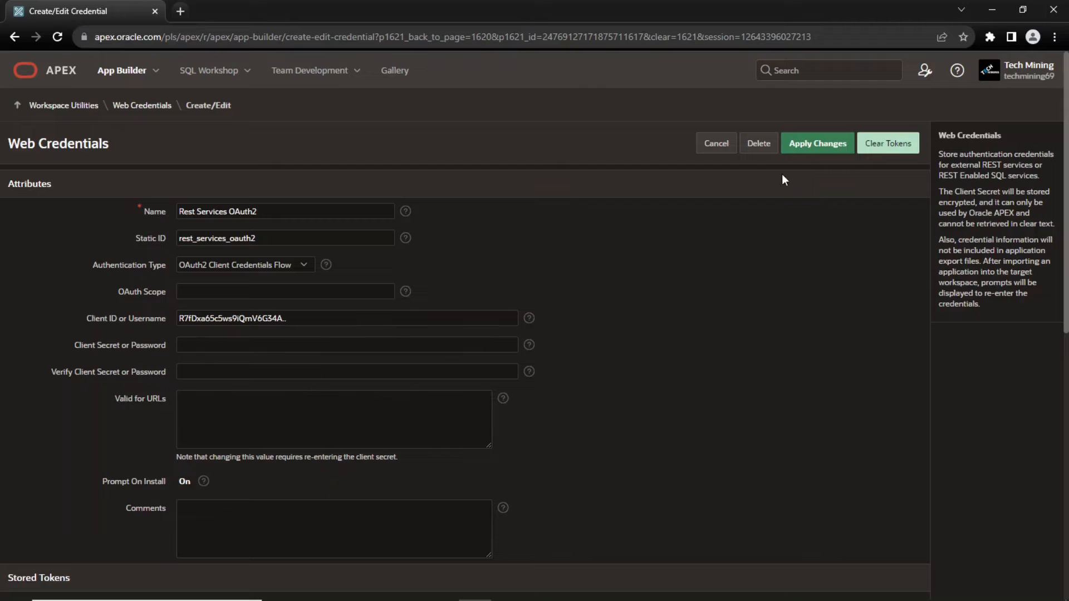
{"action": "left_click", "coordinate": [715, 144]}
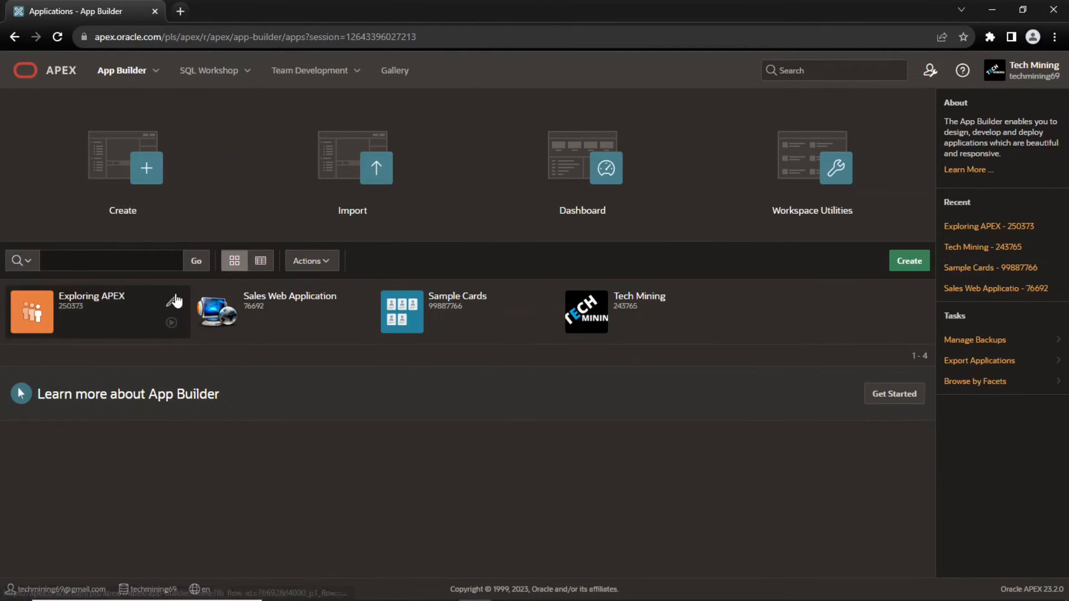
Go to the Exploring APEX application's REST Data Sources under Shared Components.
{"action": "left_click", "coordinate": [92, 296]}
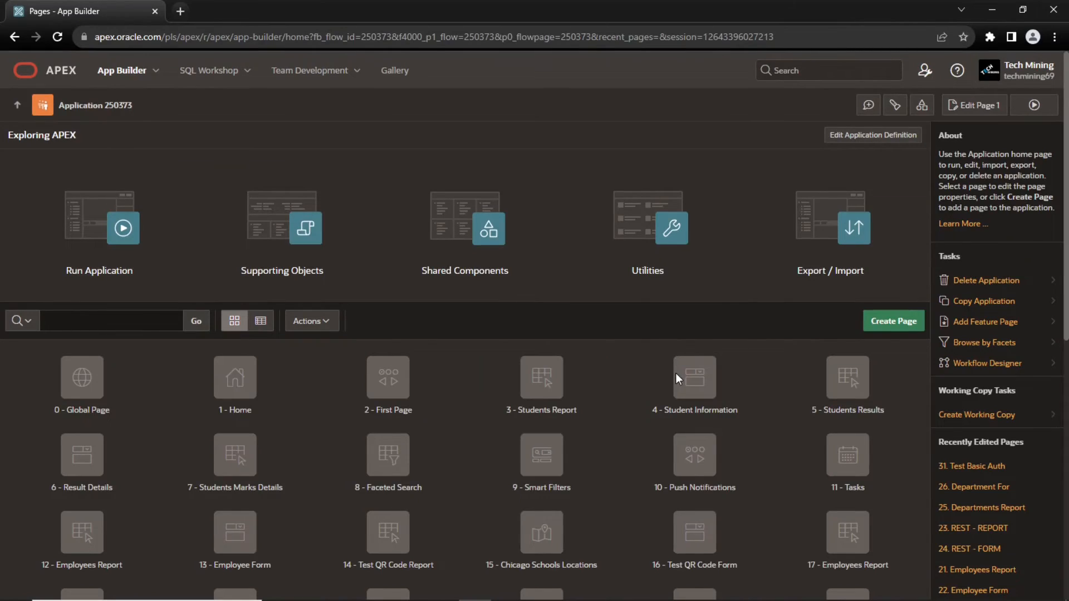
{"action": "left_click", "coordinate": [921, 105]}
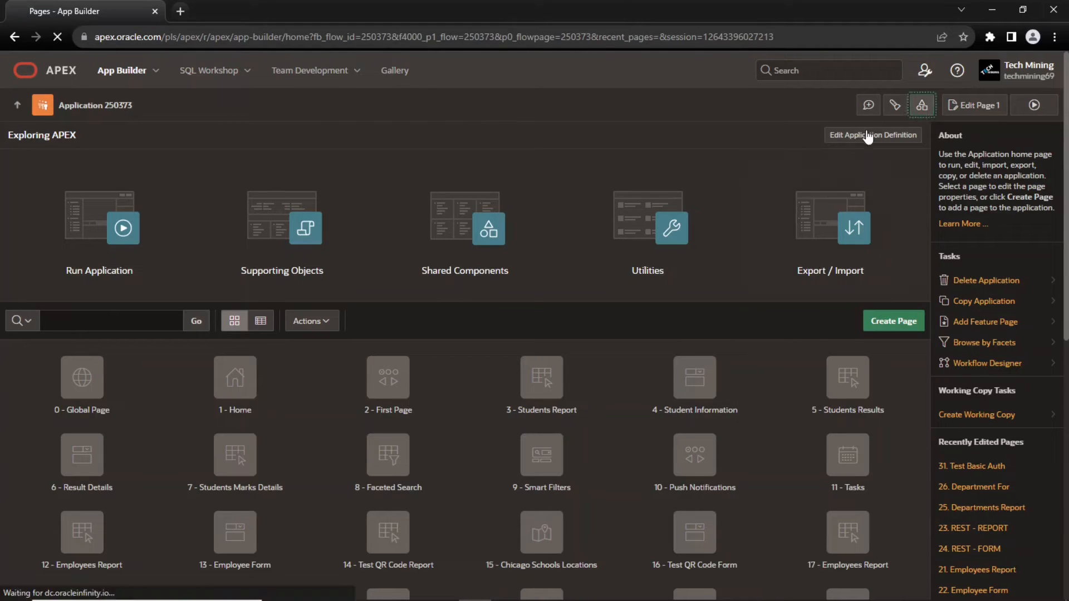
{"action": "left_click", "coordinate": [465, 227]}
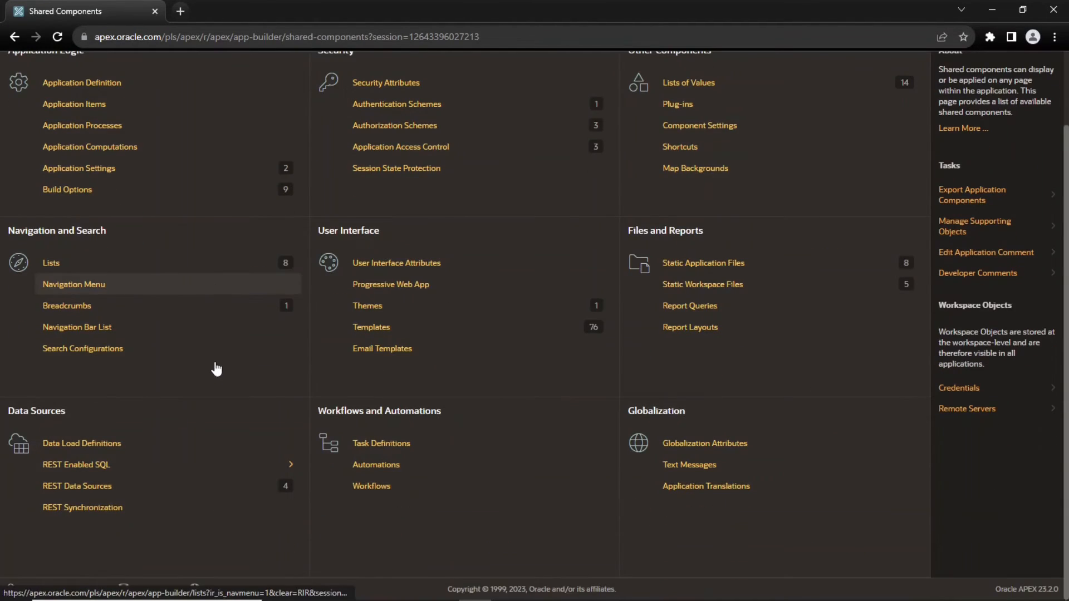
{"action": "left_click", "coordinate": [390, 284]}
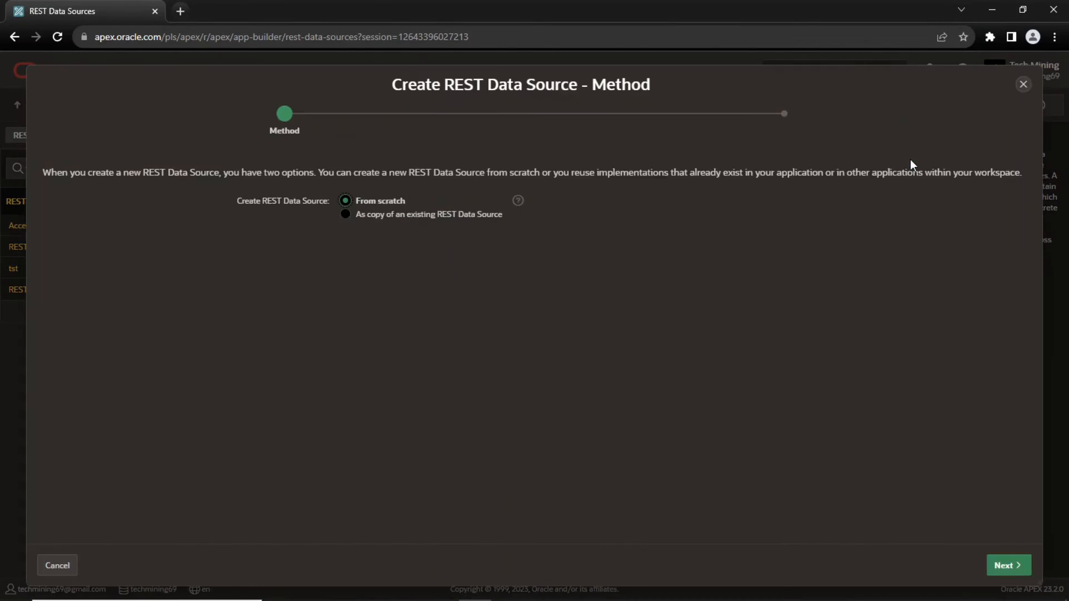
Start a from-scratch Oracle REST Data Services source named REST Source OAuth2.
{"action": "left_click", "coordinate": [1008, 566]}
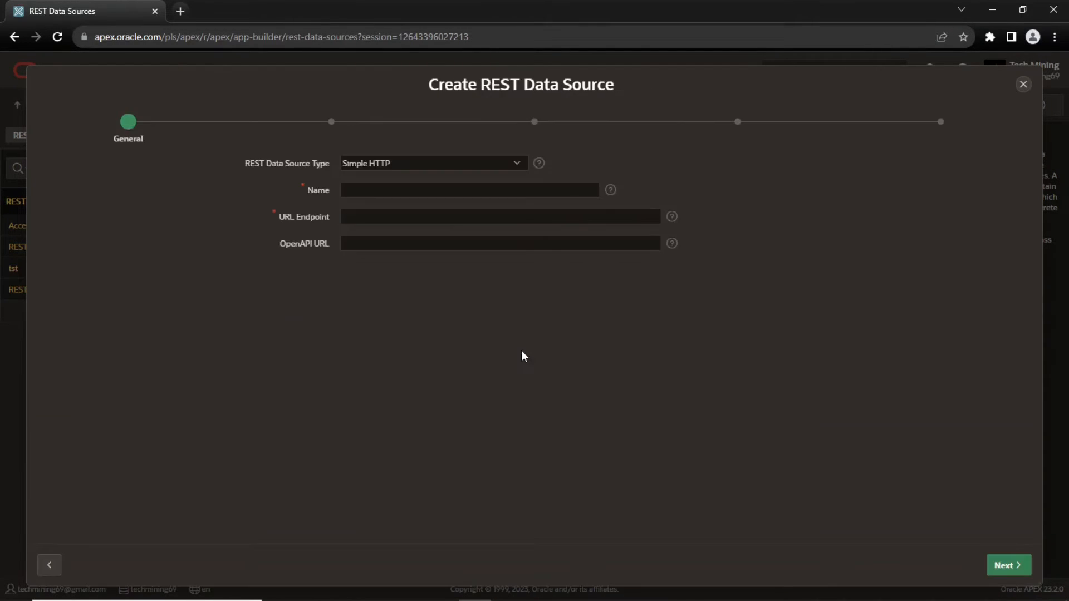
{"action": "left_click", "coordinate": [432, 163]}
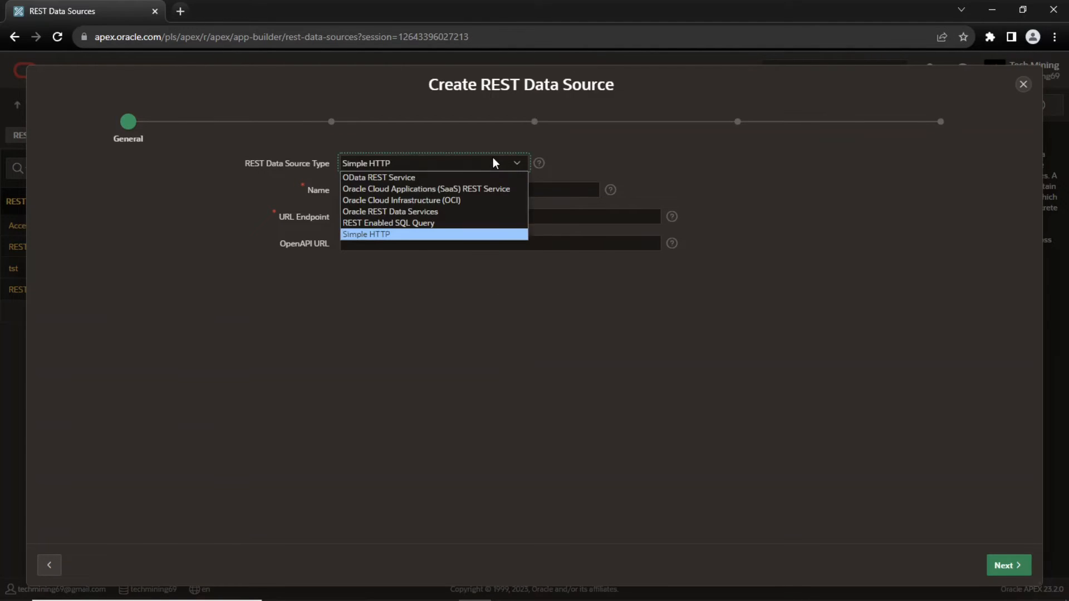
{"action": "left_click", "coordinate": [389, 212]}
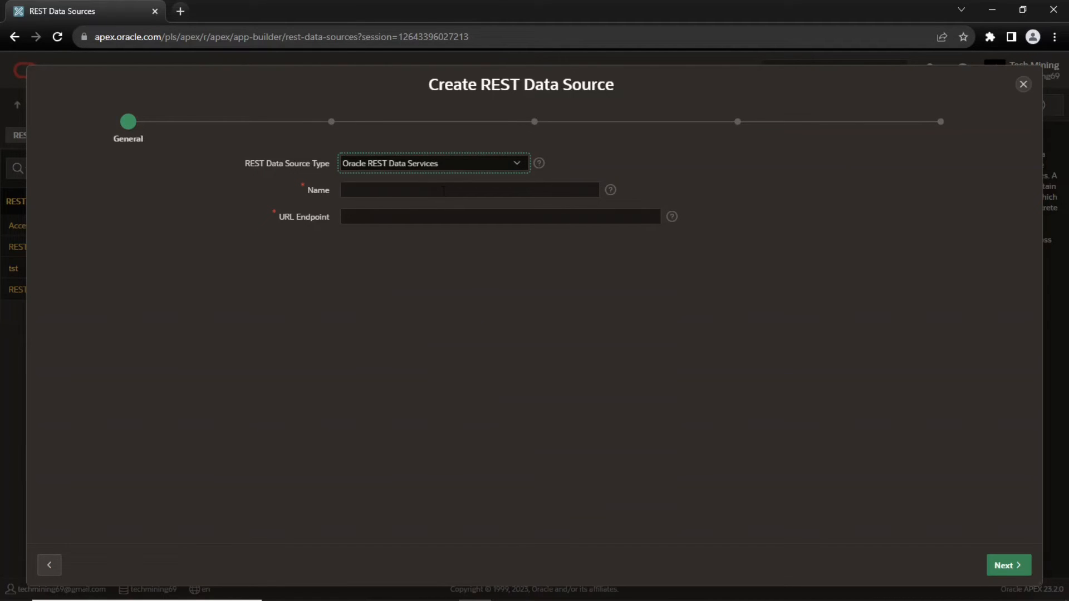
{"action": "type", "text": "REST Source OAuth2"}
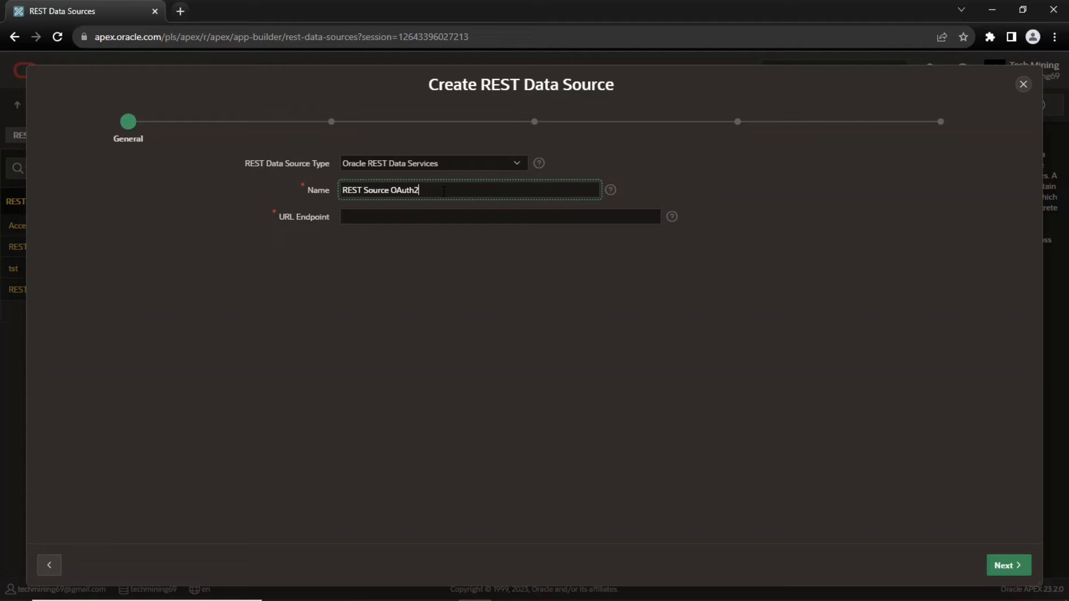
{"action": "left_click", "coordinate": [500, 217]}
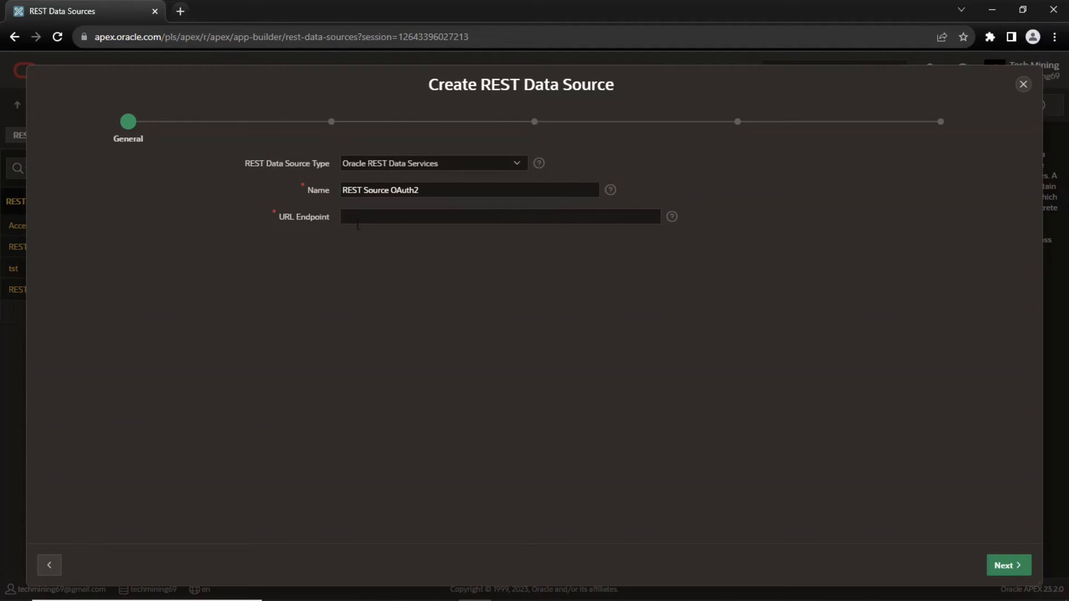
{"action": "type", "text": "https://apex.oracle.com/pls/apex/cfws/hr/departments/"}
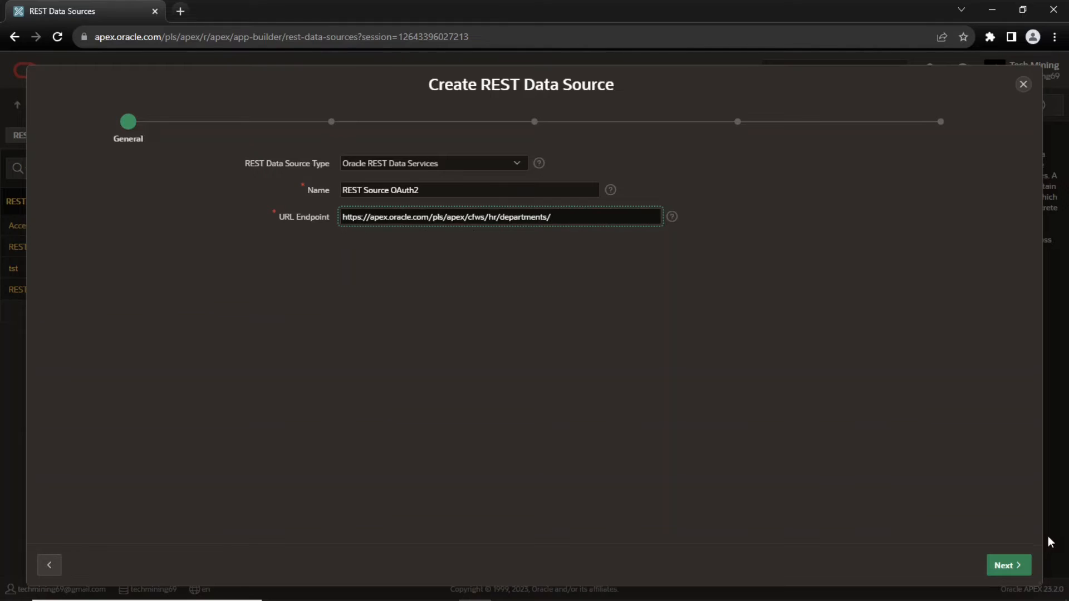
{"action": "left_click", "coordinate": [1006, 564]}
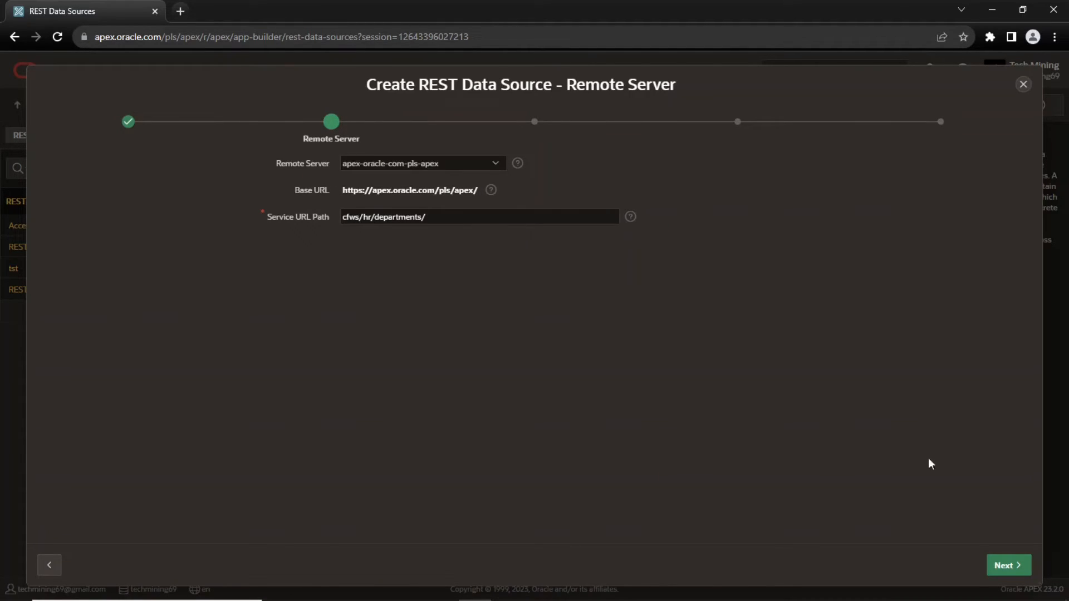
{"action": "left_click", "coordinate": [1007, 566]}
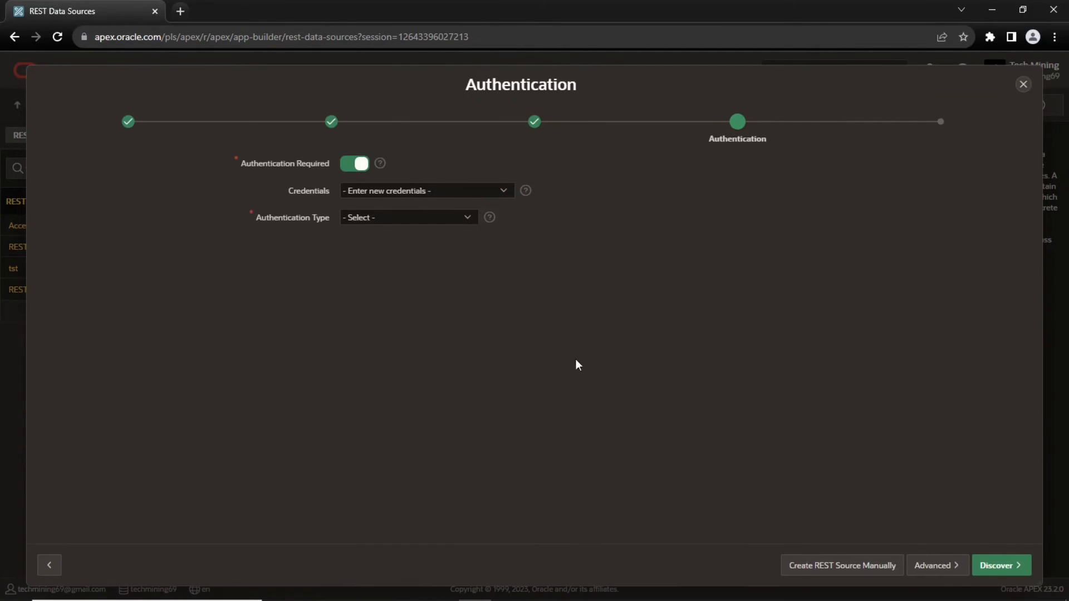
Authenticate with the Rest Services OAuth2 credential and discover the five departments.
{"action": "left_click", "coordinate": [426, 191]}
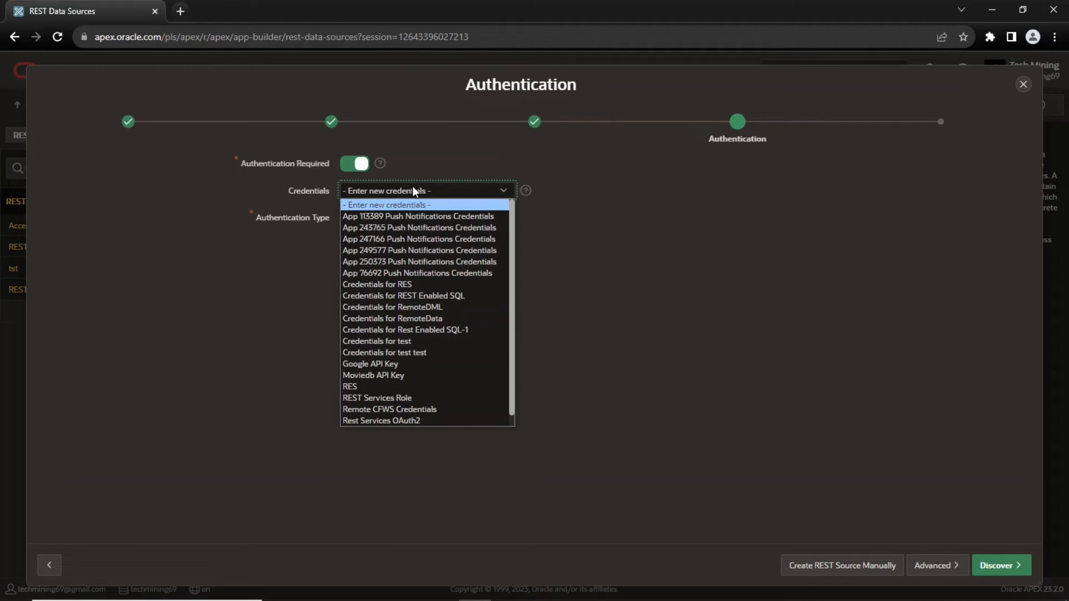
{"action": "left_click", "coordinate": [381, 421]}
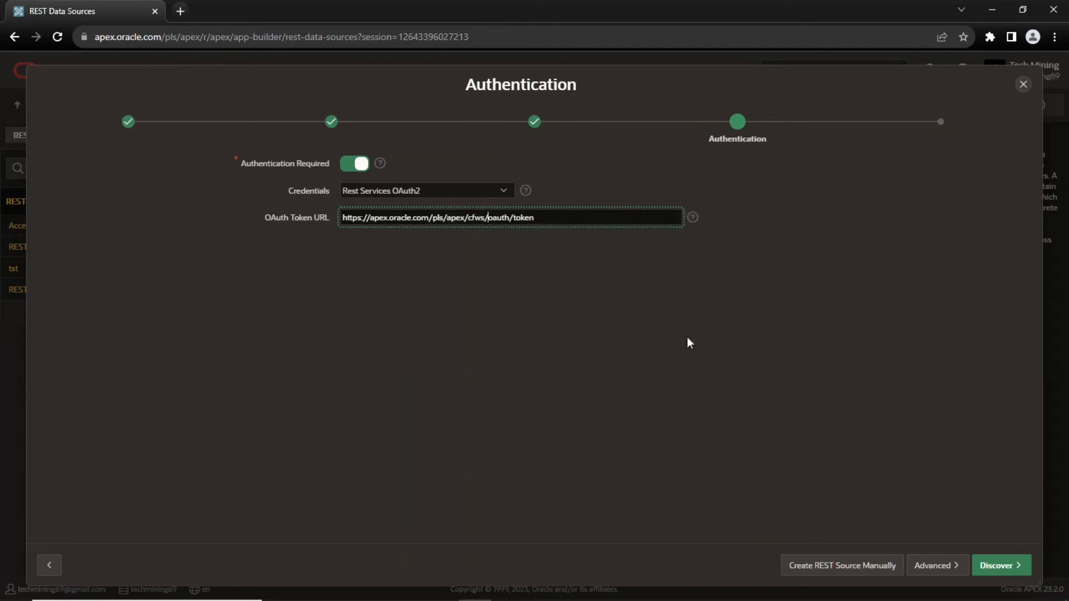
{"action": "left_click", "coordinate": [1000, 565]}
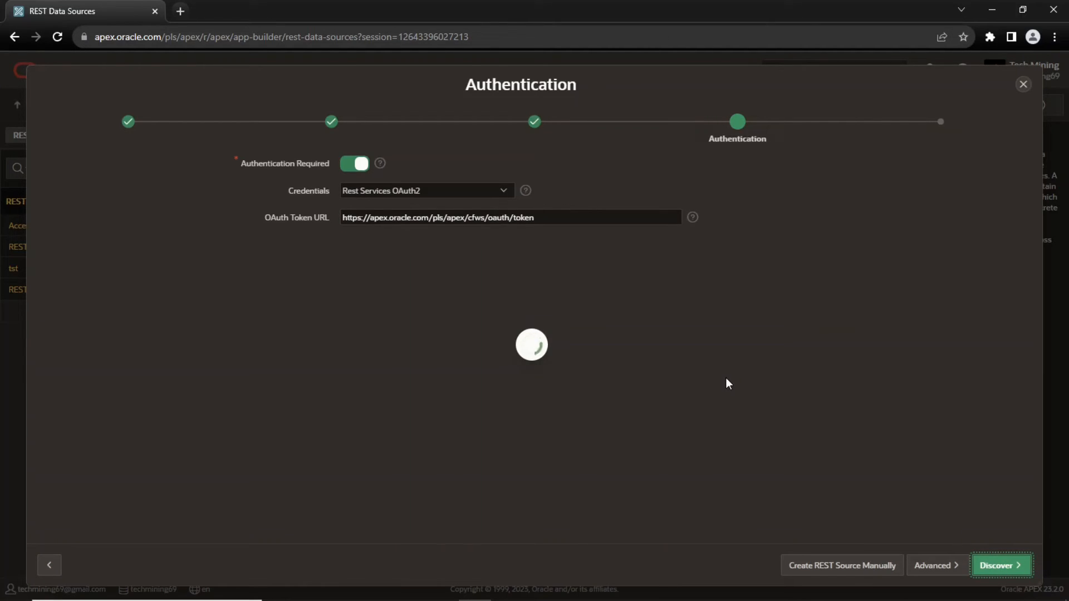
{"action": "left_click", "coordinate": [1000, 566]}
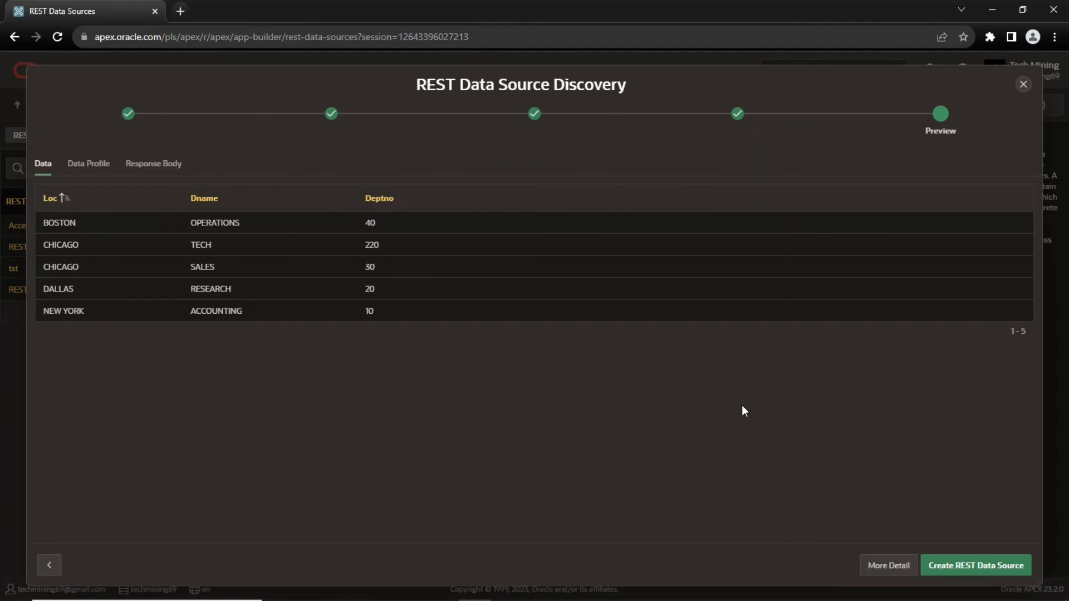
{"action": "mouse_move", "coordinate": [457, 267]}
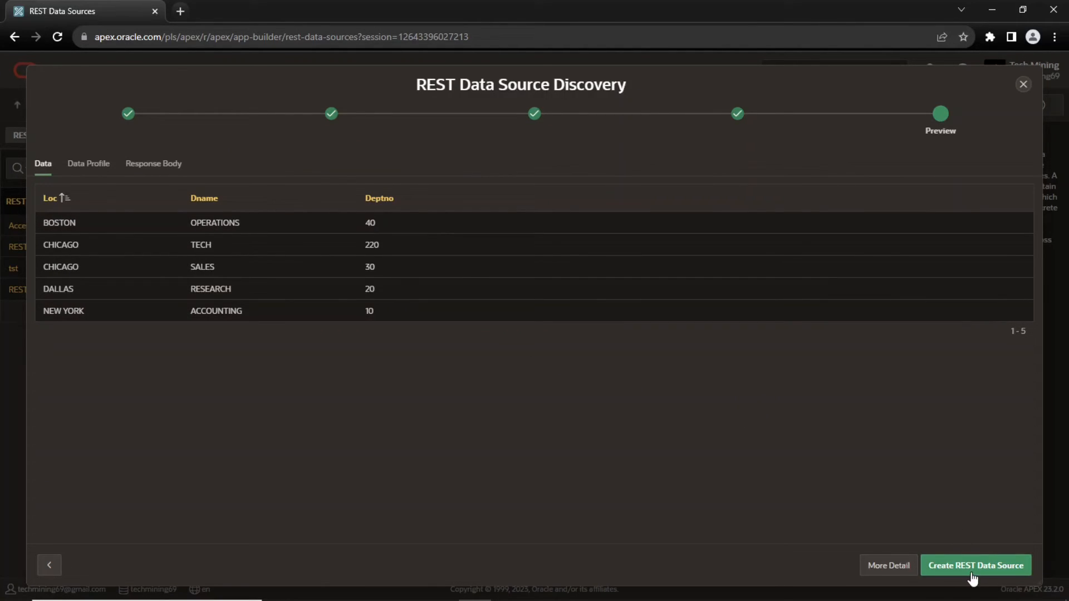
Create the REST Source OAuth2 data source from the preview step.
{"action": "left_click", "coordinate": [975, 566]}
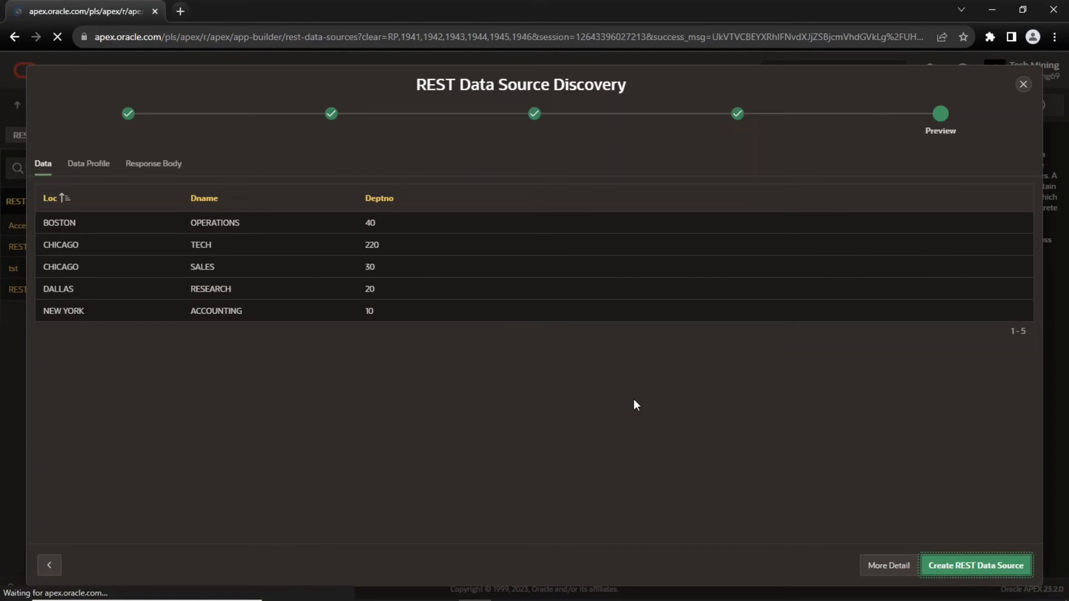
{"action": "left_click", "coordinate": [976, 566]}
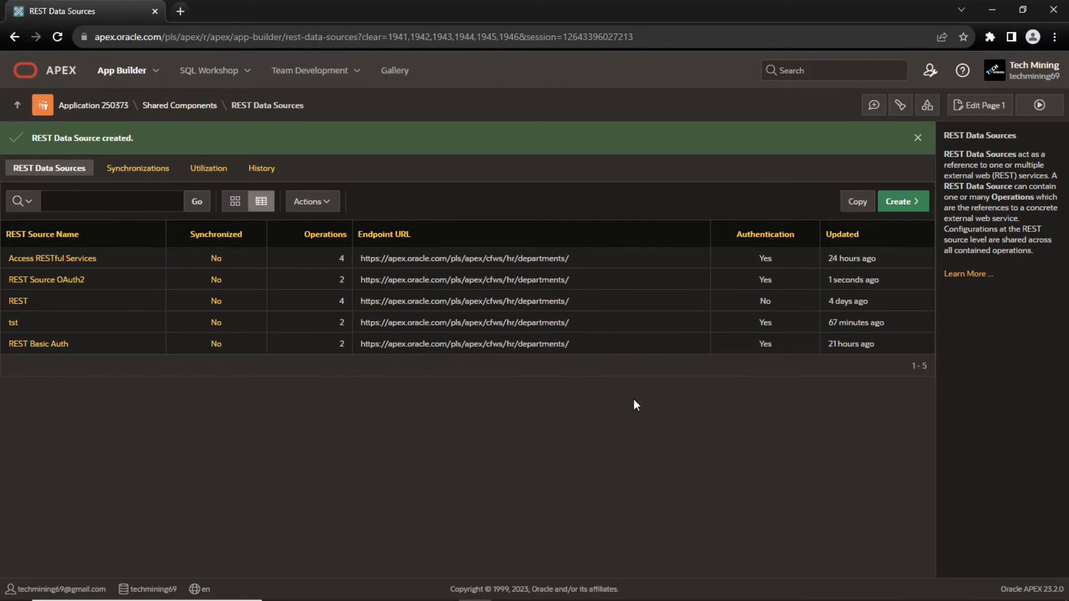
Review the REST Source OAuth2 definition, including its GET and POST operations.
{"action": "left_click", "coordinate": [47, 280]}
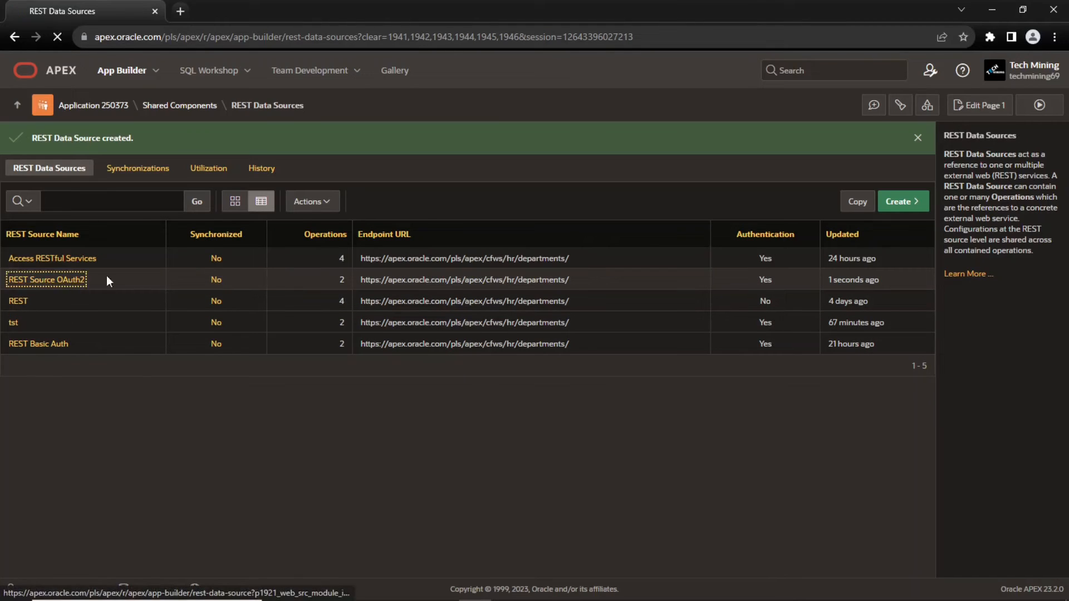
{"action": "left_click", "coordinate": [45, 279]}
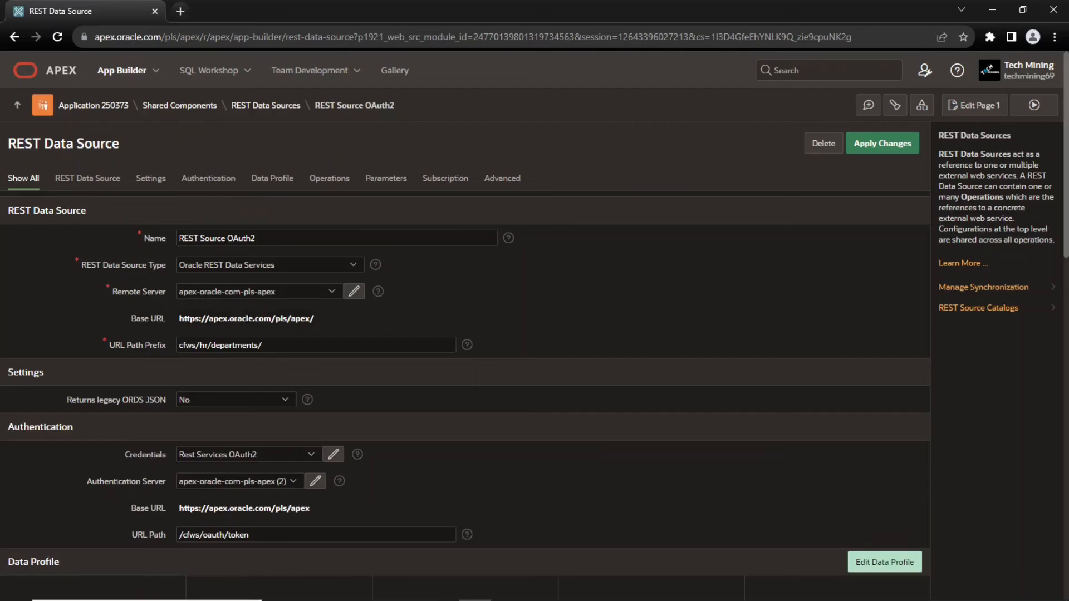
{"action": "left_click", "coordinate": [315, 345]}
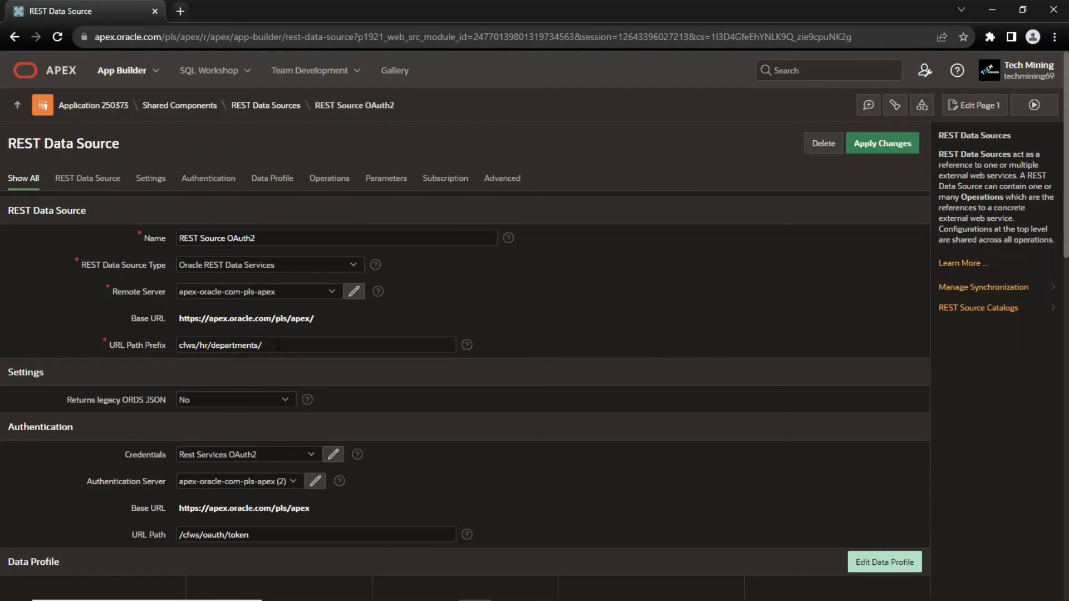
{"action": "scroll", "scroll_direction": "down", "scroll_amount": 3}
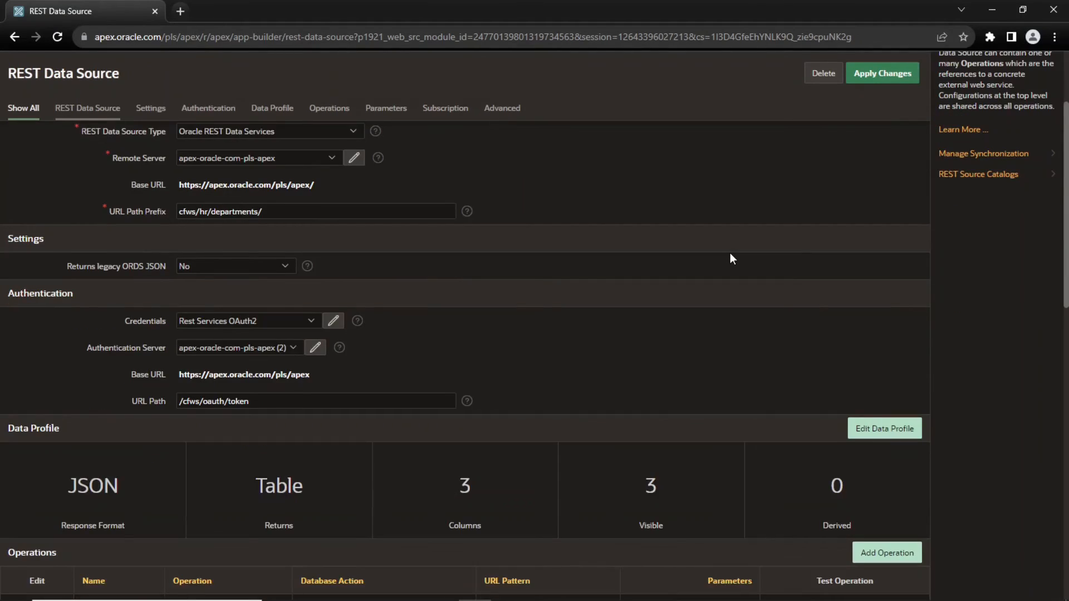
{"action": "scroll", "scroll_direction": "down", "scroll_amount": 3}
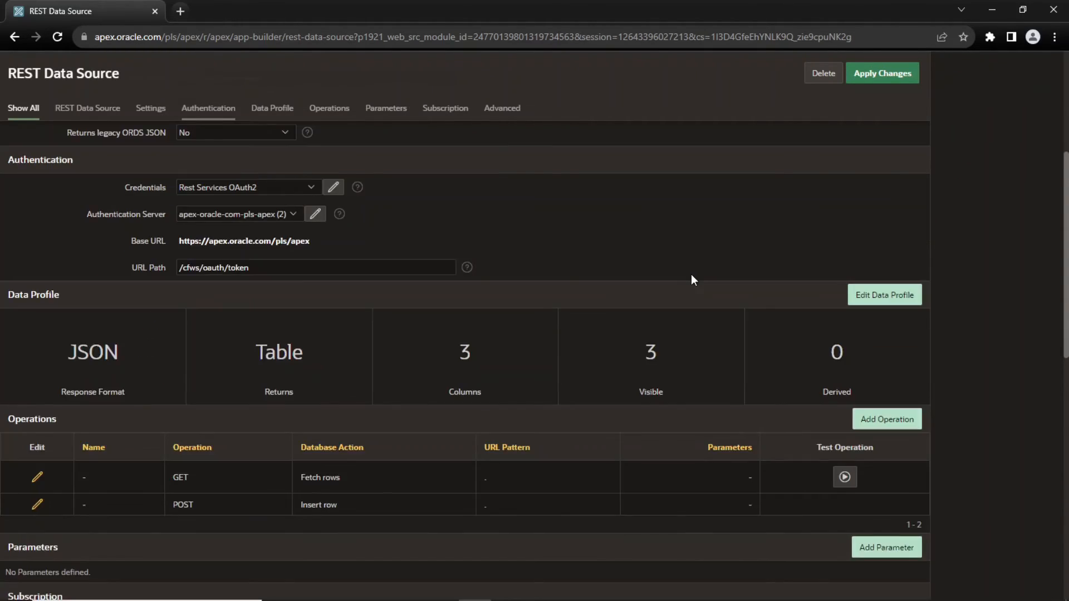
{"action": "scroll", "scroll_direction": "down", "scroll_amount": 3}
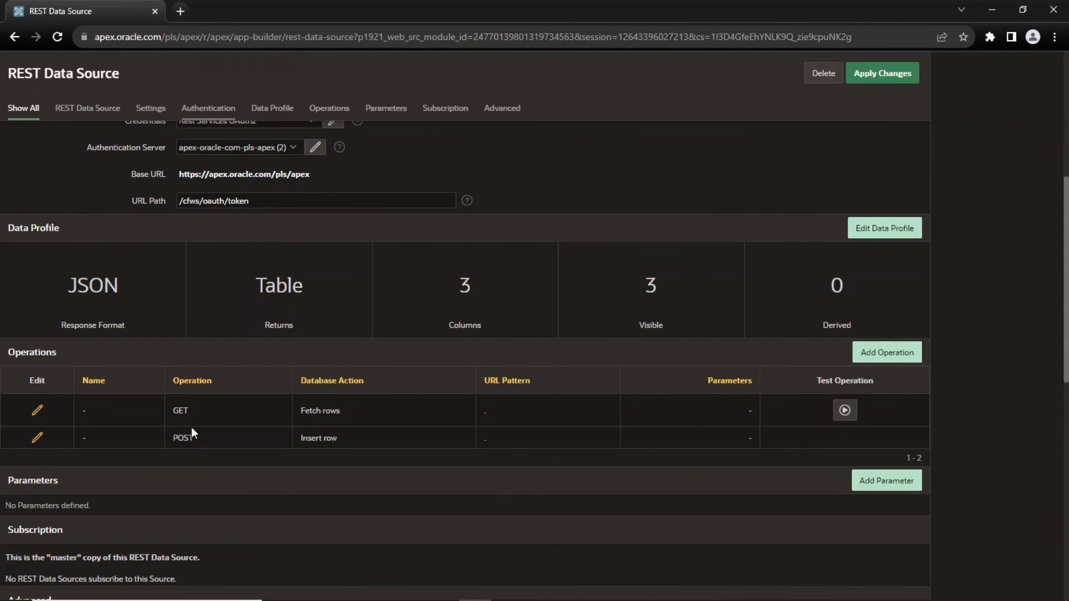
{"action": "scroll", "scroll_direction": "down", "scroll_amount": 3}
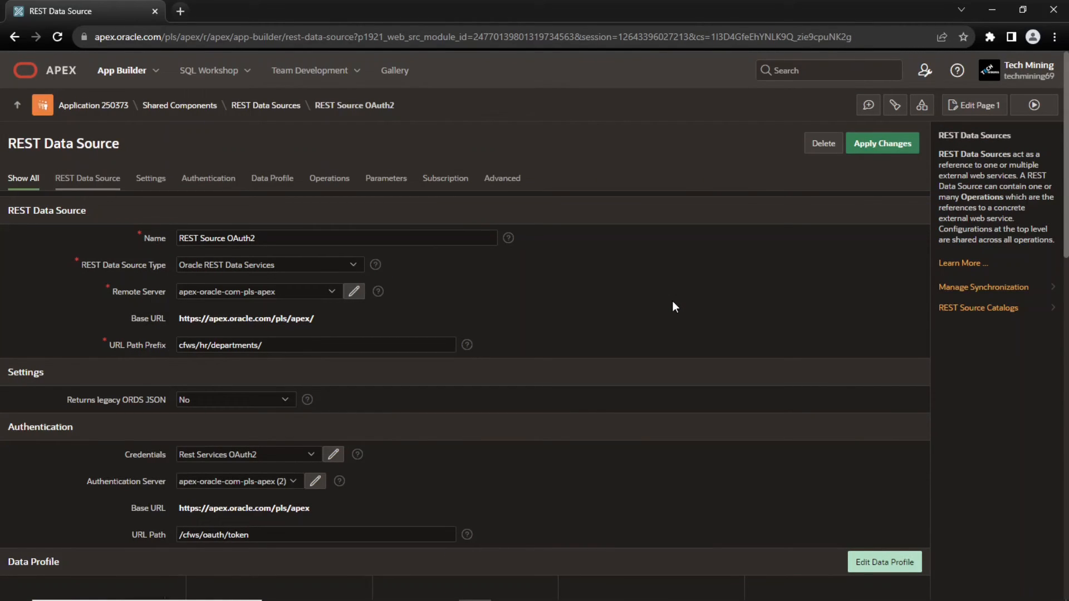
Return to the Application 250373 home page via the breadcrumb.
{"action": "left_click", "coordinate": [93, 105]}
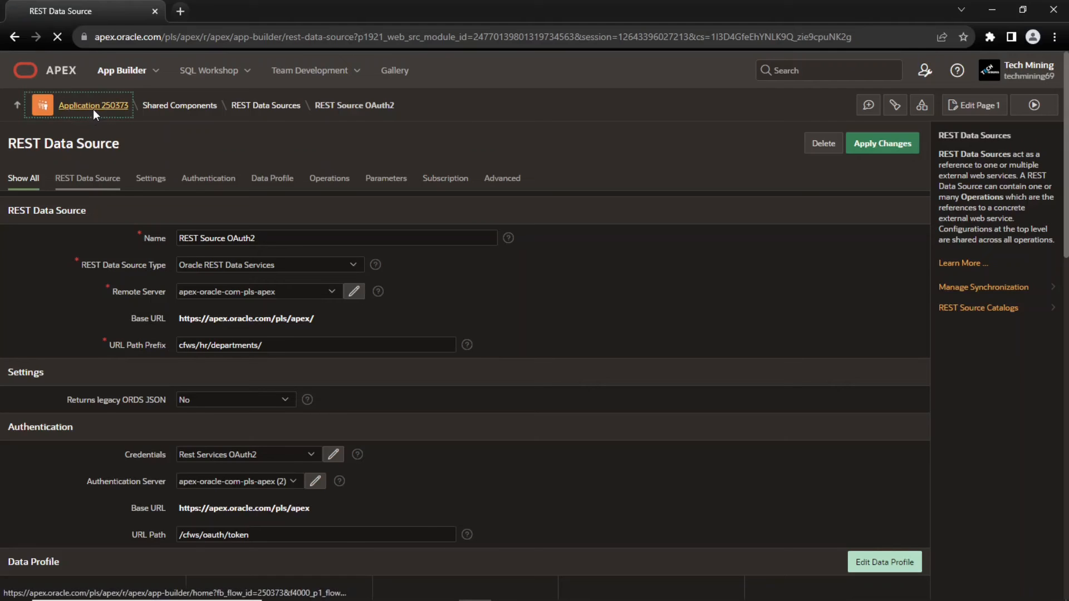
{"action": "left_click", "coordinate": [93, 105]}
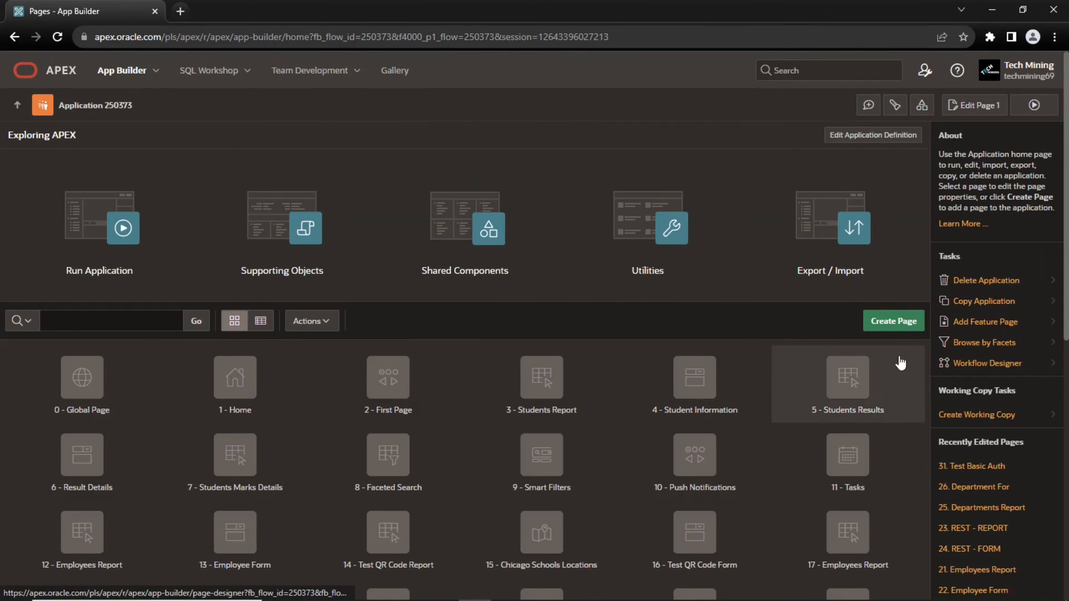
Create interactive report page 33 named REST Source OAuth2 on the new REST source.
{"action": "left_click", "coordinate": [893, 321]}
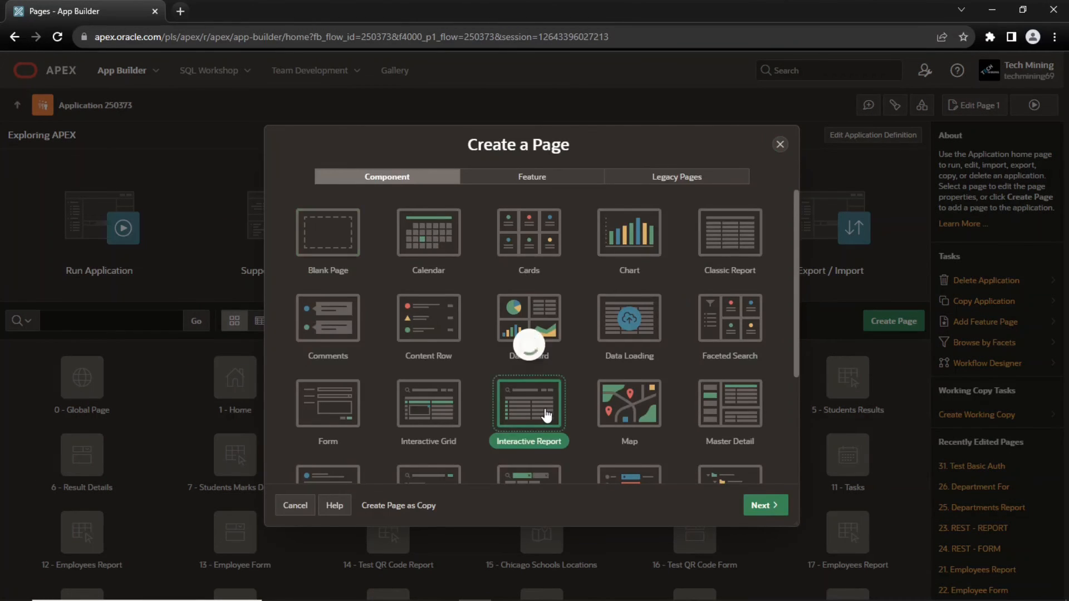
{"action": "left_click", "coordinate": [764, 506]}
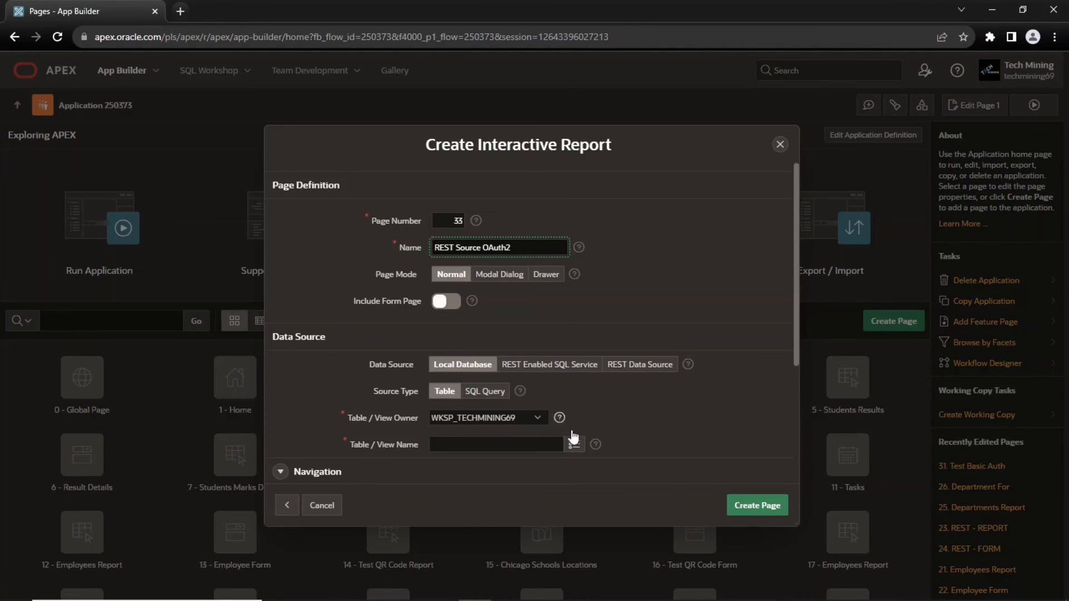
{"action": "left_click", "coordinate": [638, 364]}
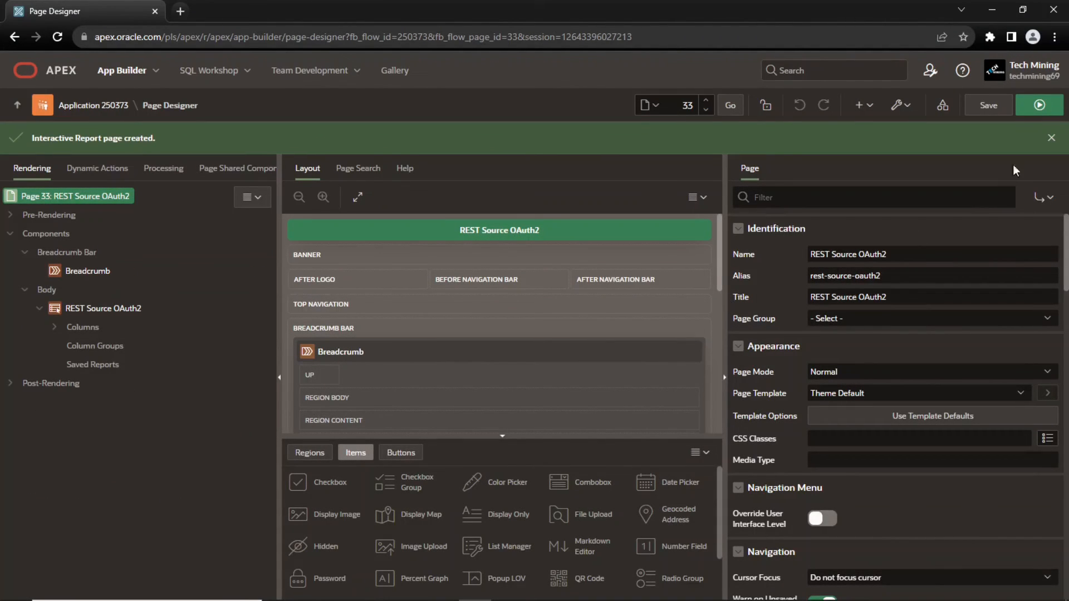
Run page 33 to list the five departments from the OAuth2-authenticated source.
{"action": "left_click", "coordinate": [1037, 105]}
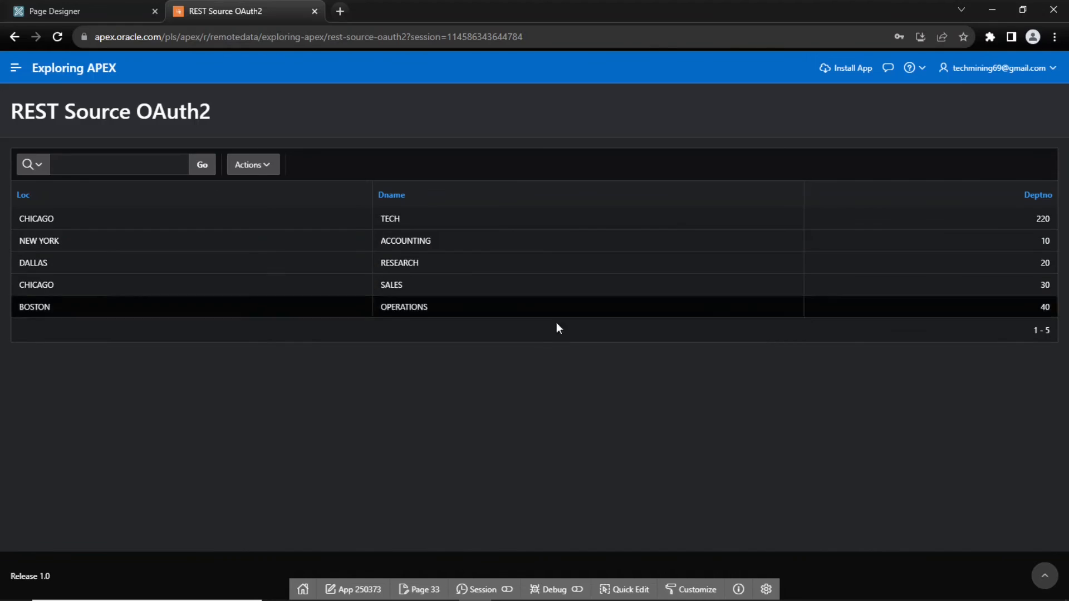
{"action": "mouse_move", "coordinate": [530, 372]}
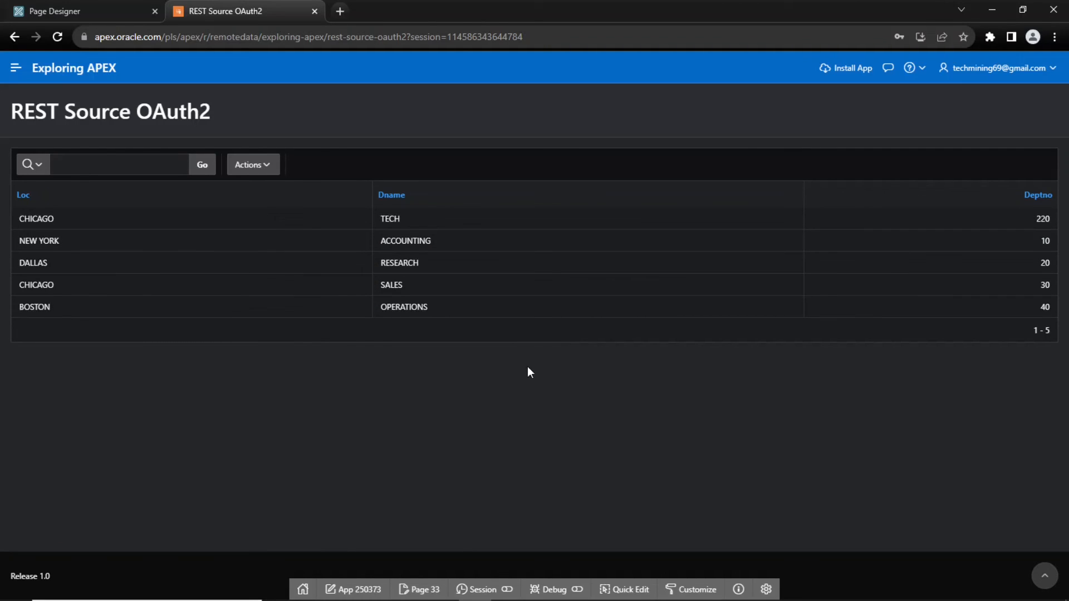